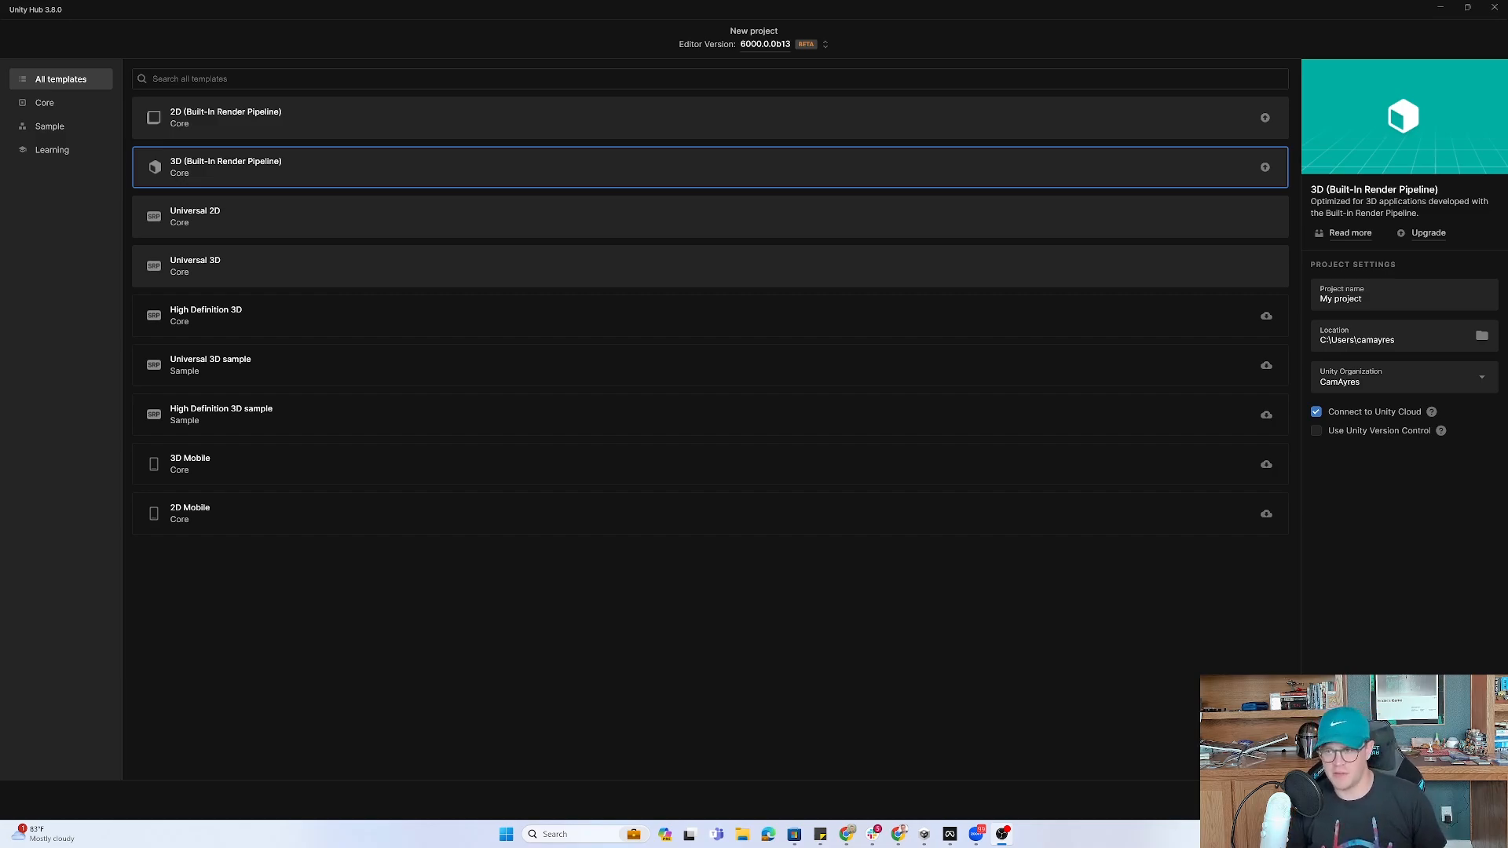
mouse_move(1133, 235)
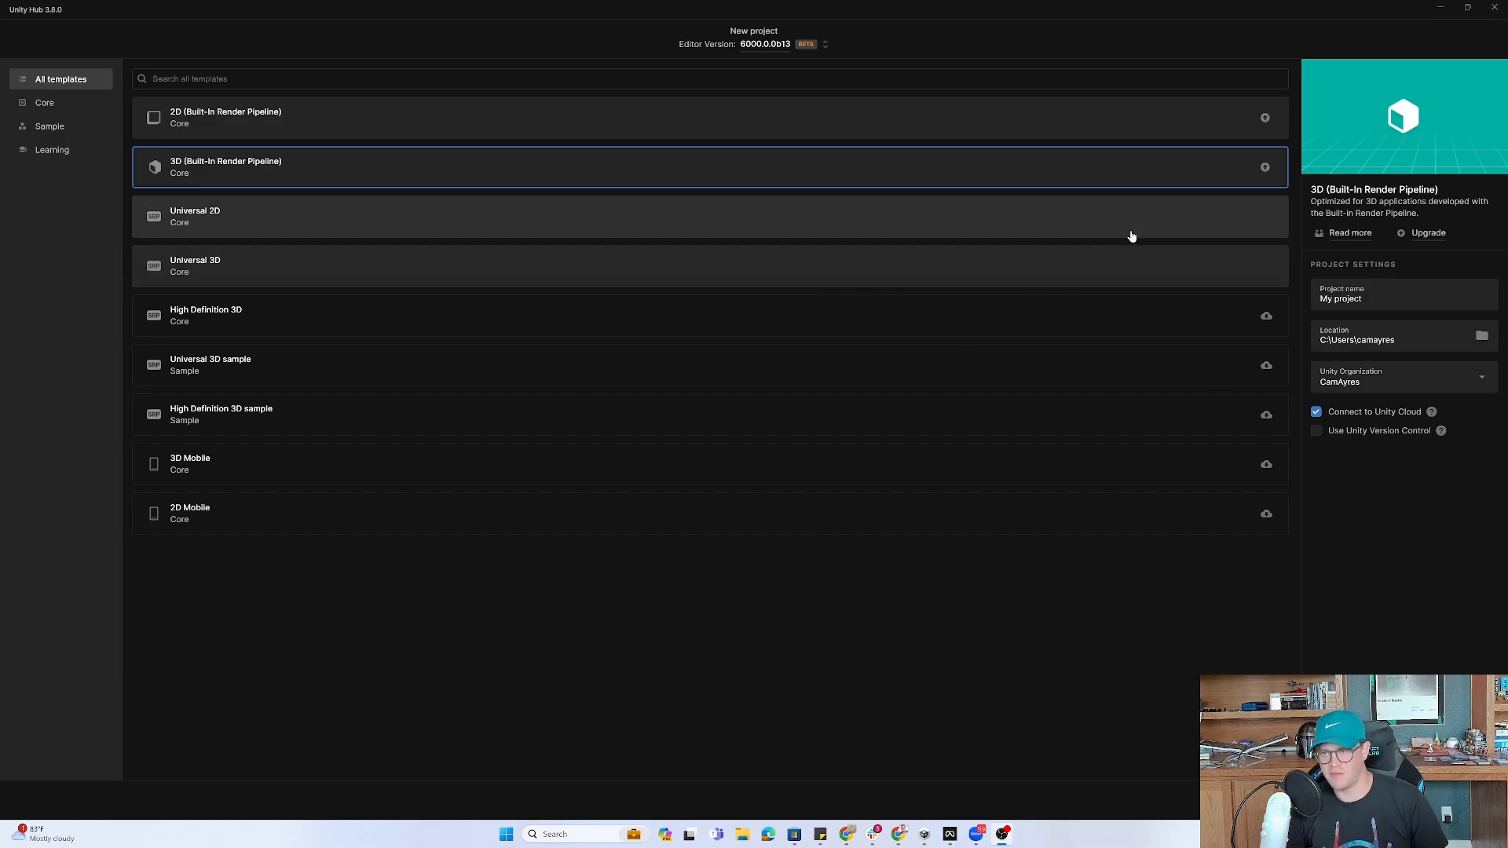
mouse_move(878, 208)
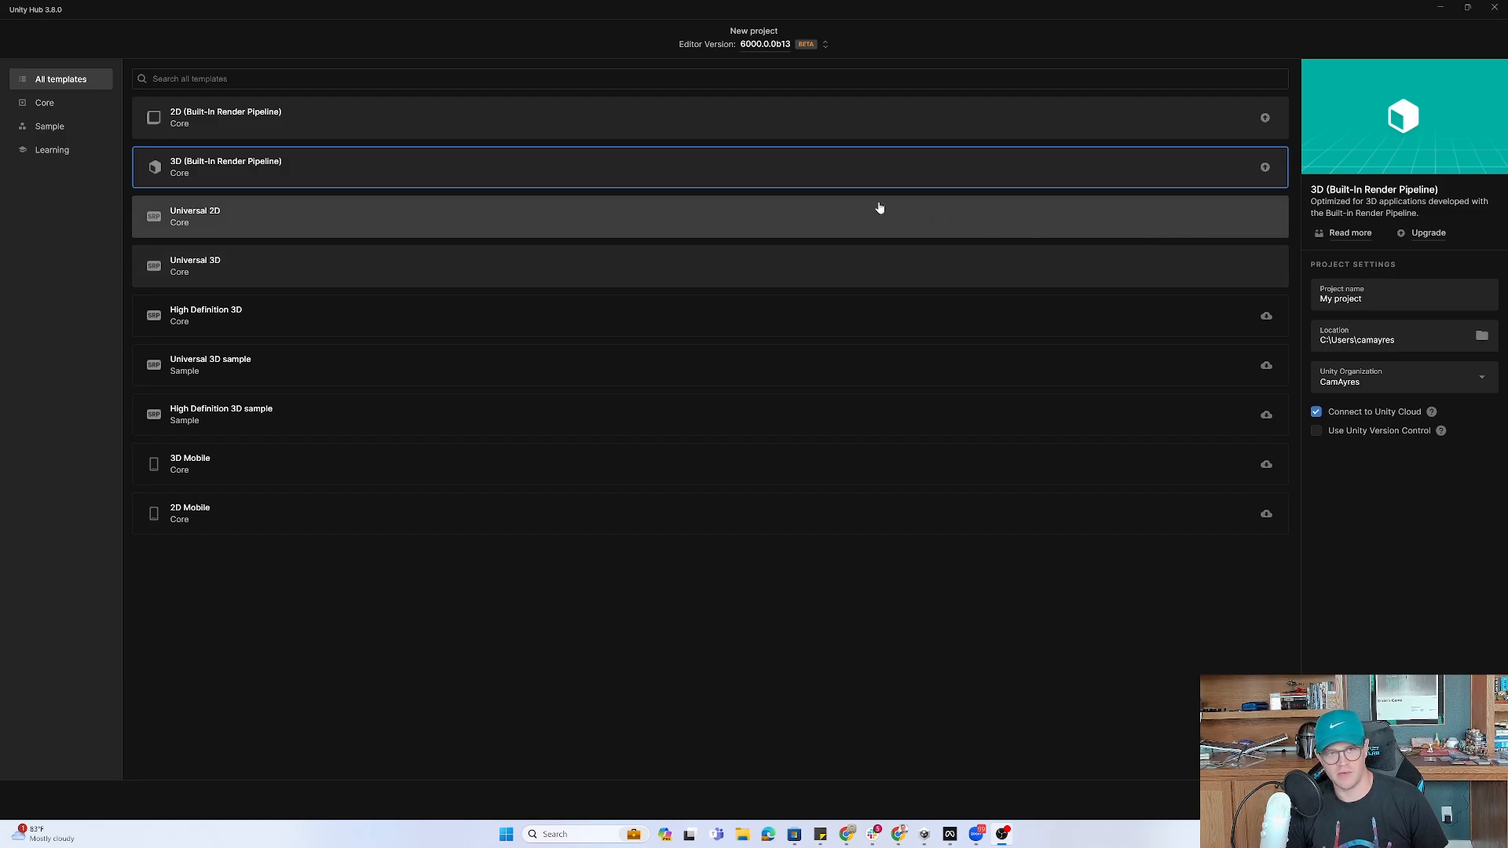
mouse_move(220, 265)
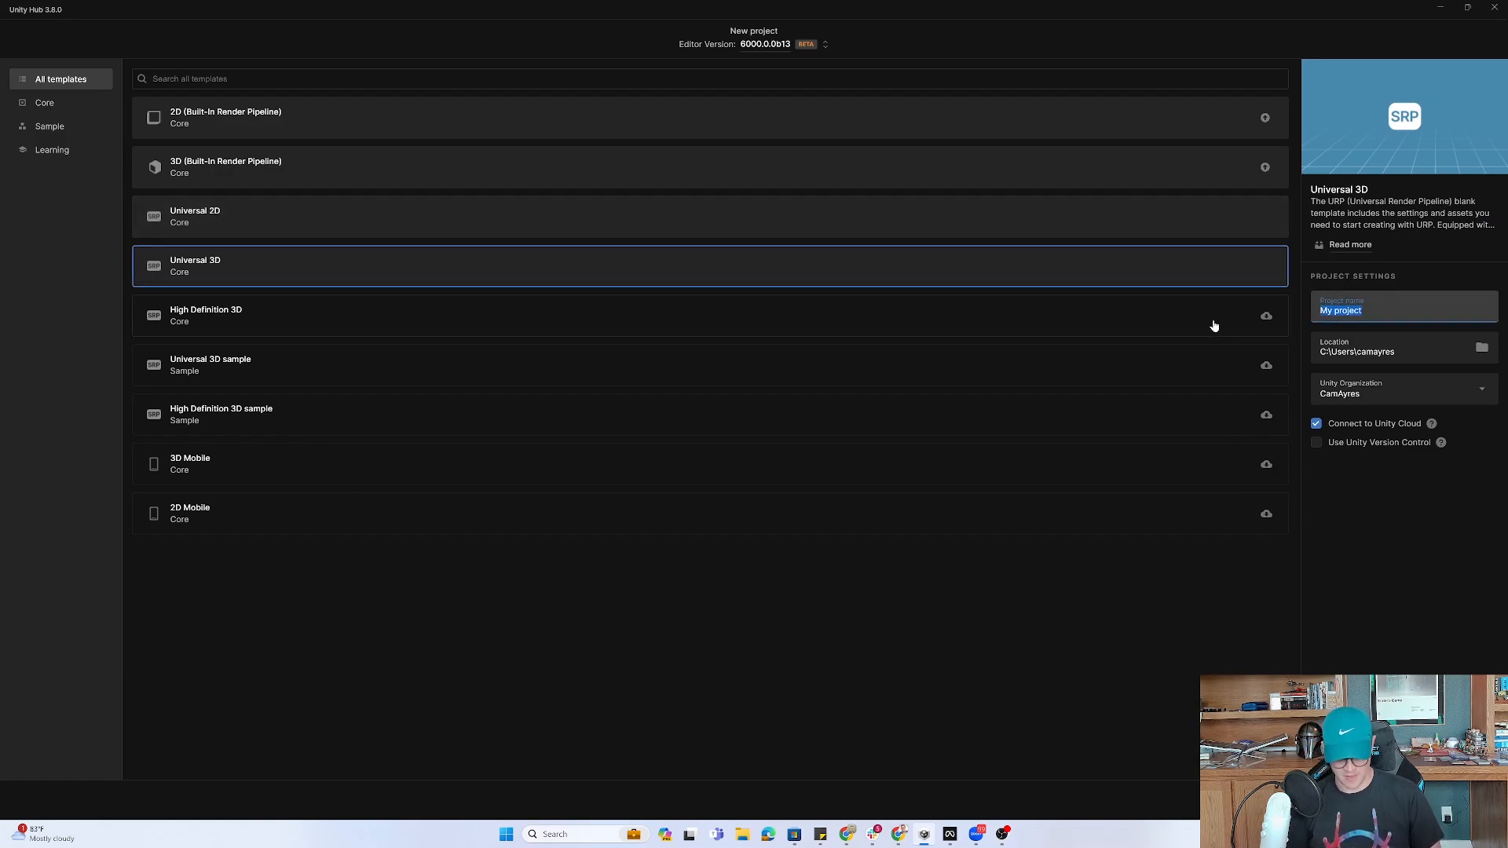
Name the Universal 3D project 'XR_Int_Demo' and create it.
type("XR_")
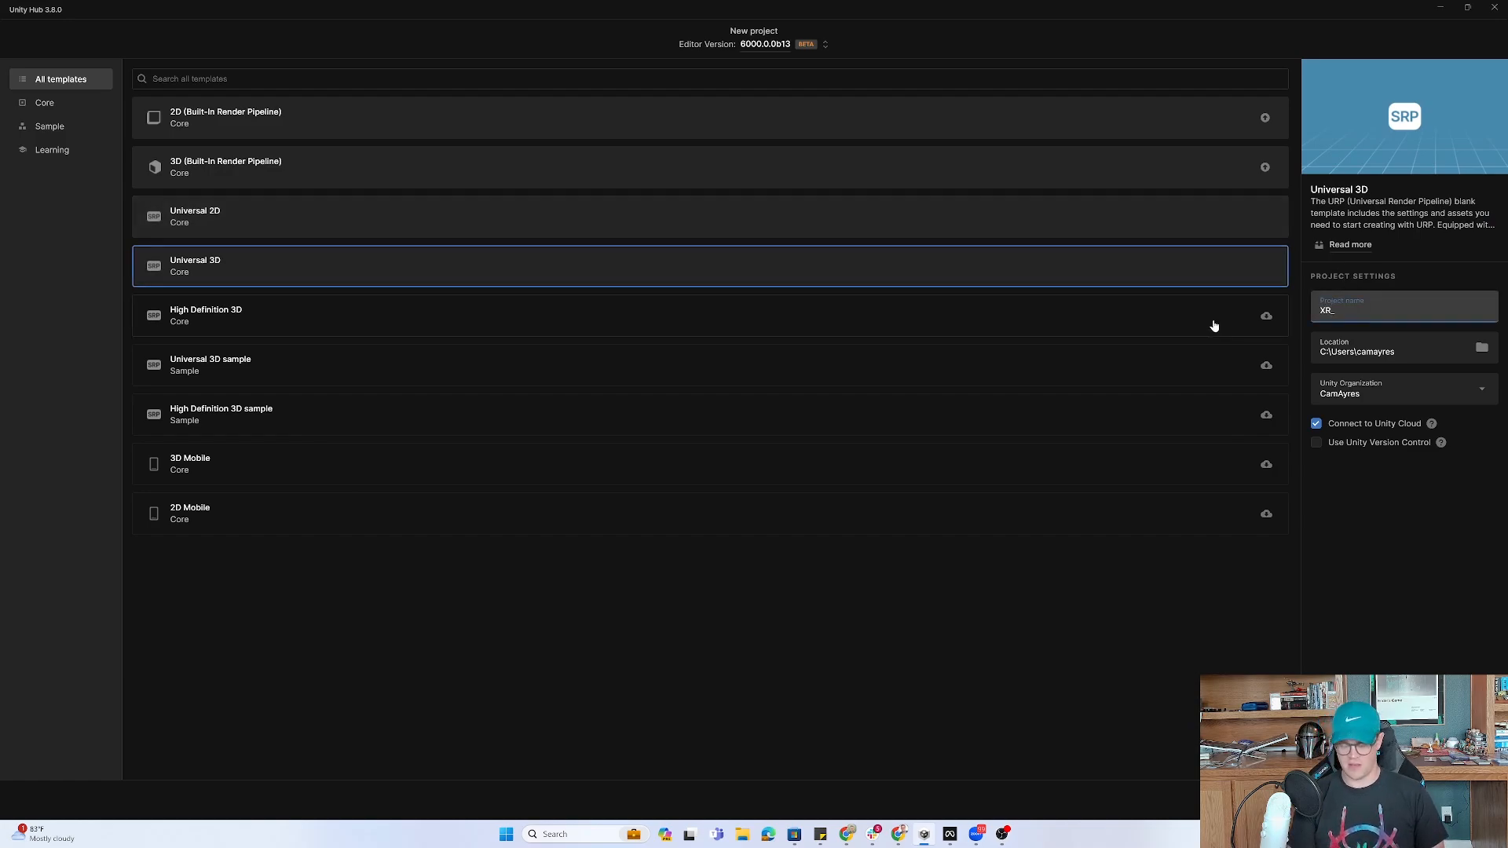
type("Int_")
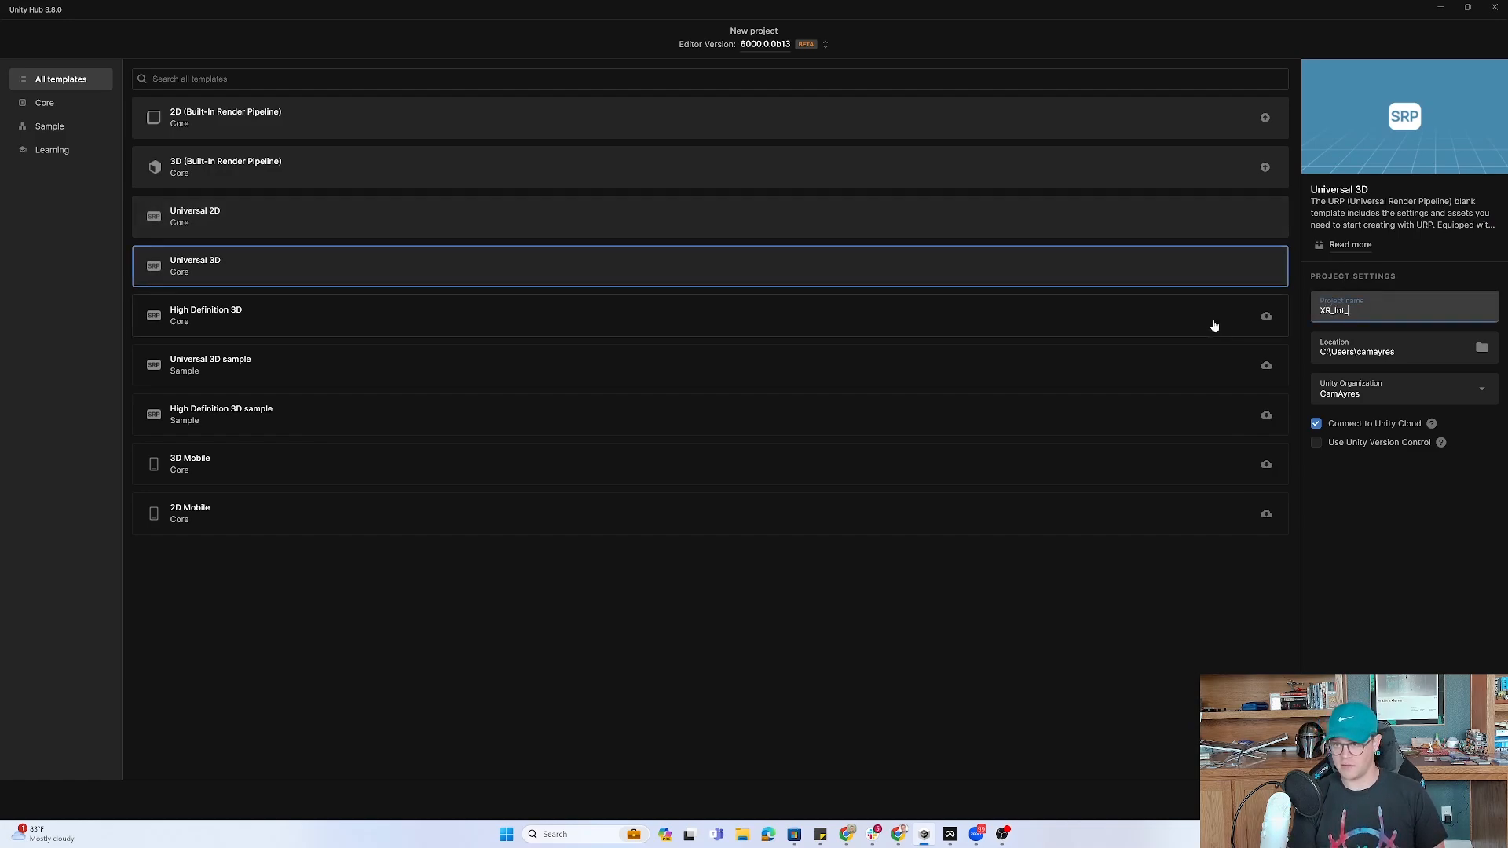
type("Demo")
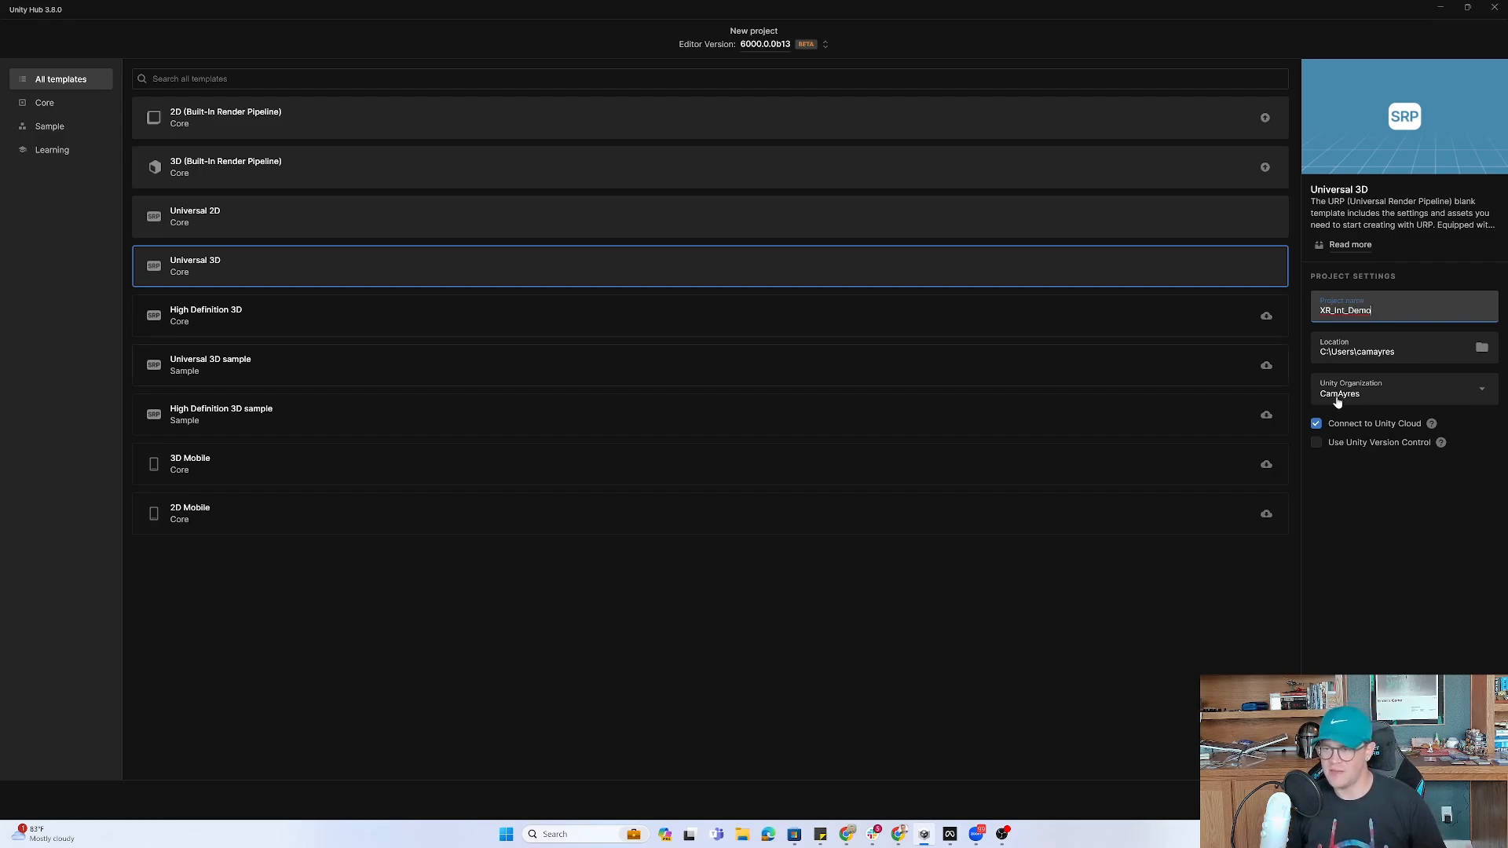
left_click(1316, 422)
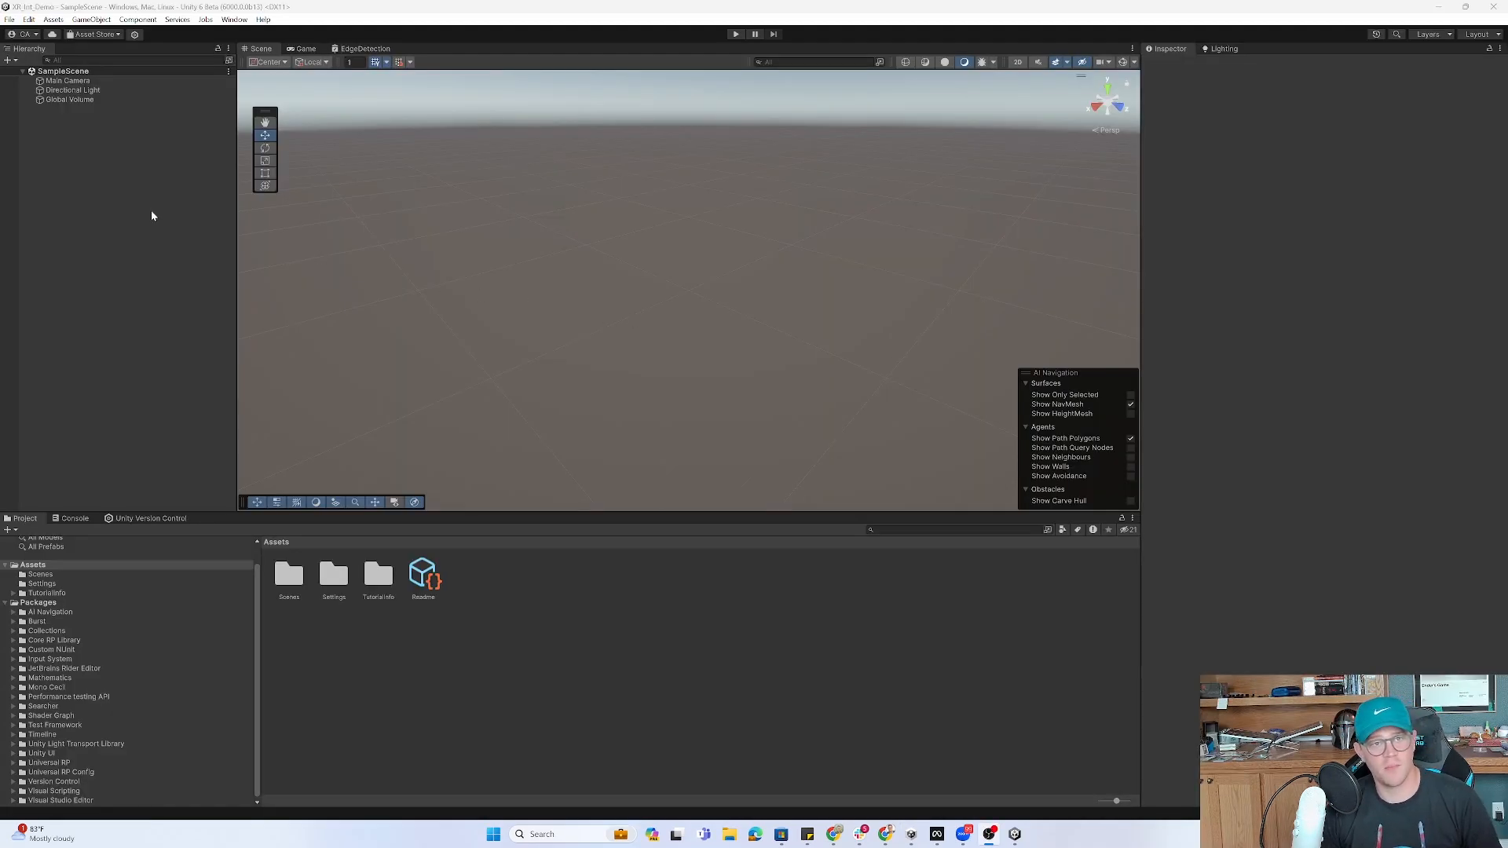
Bring up the Package Manager from the Window menu.
left_click(234, 18)
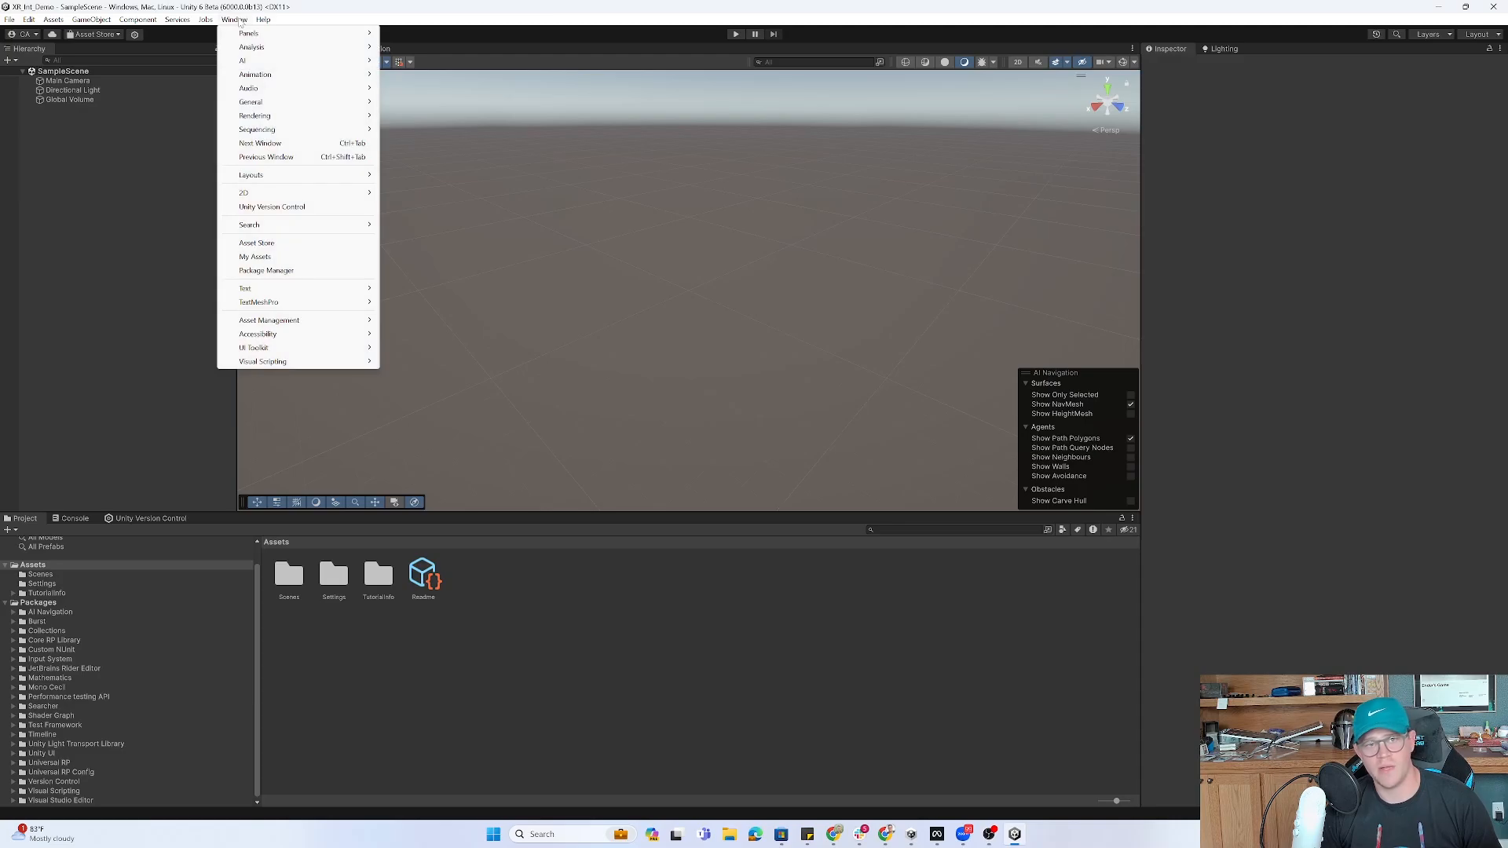
mouse_move(284, 276)
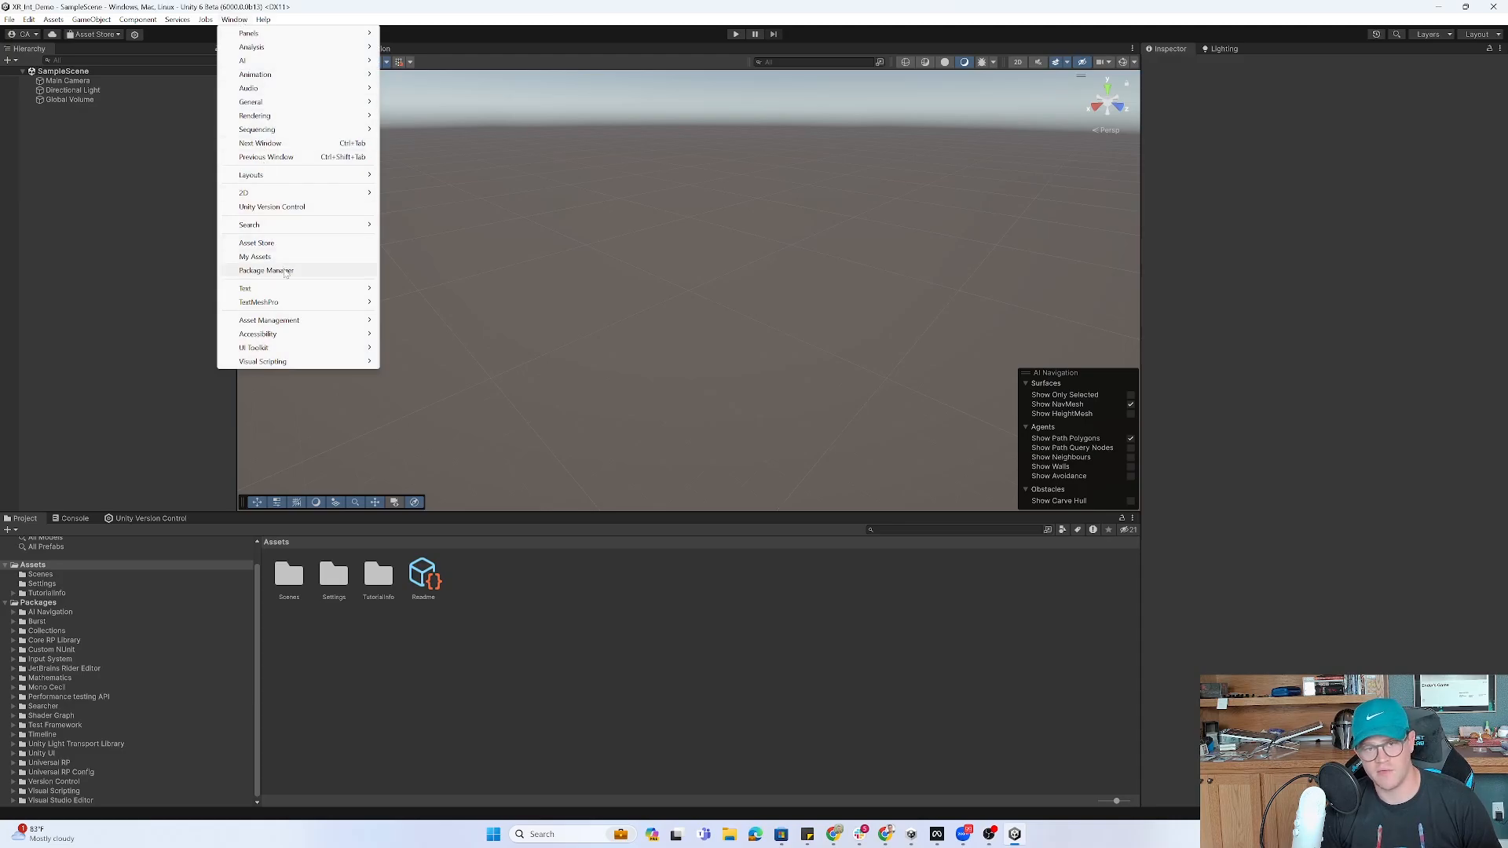
left_click(267, 270)
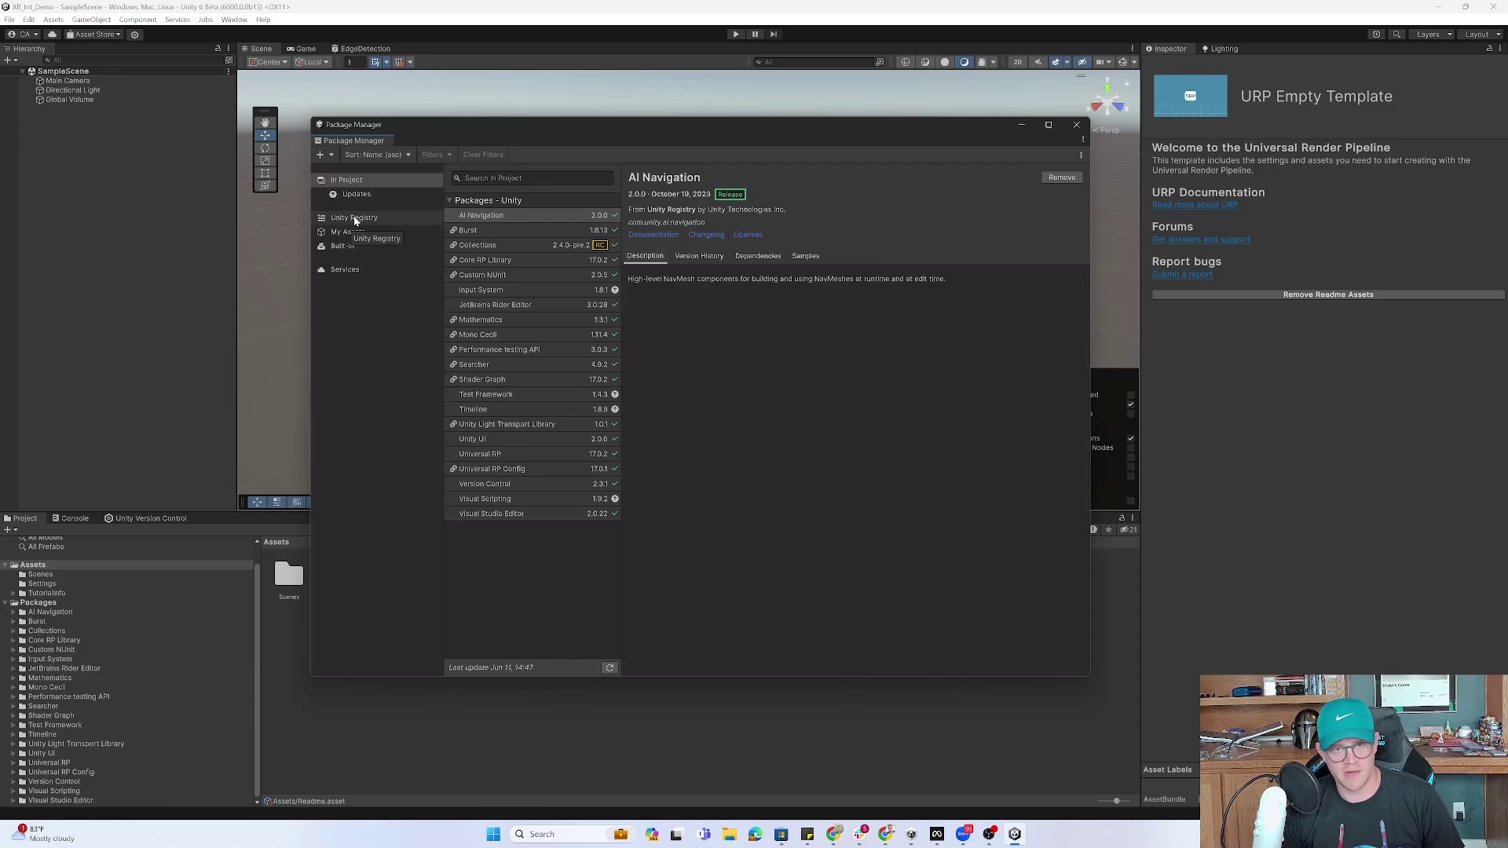
mouse_move(390, 193)
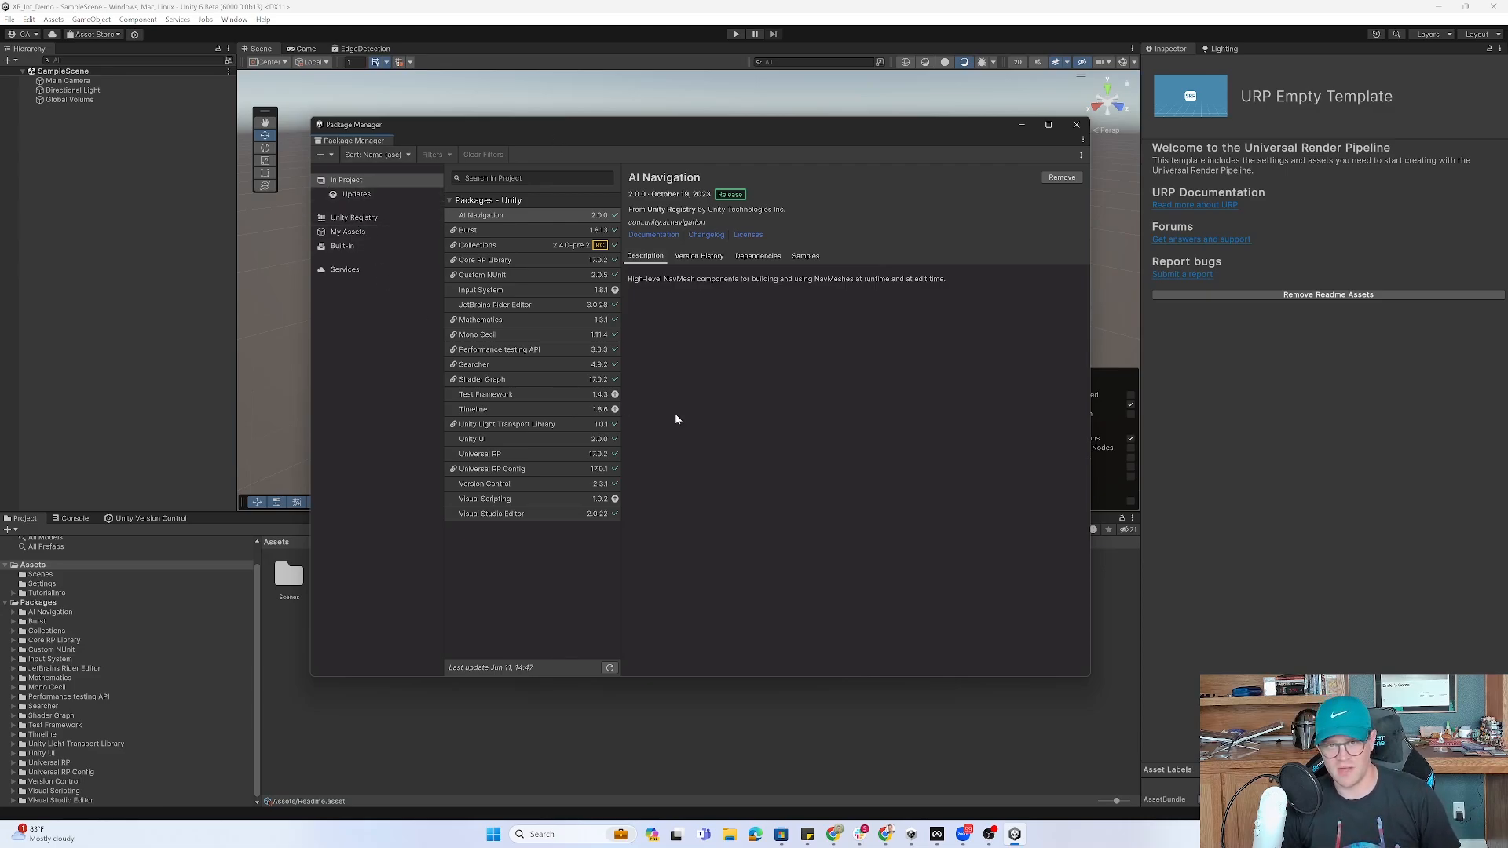
mouse_move(368, 217)
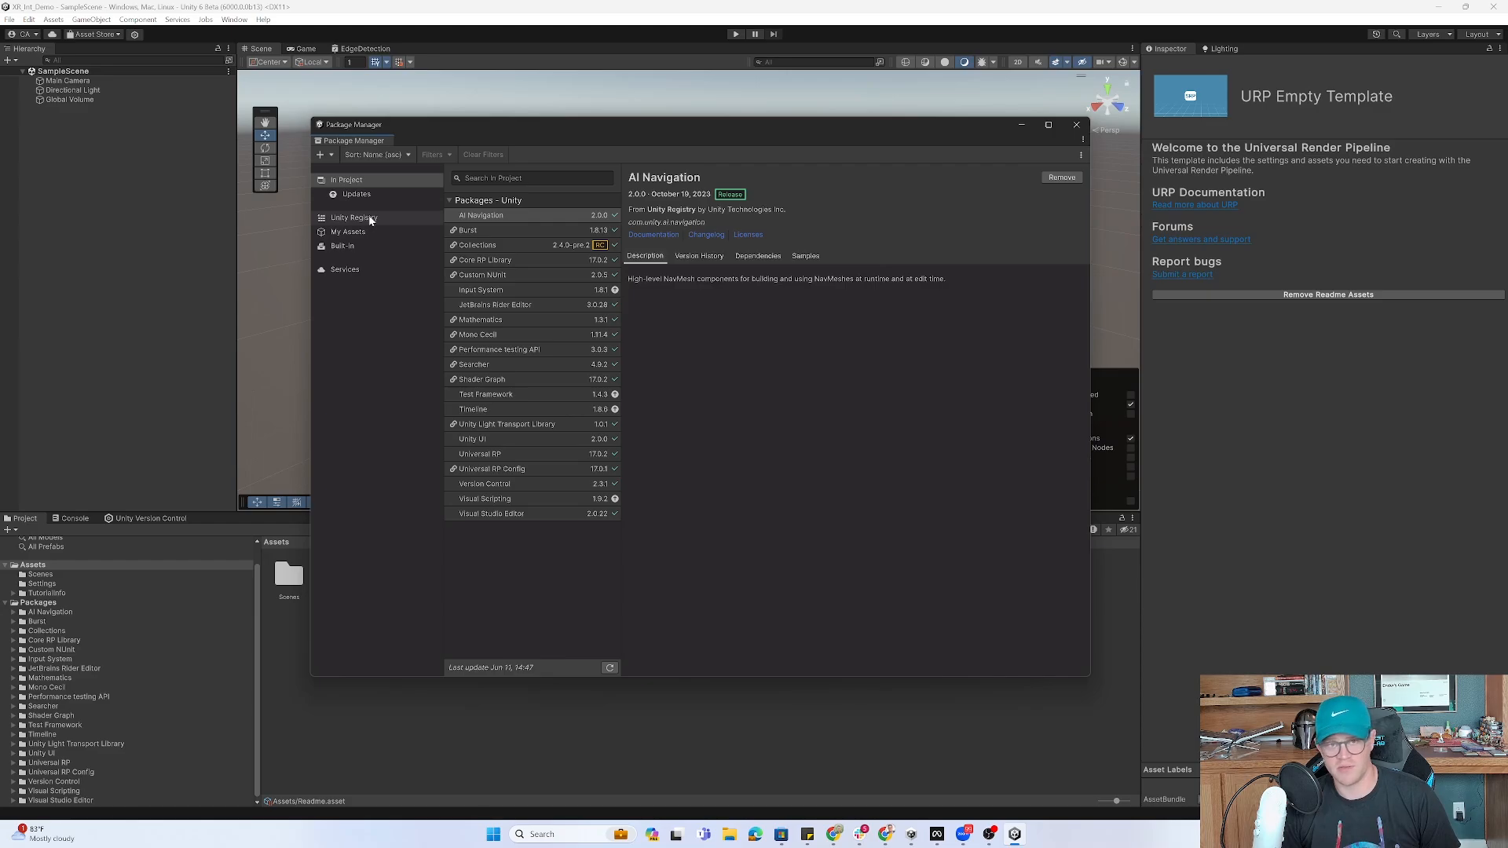
mouse_move(362, 226)
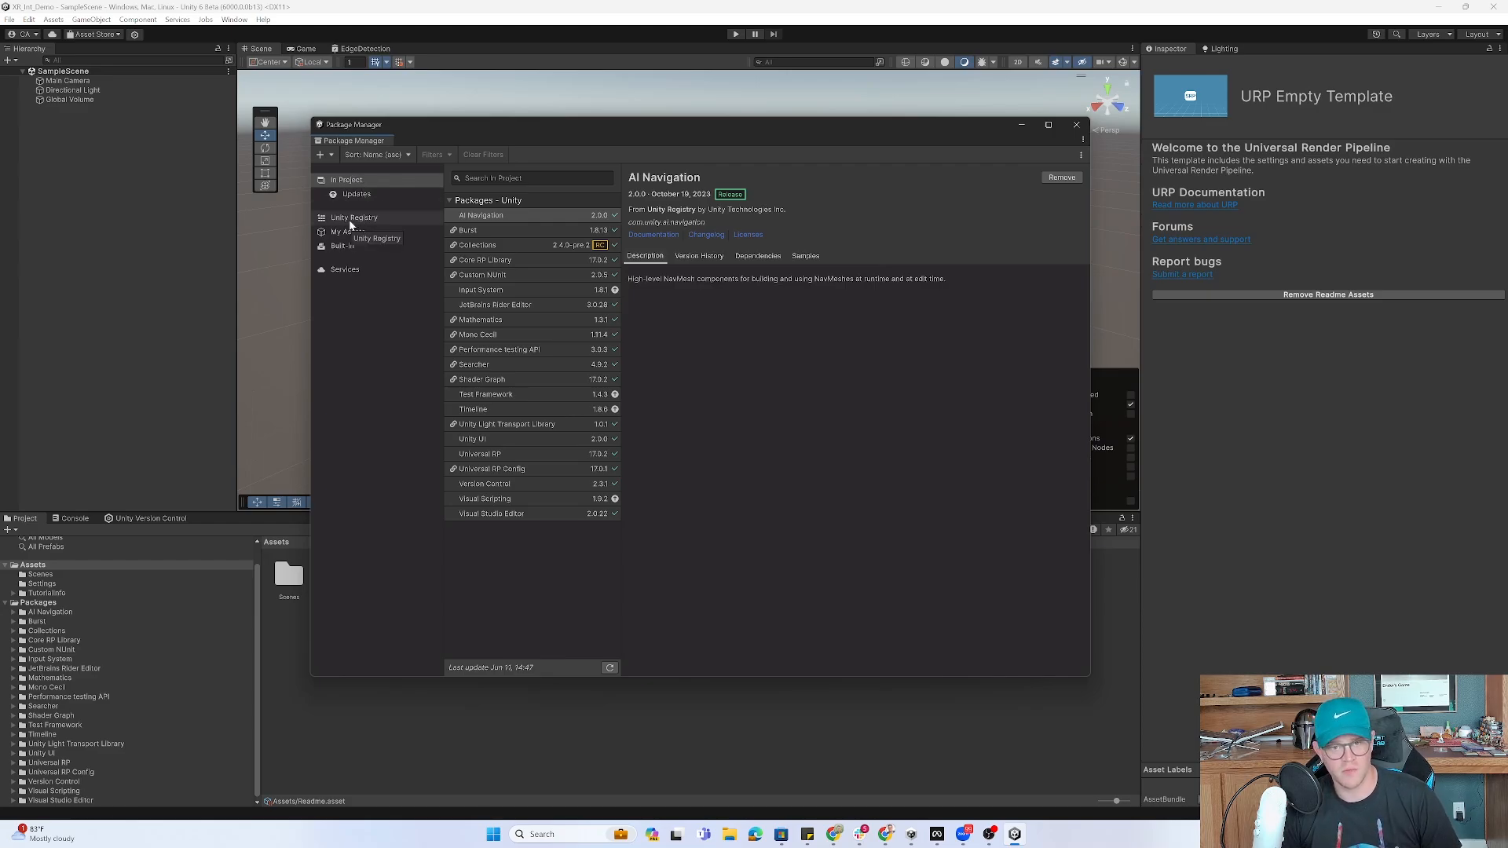
Install XR Interaction Toolkit 3.0.3 from the Unity Registry.
left_click(353, 216)
type("xr")
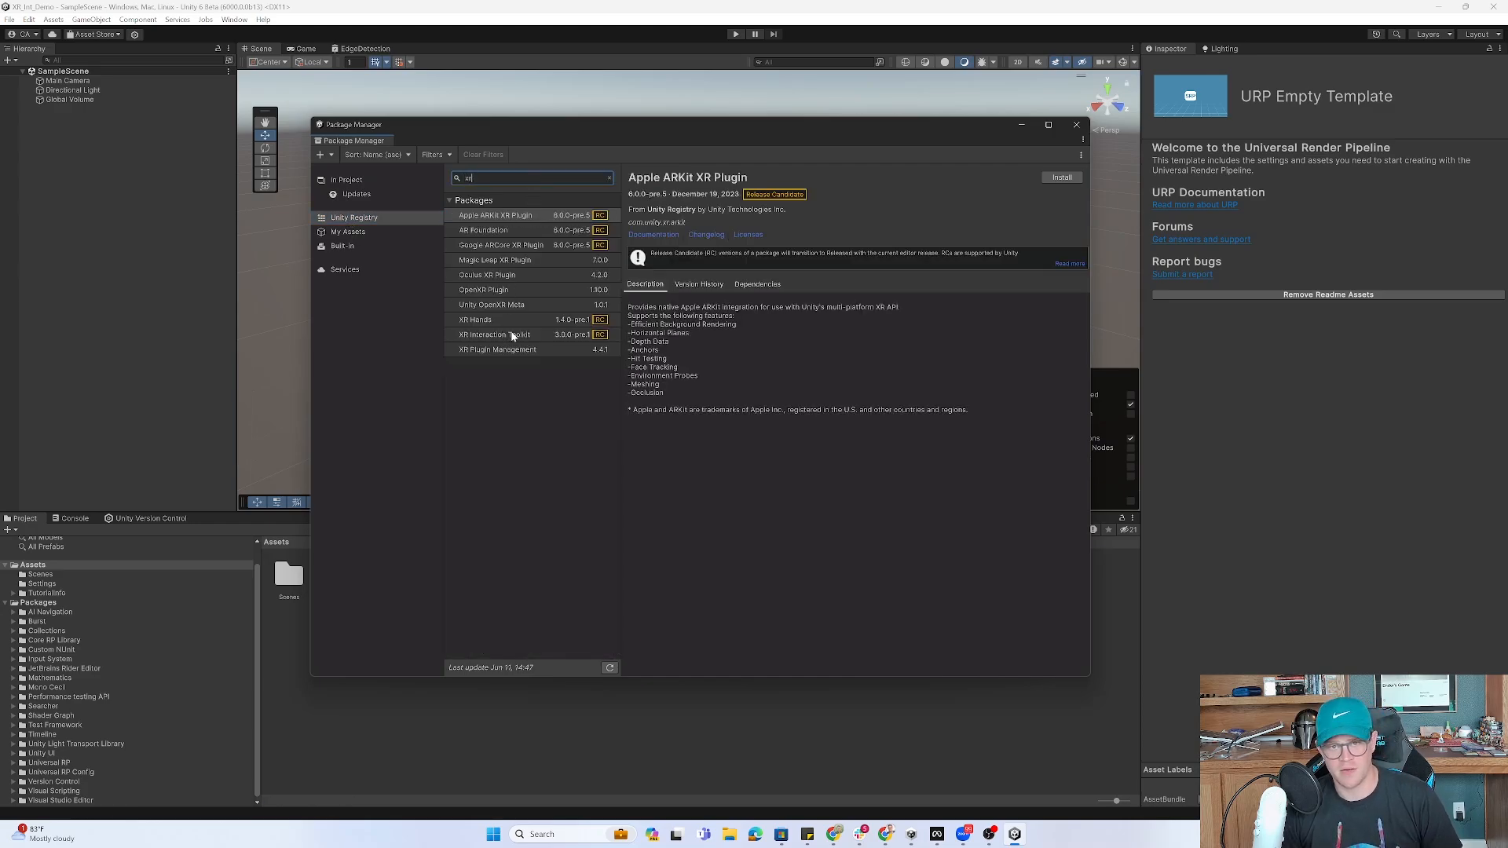
left_click(493, 333)
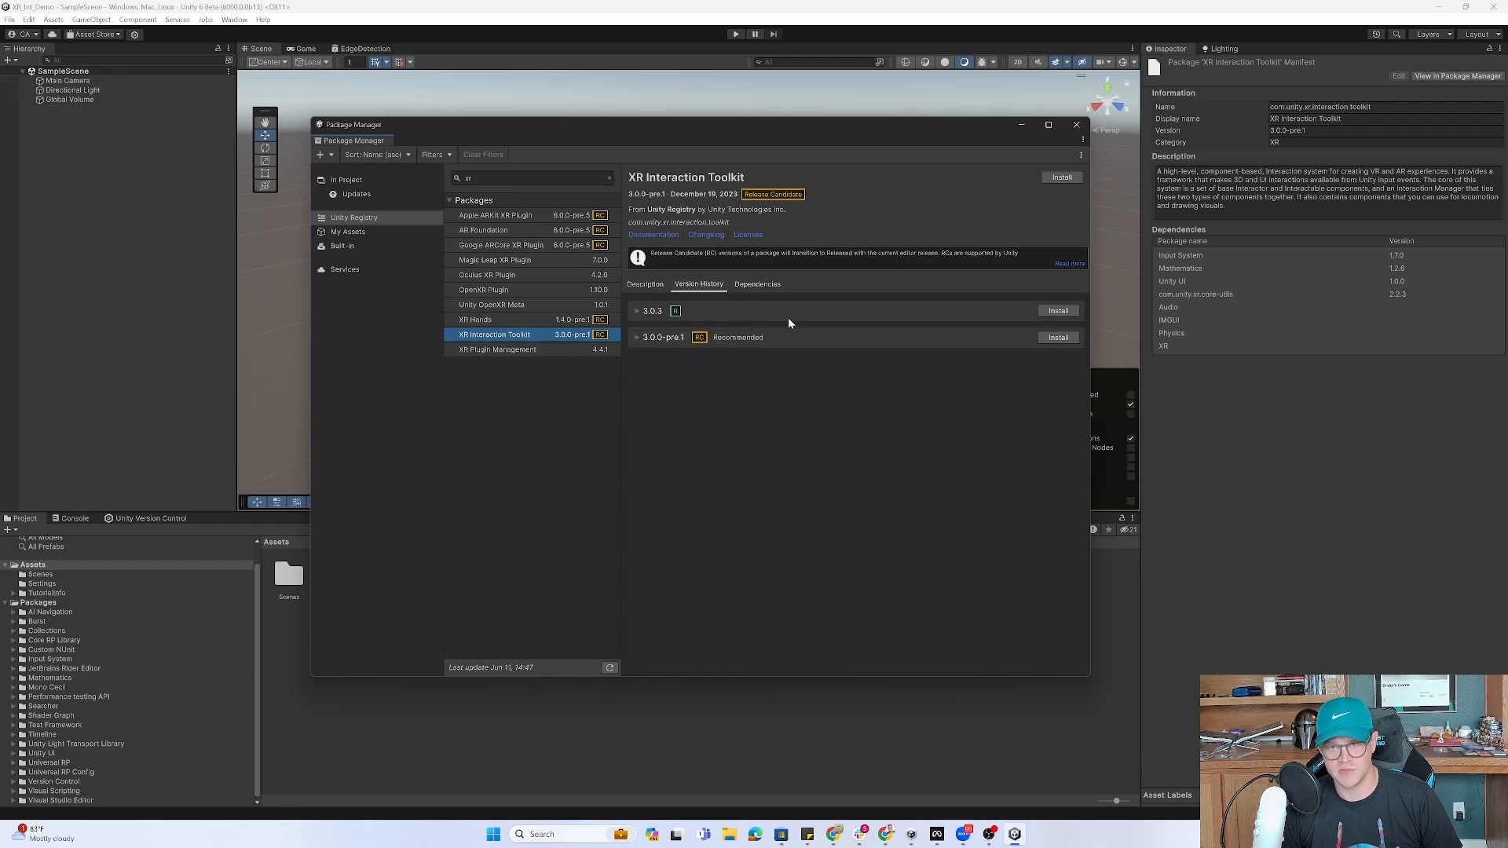
mouse_move(1057, 309)
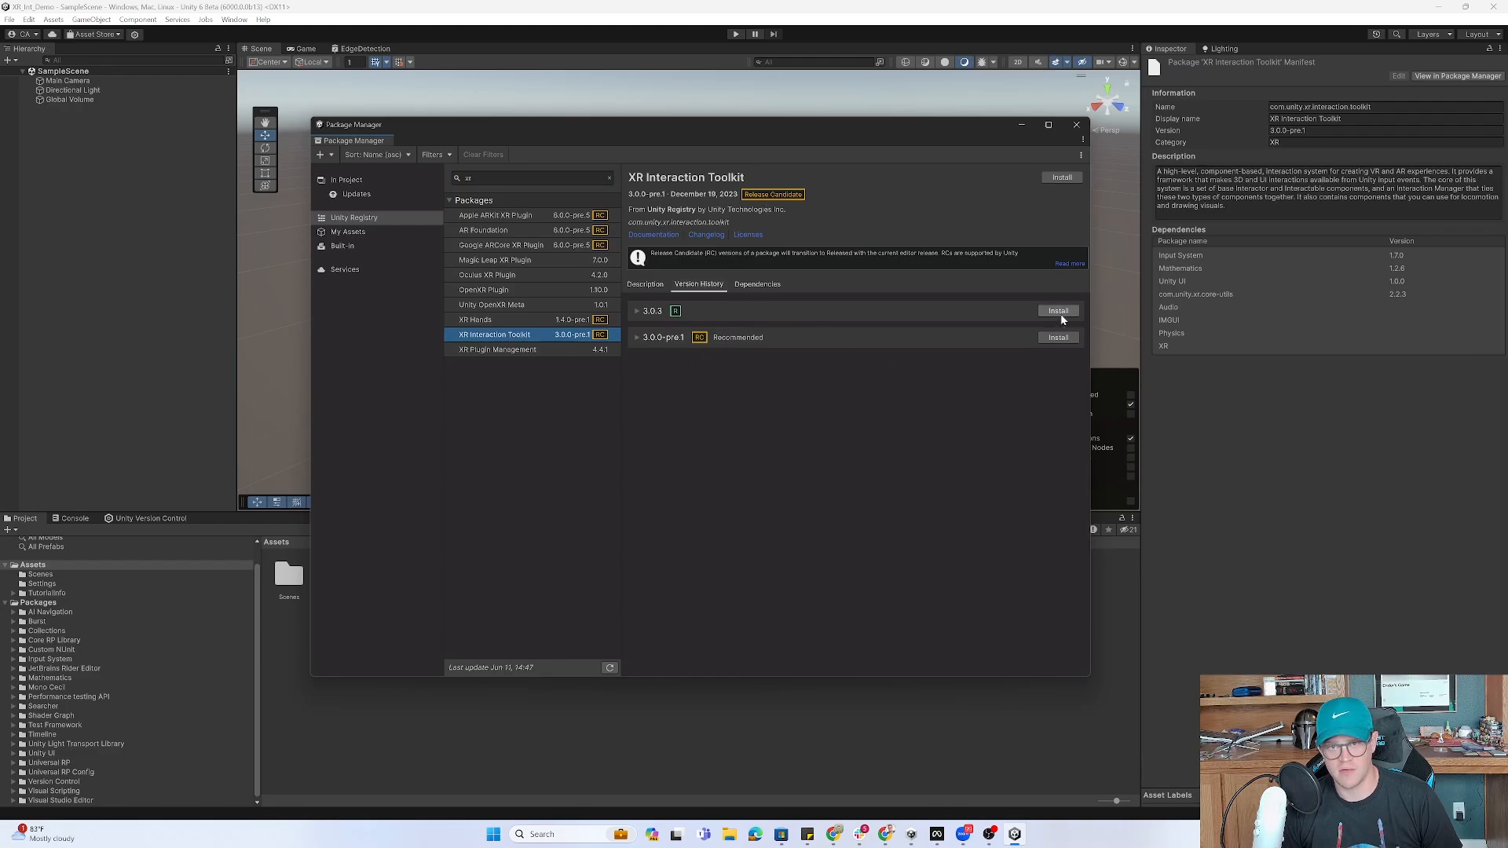
left_click(1057, 310)
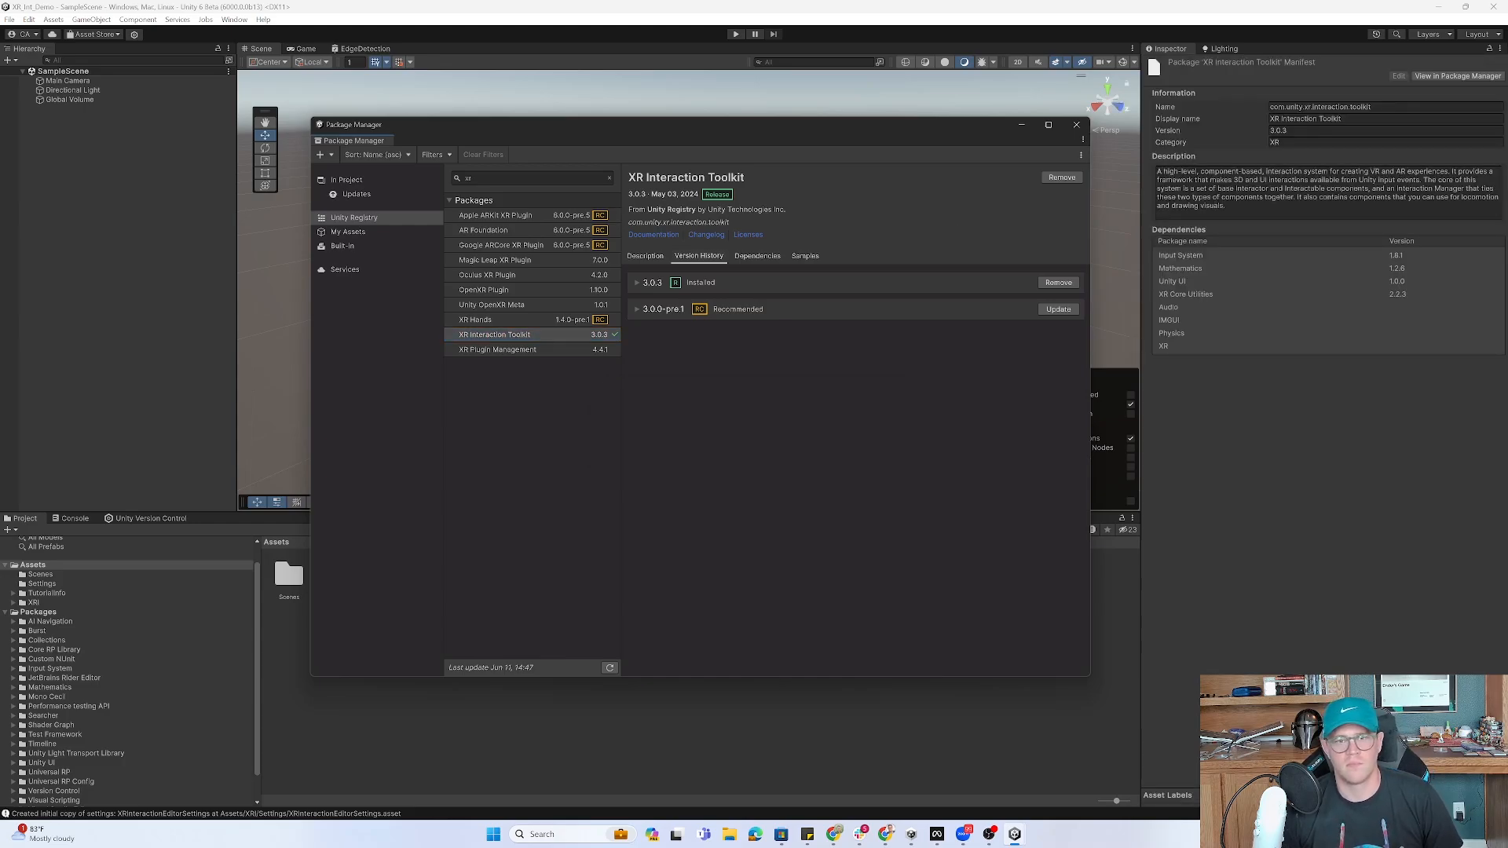
mouse_move(853, 203)
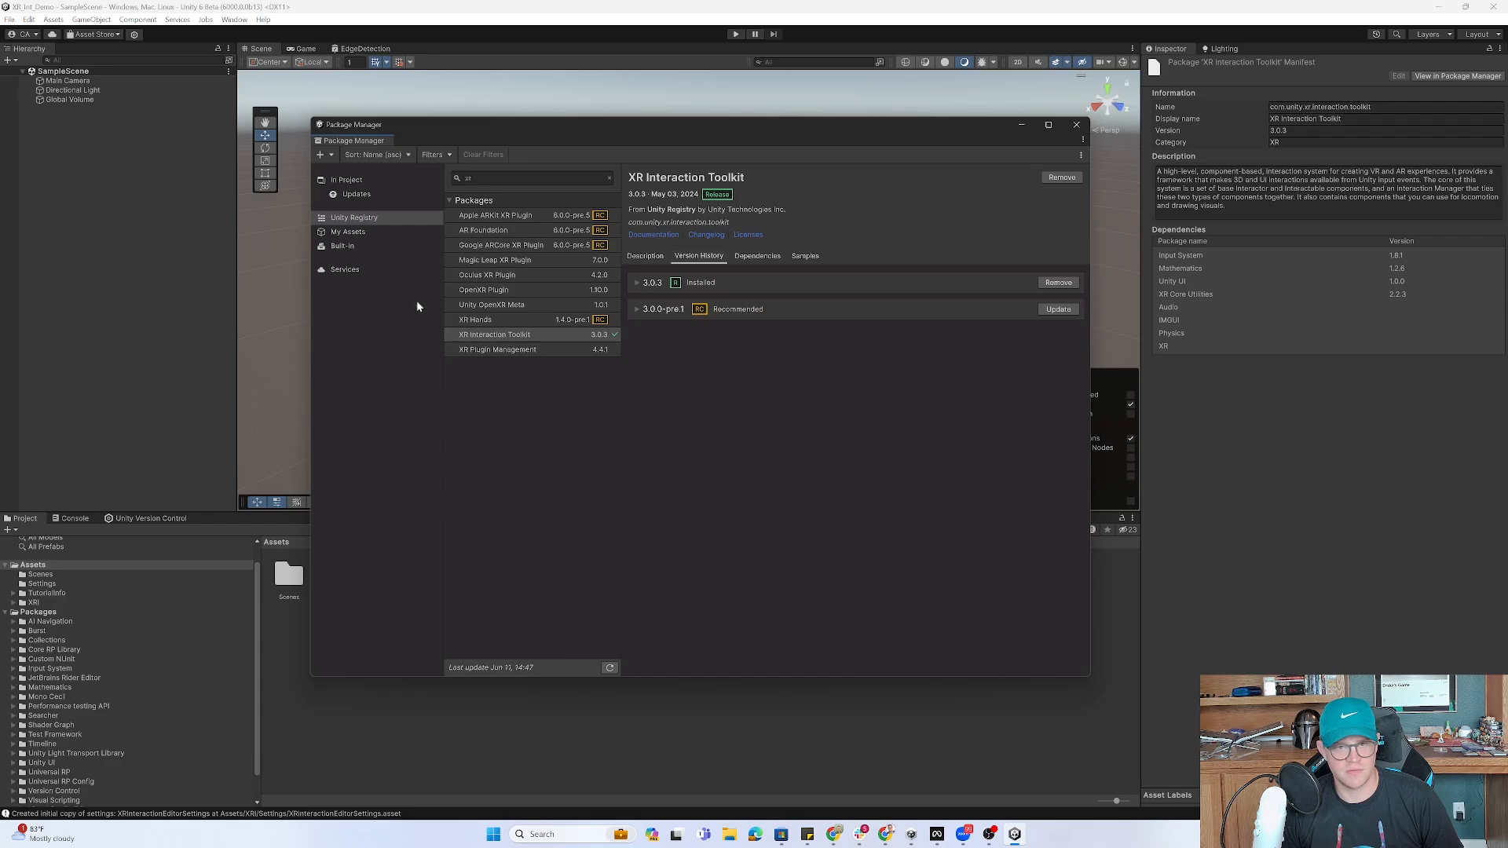
Show the installed XR Interaction Toolkit's Samples list under In Project.
left_click(346, 179)
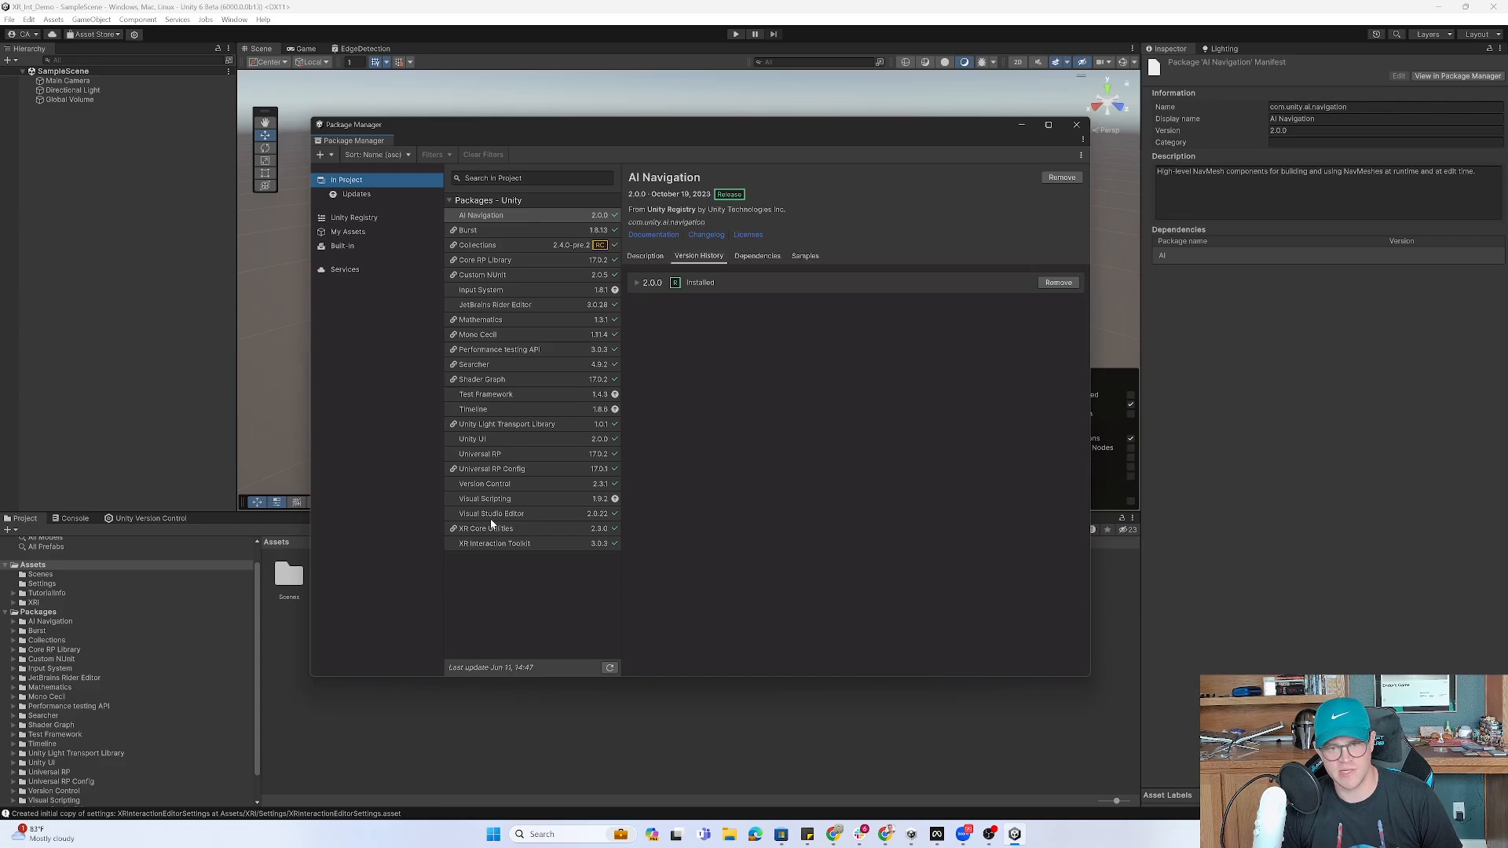
left_click(495, 544)
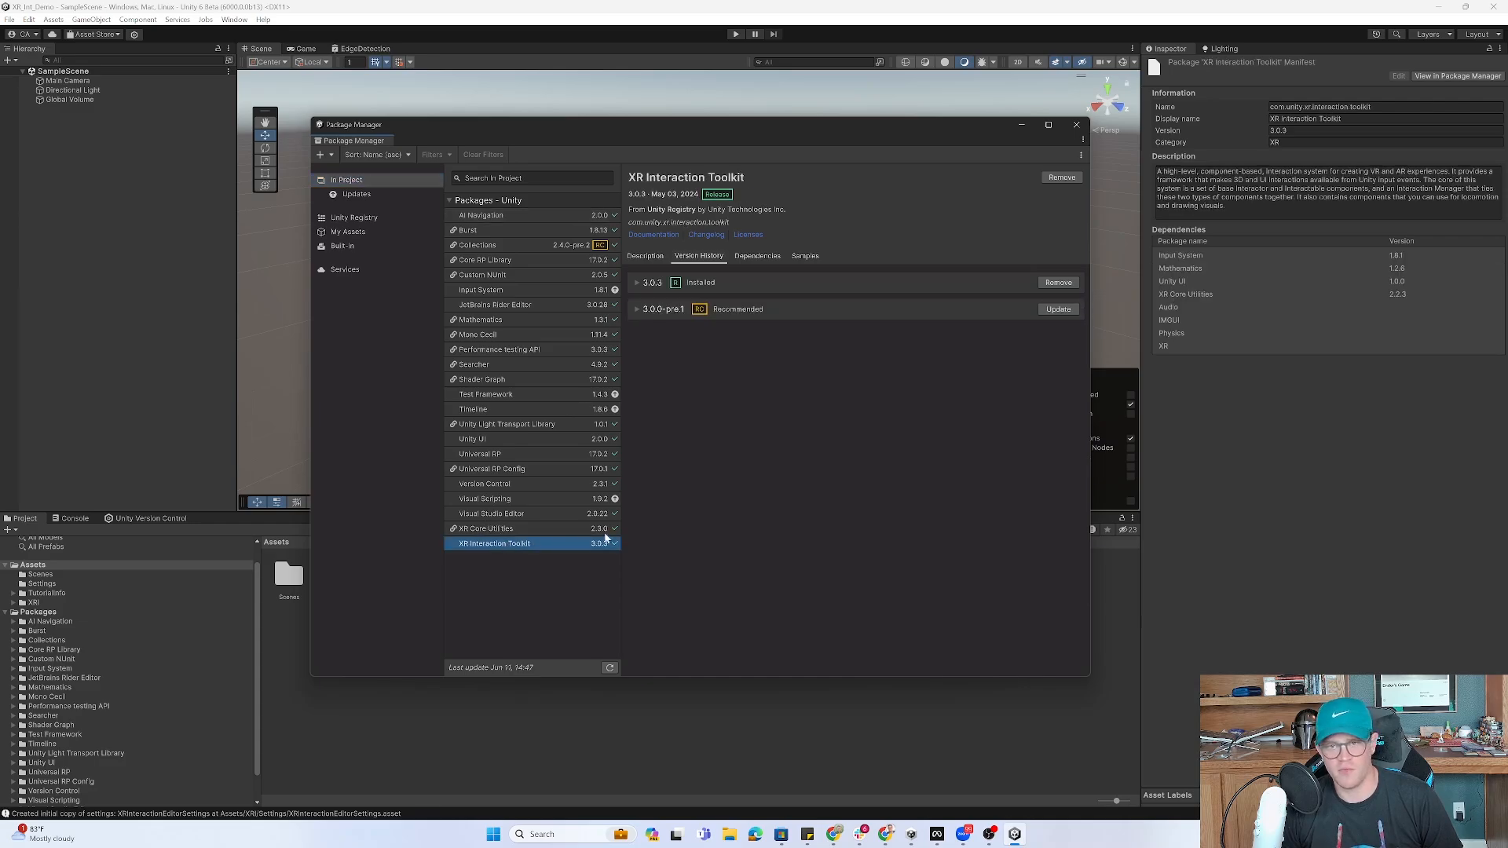
left_click(805, 256)
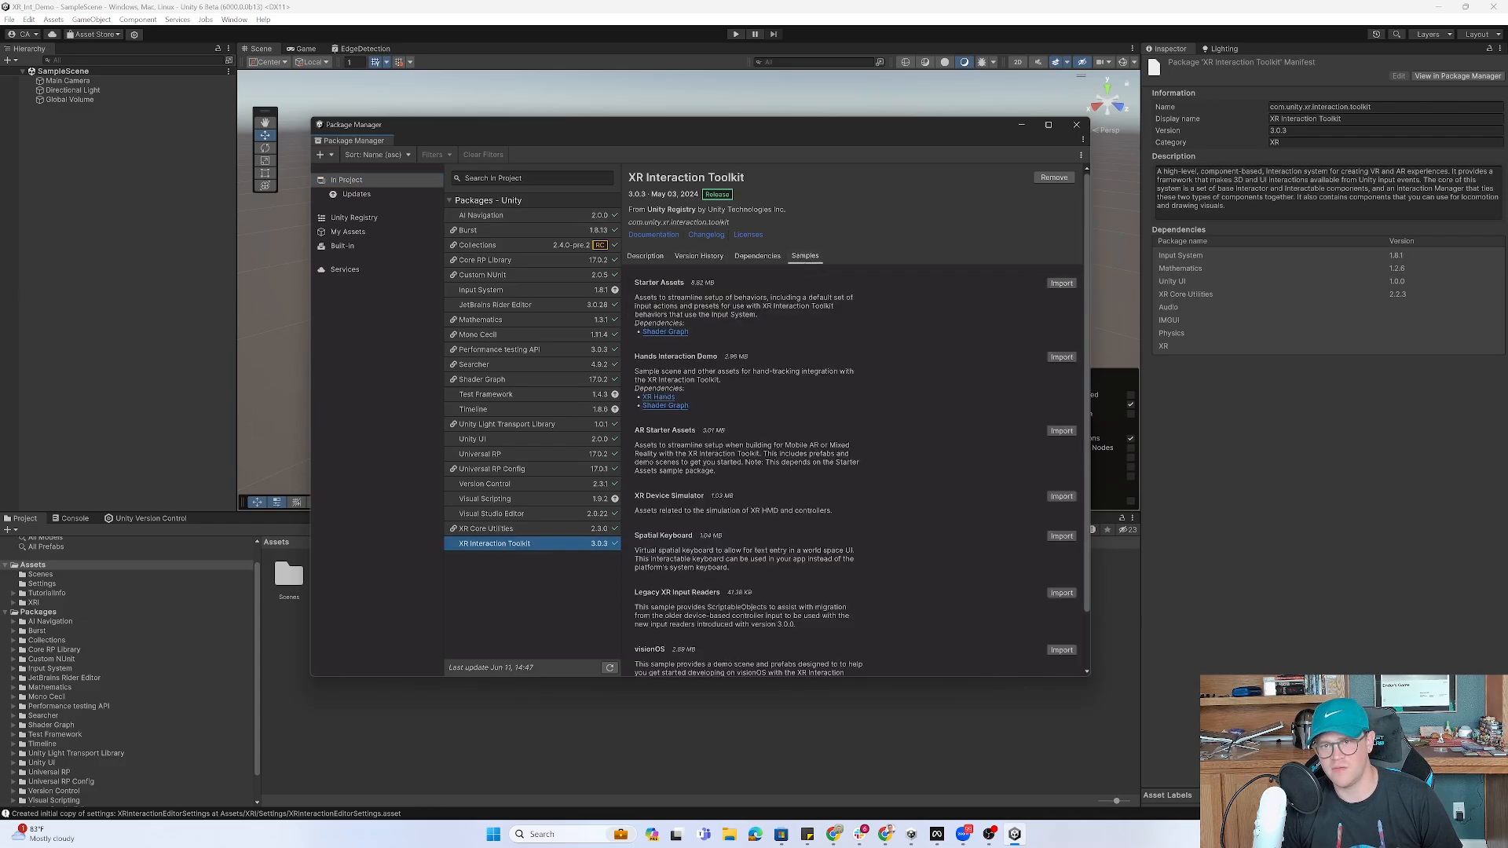
scroll("down", 3)
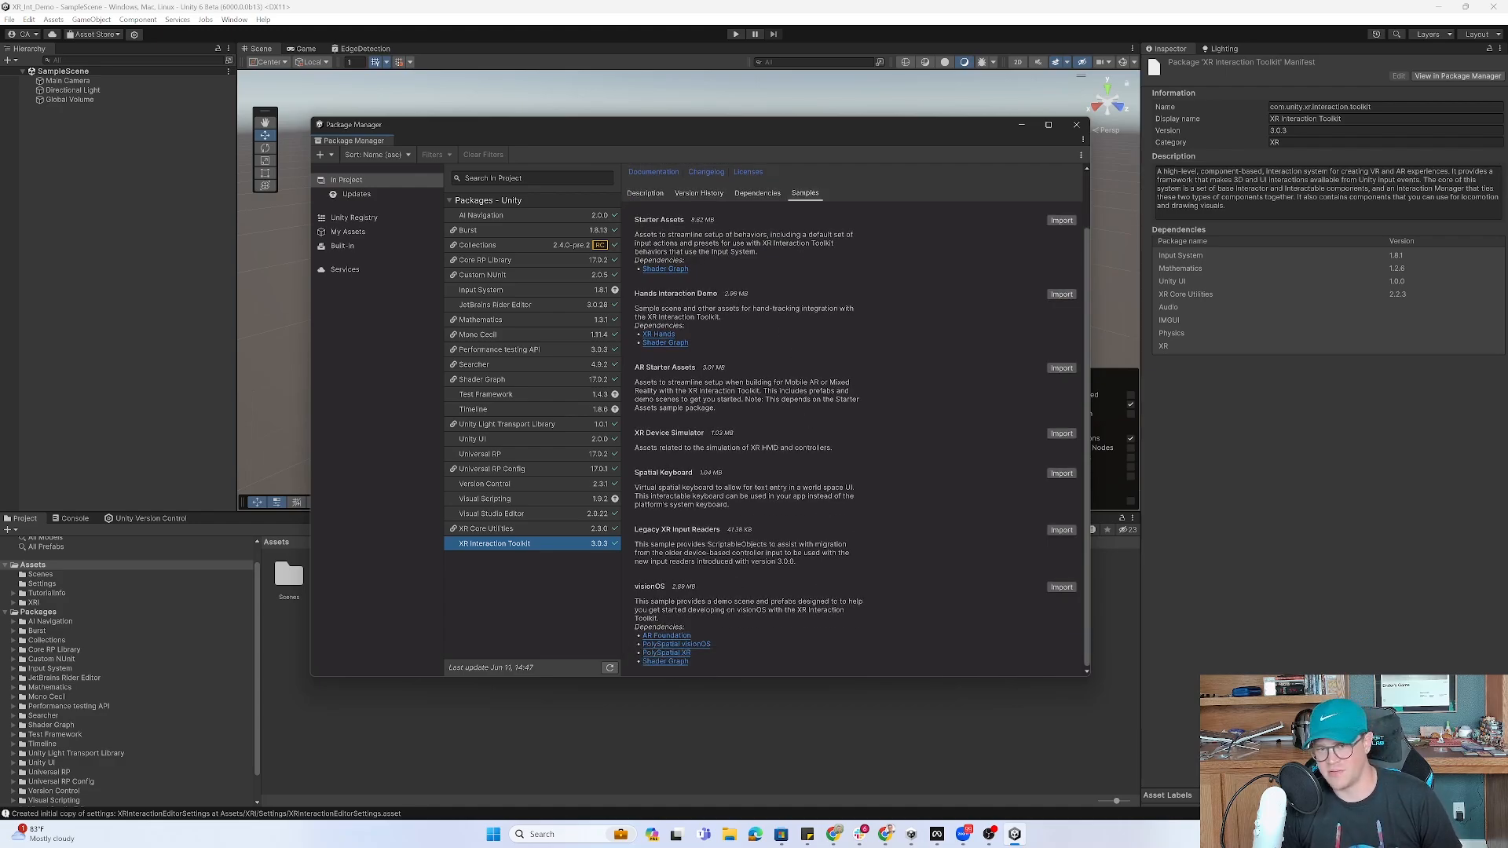
mouse_move(914, 421)
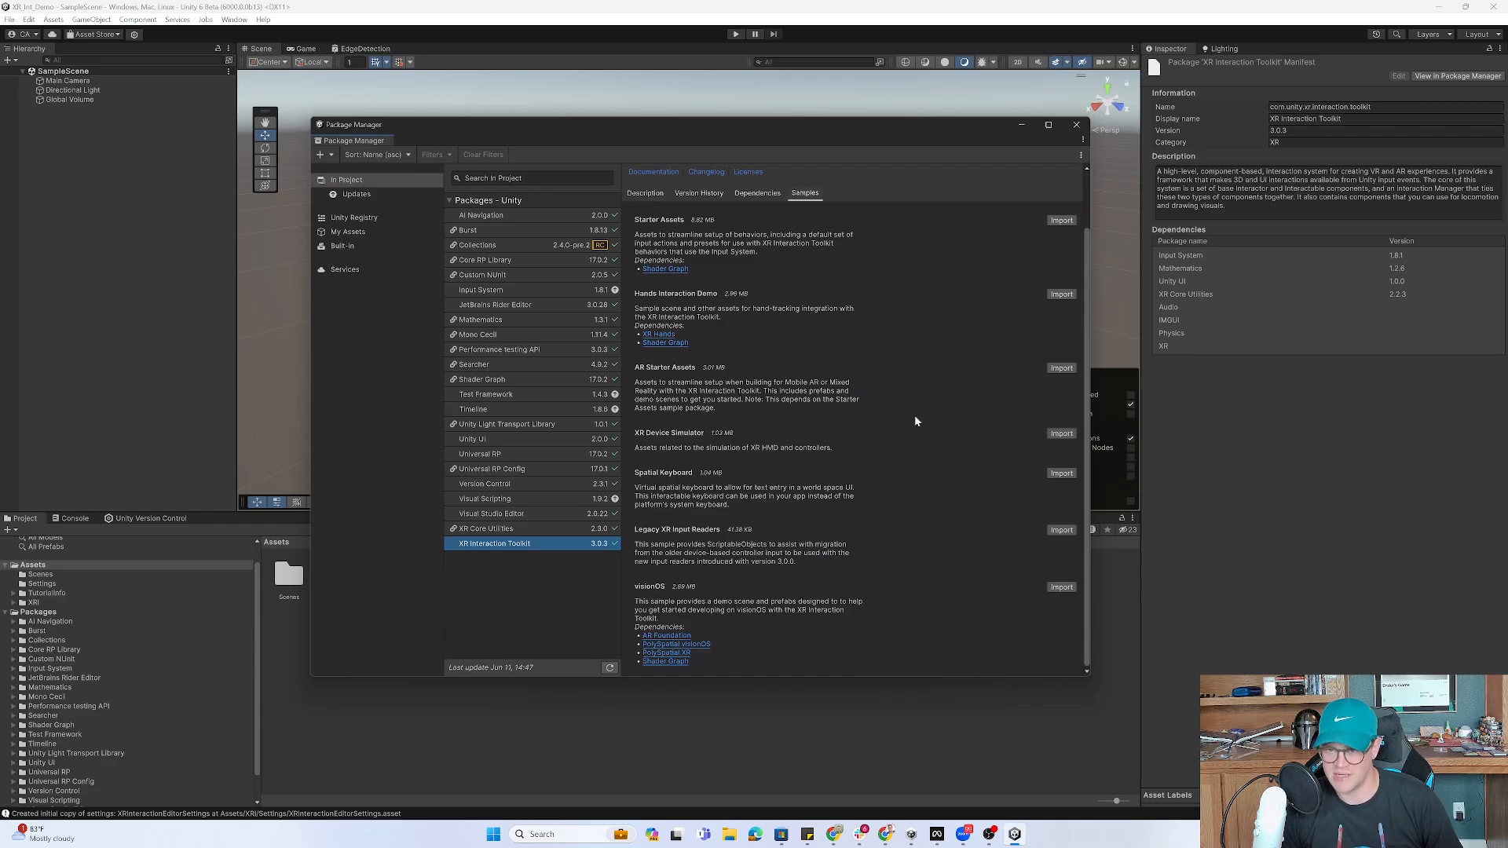
mouse_move(944, 319)
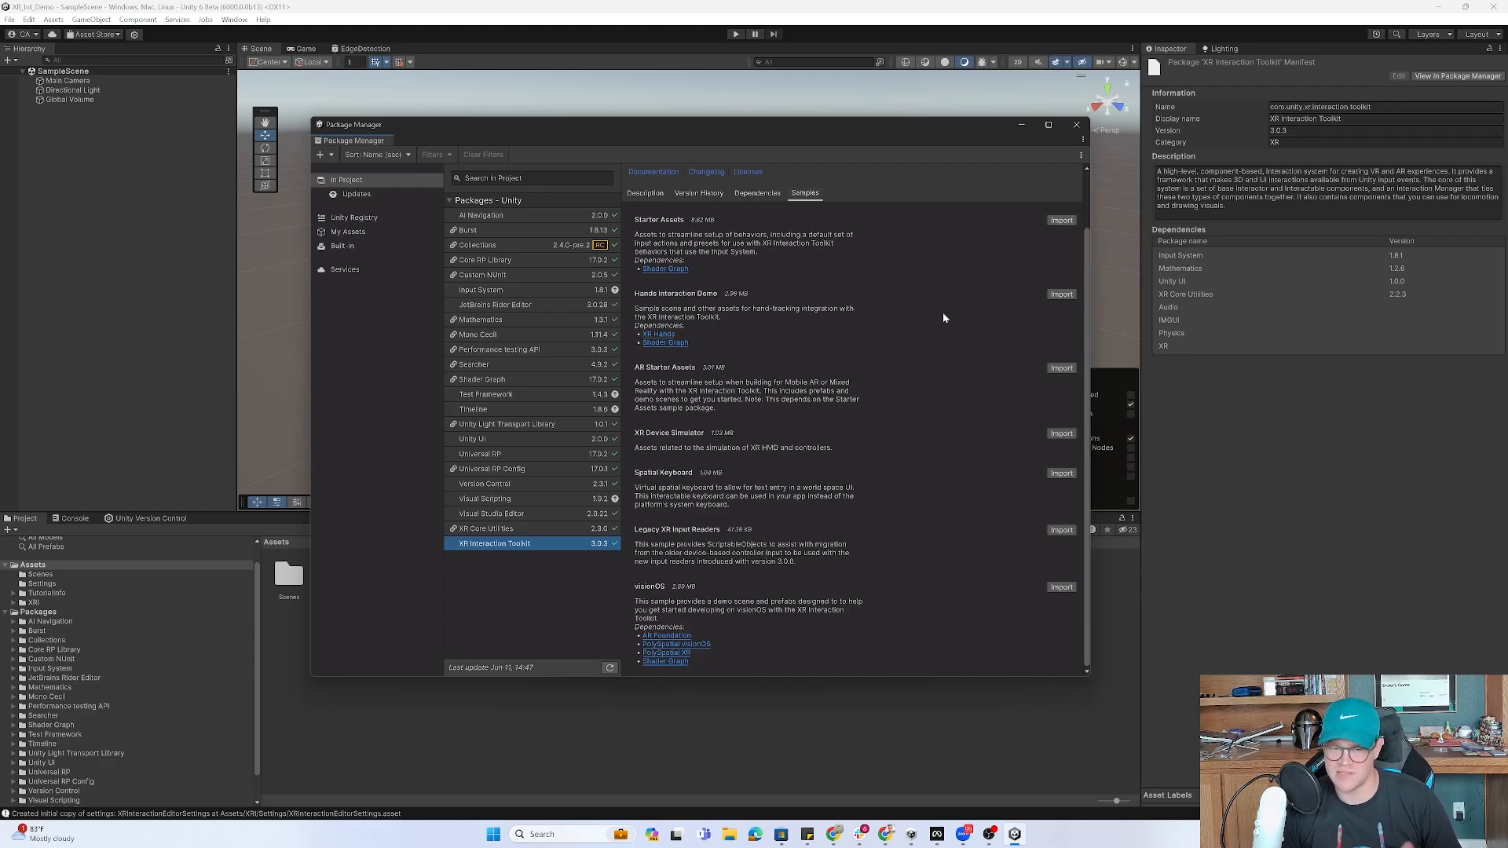
mouse_move(827, 289)
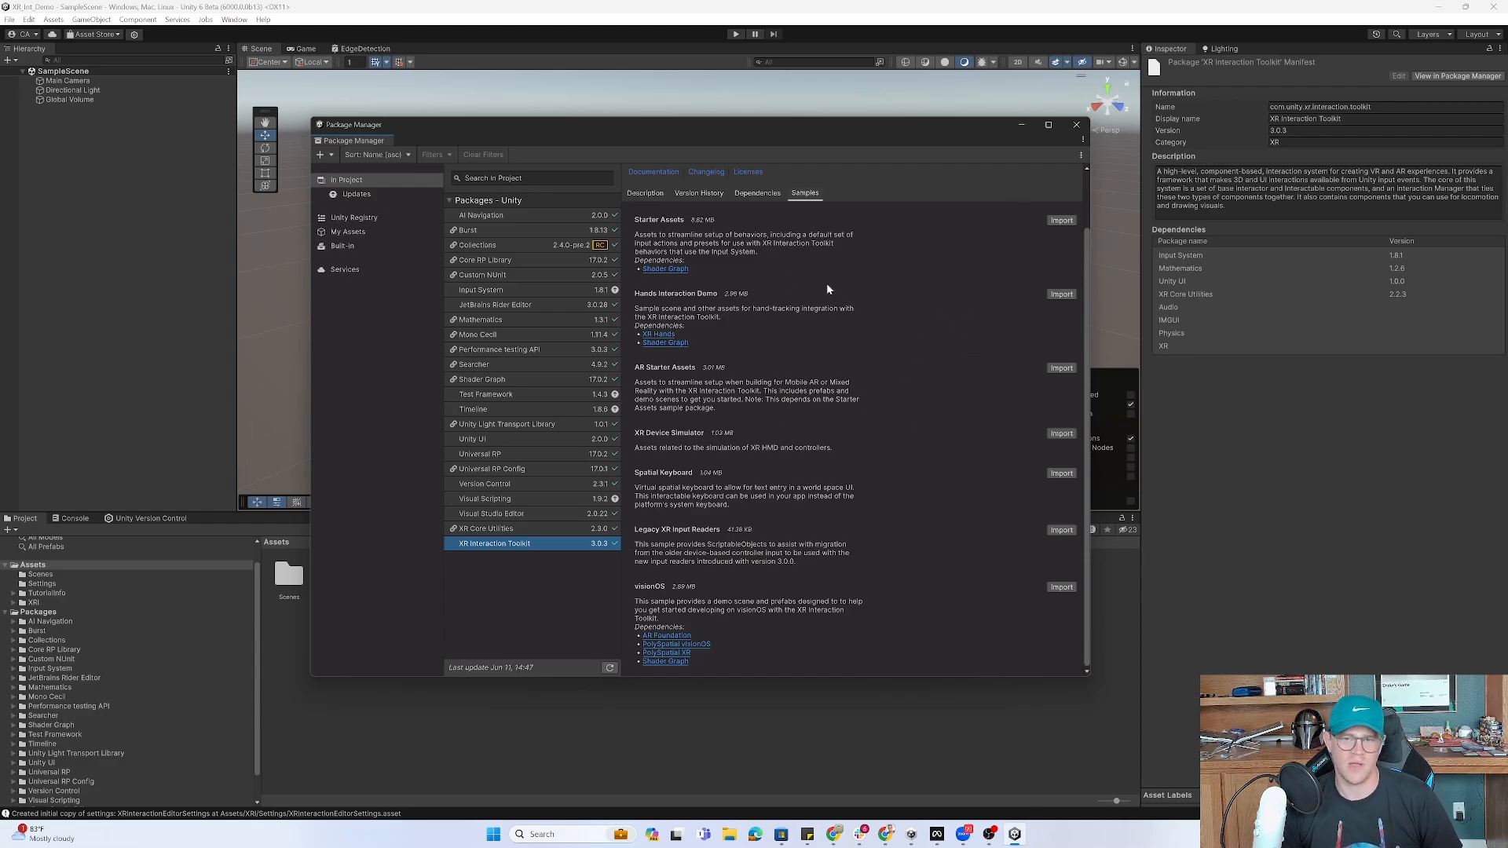
mouse_move(1018, 164)
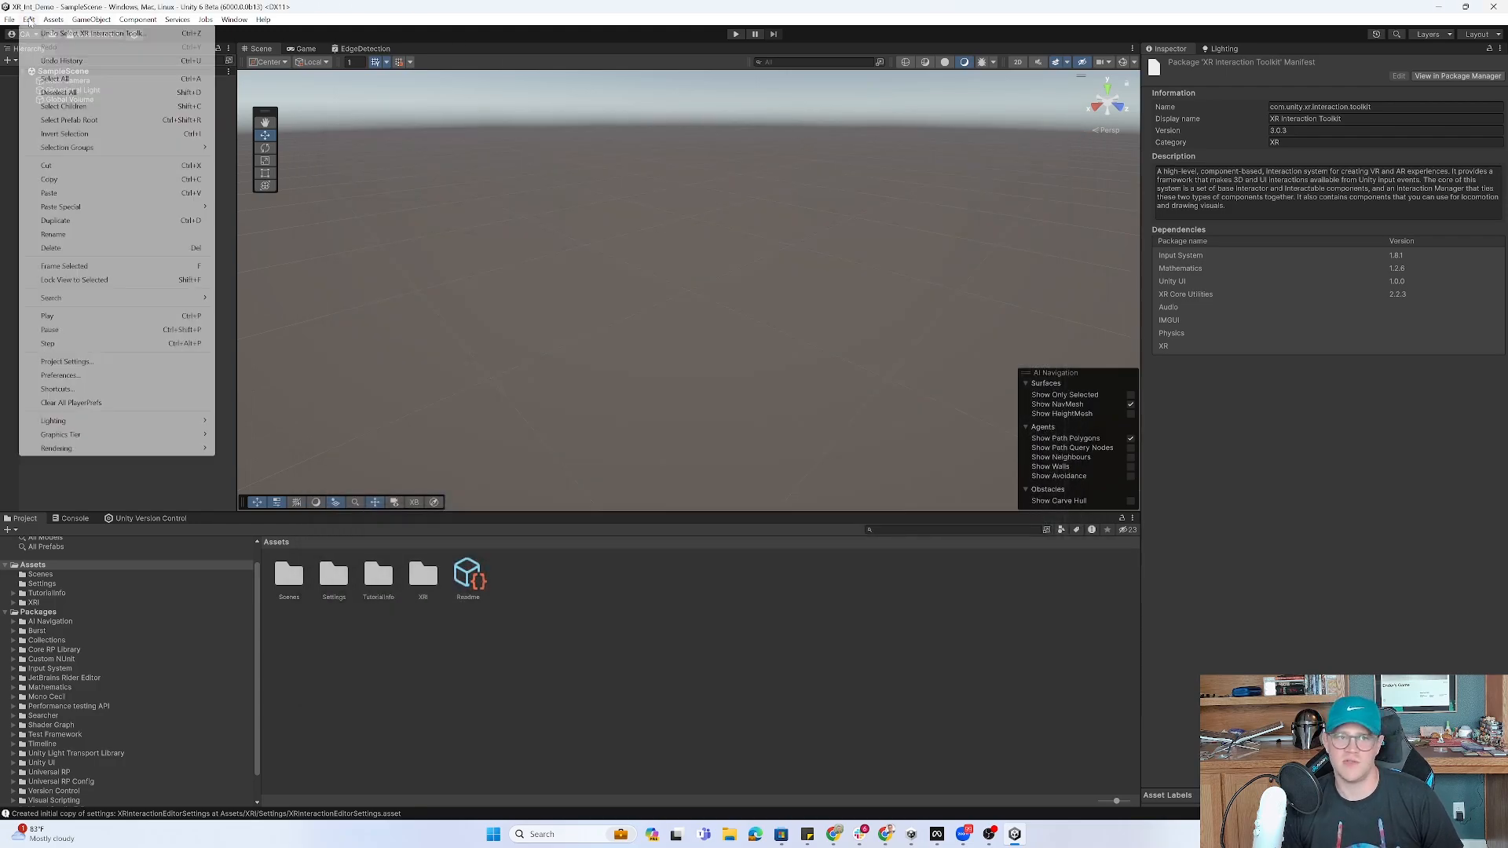
Review Project Validation in Project Settings, then install XR Plugin Management.
left_click(66, 361)
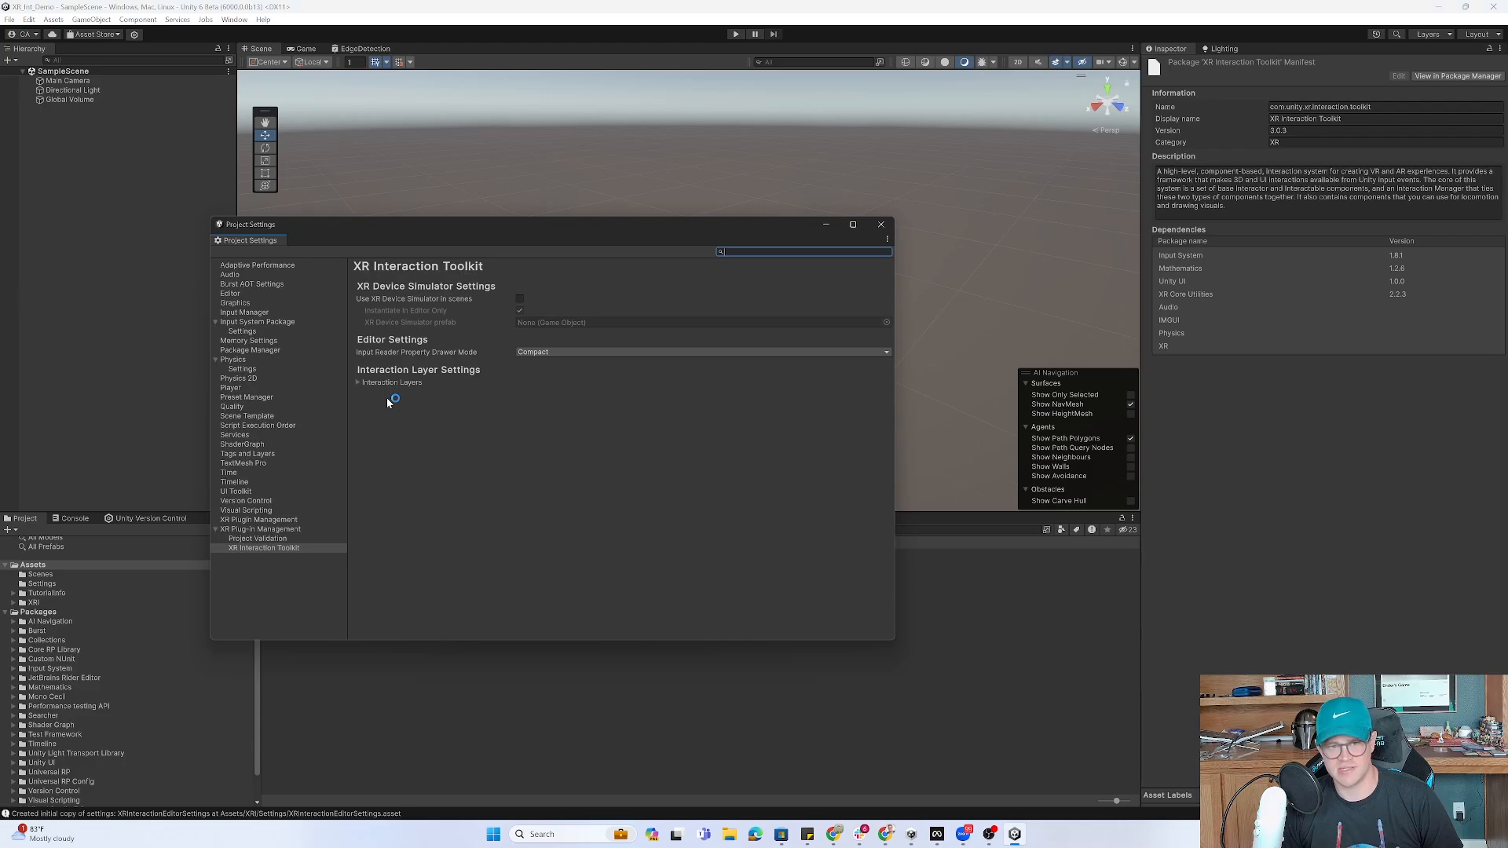
left_click(259, 529)
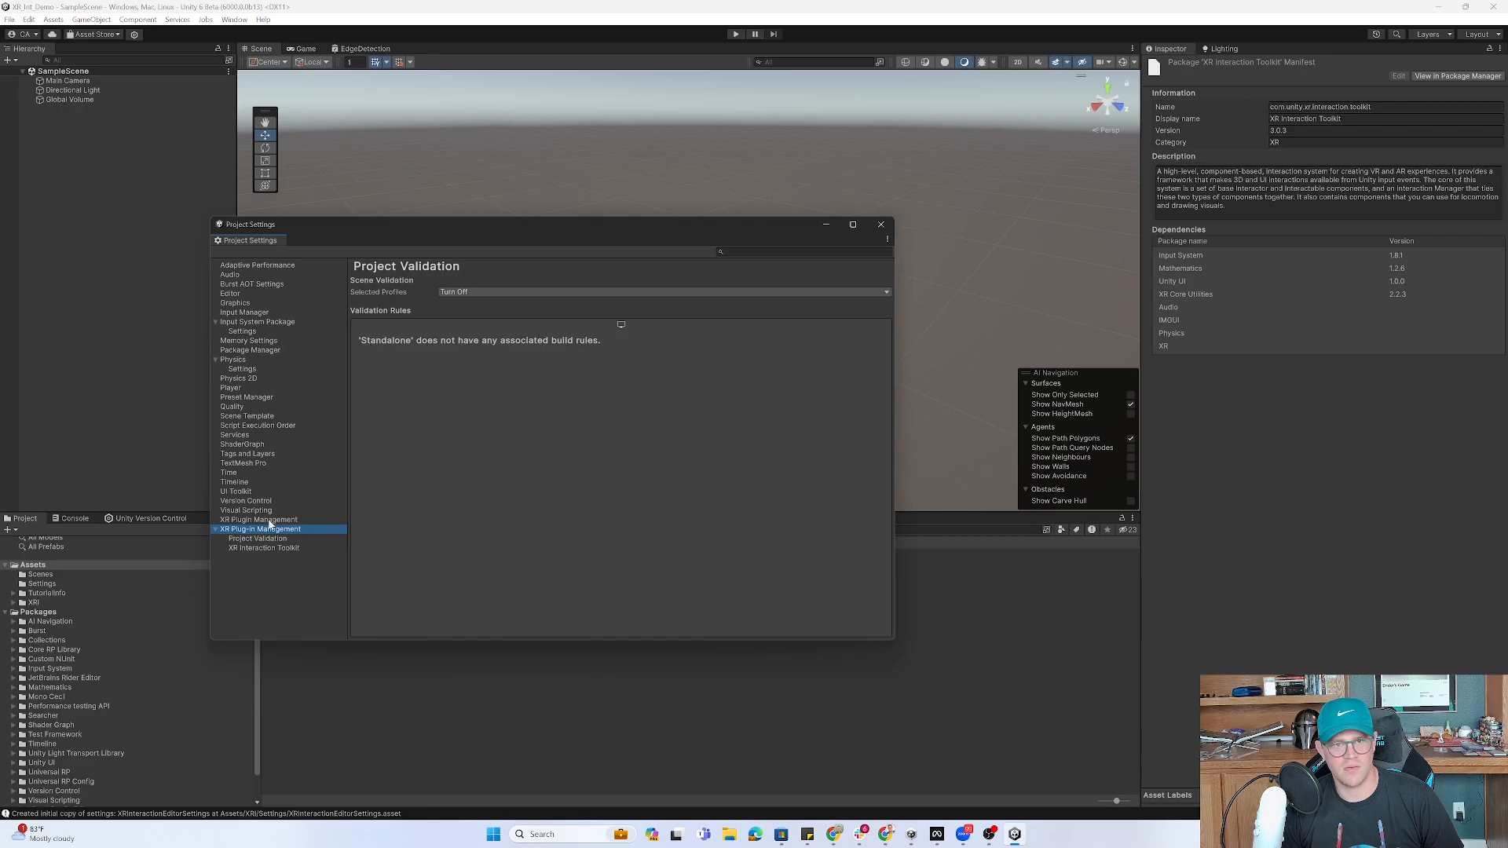
left_click(259, 520)
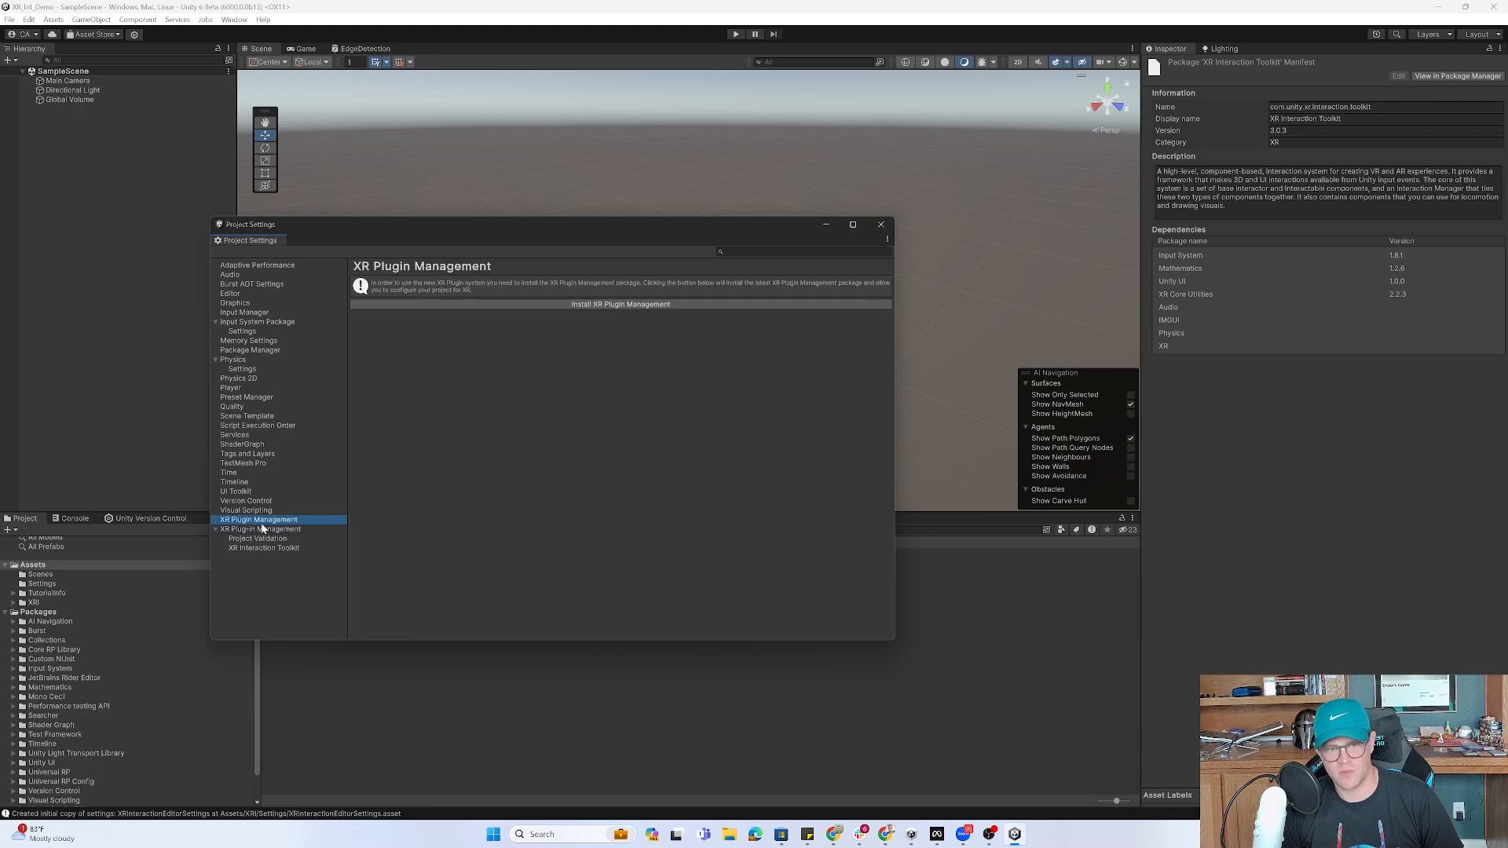
left_click(257, 539)
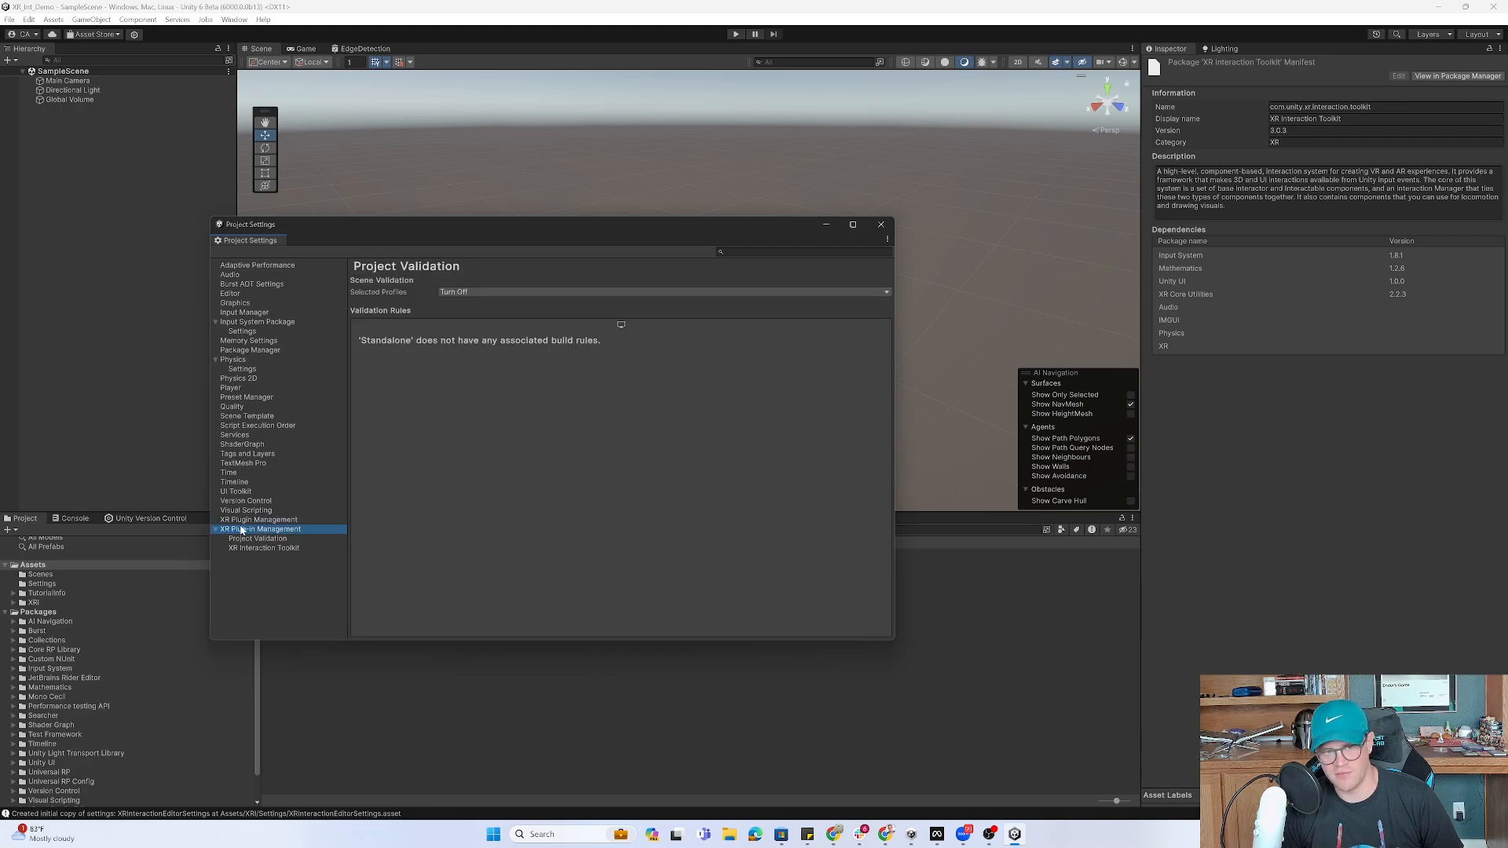
left_click(259, 520)
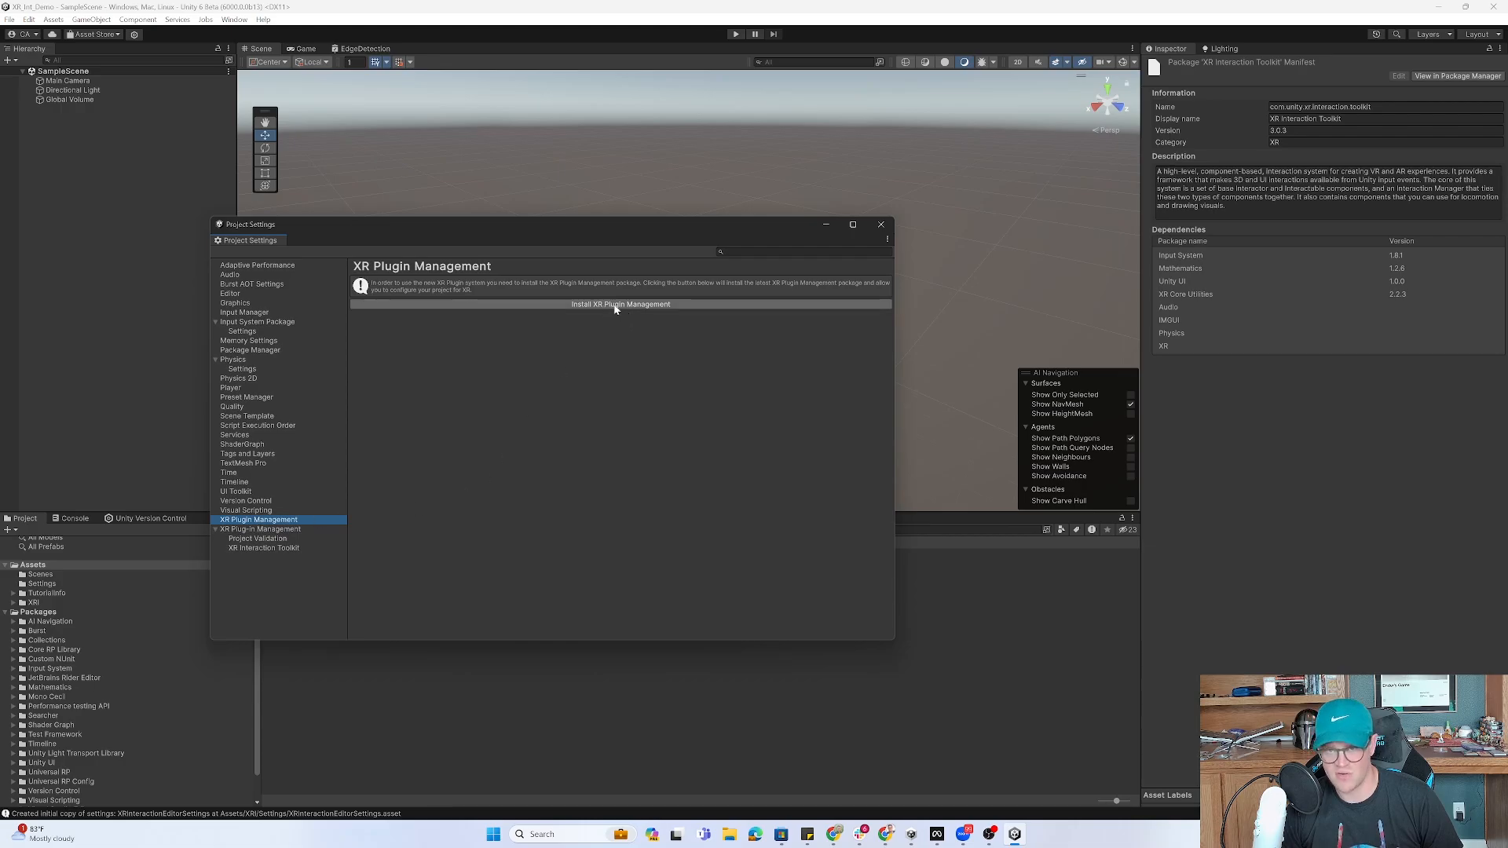
left_click(618, 304)
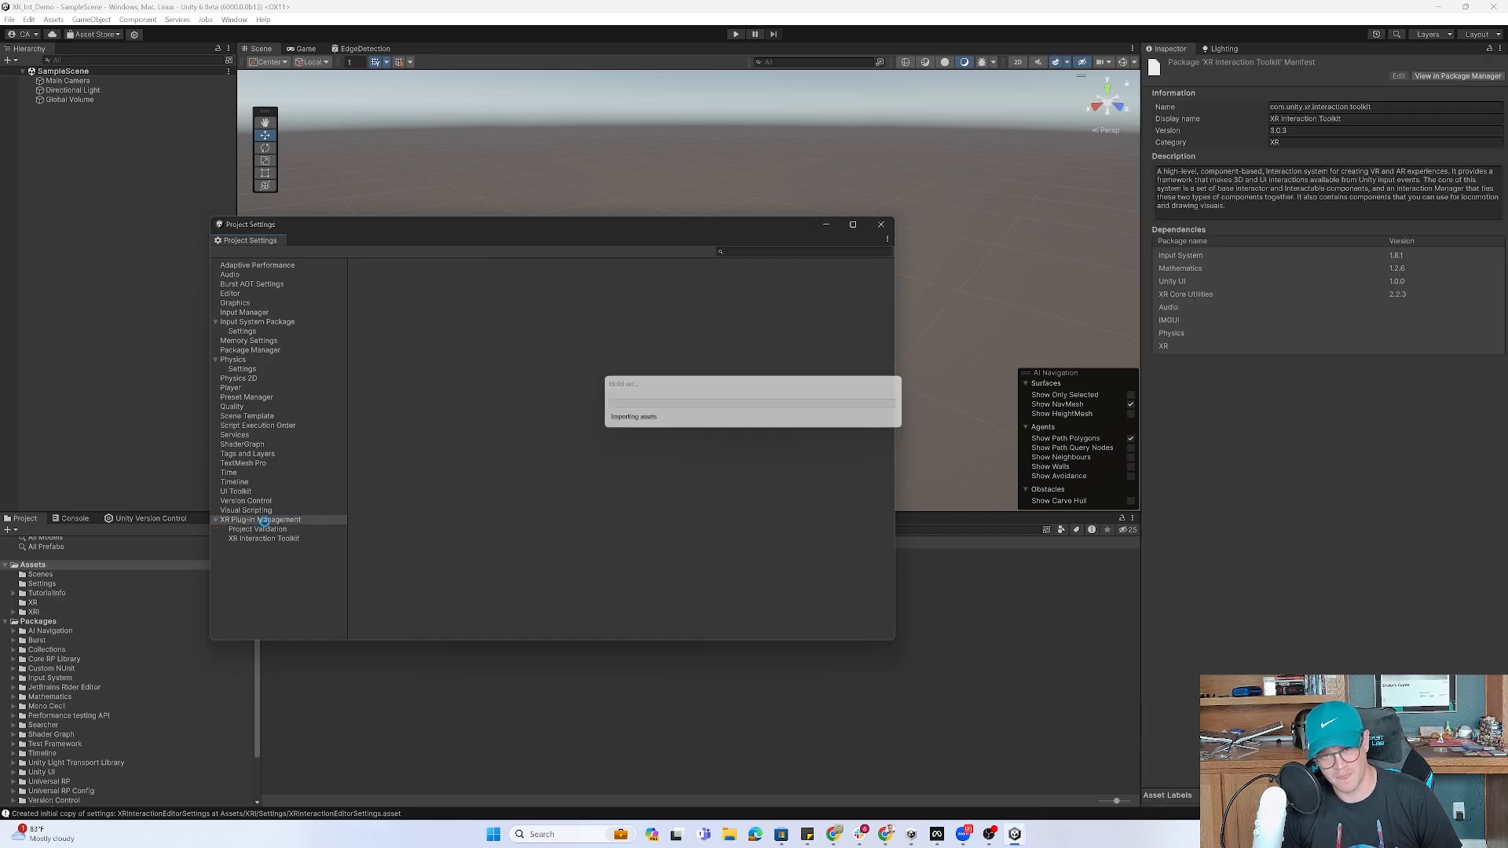
Enable OpenXR under Plug-in Providers in XR Plug-in Management.
left_click(260, 520)
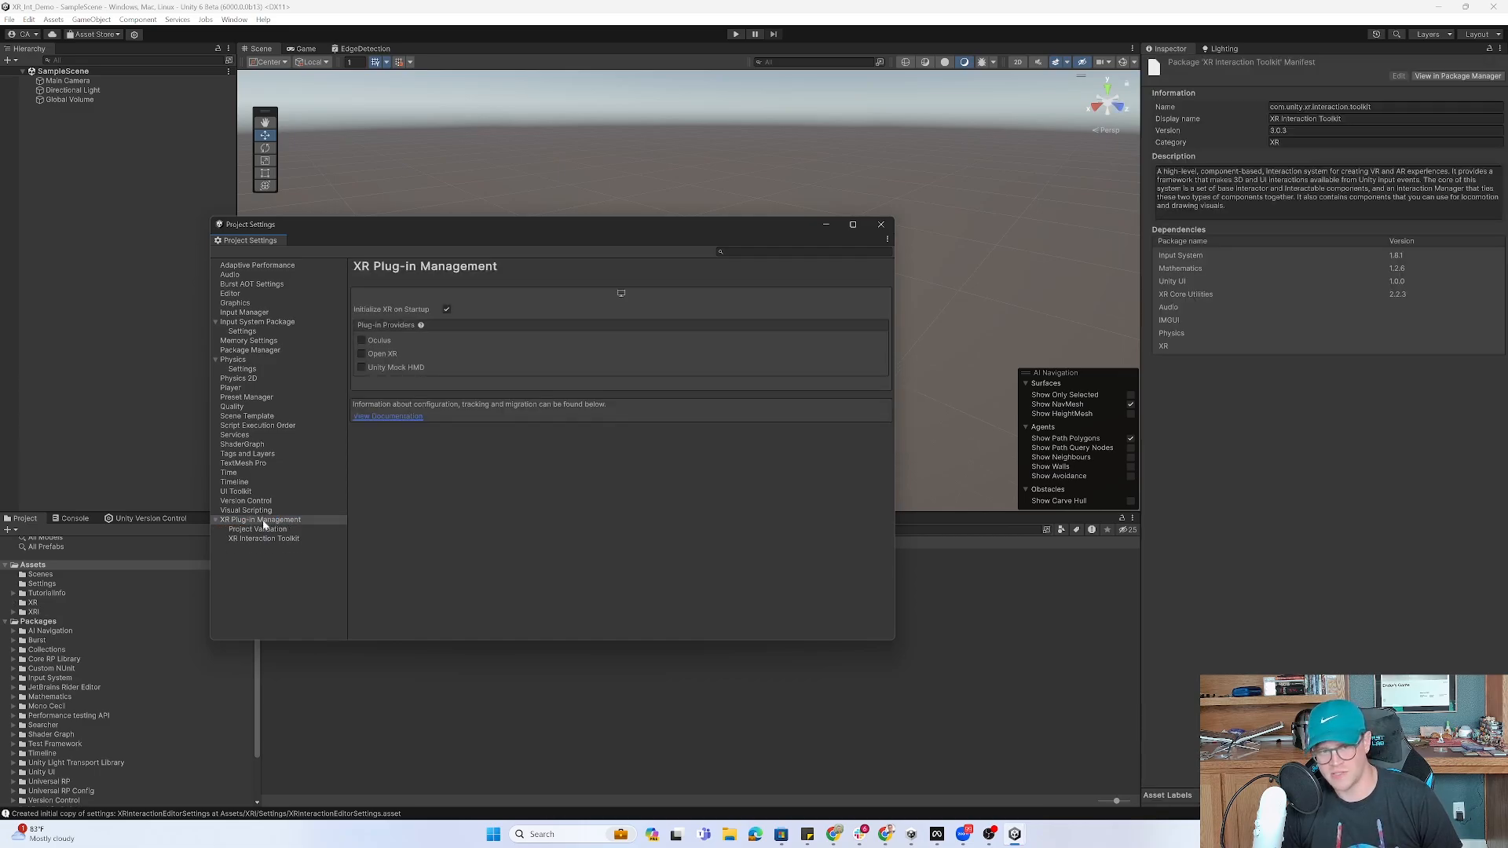
left_click(259, 519)
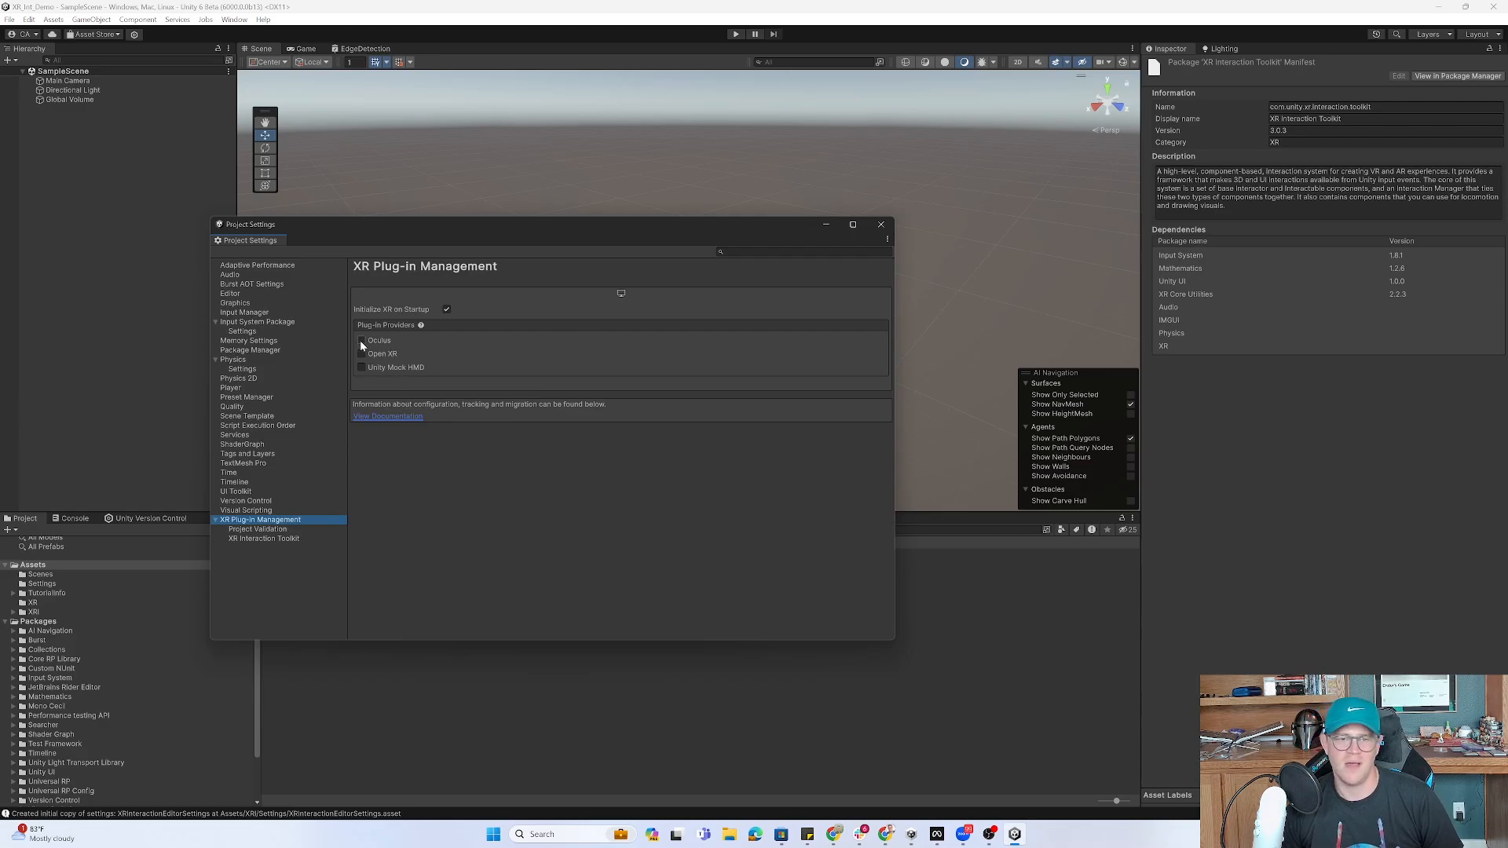
mouse_move(363, 347)
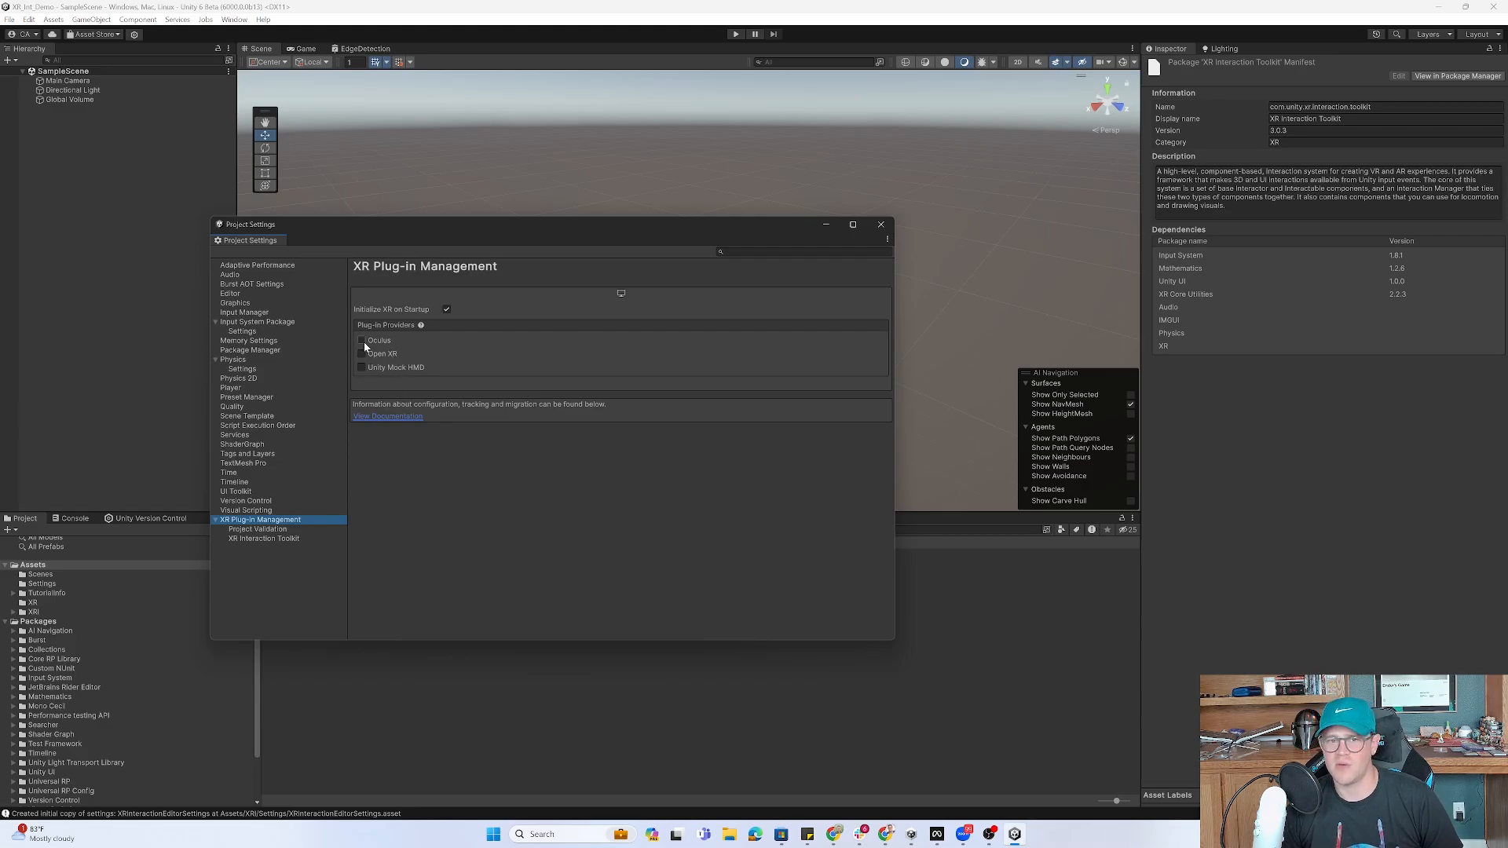
mouse_move(384, 338)
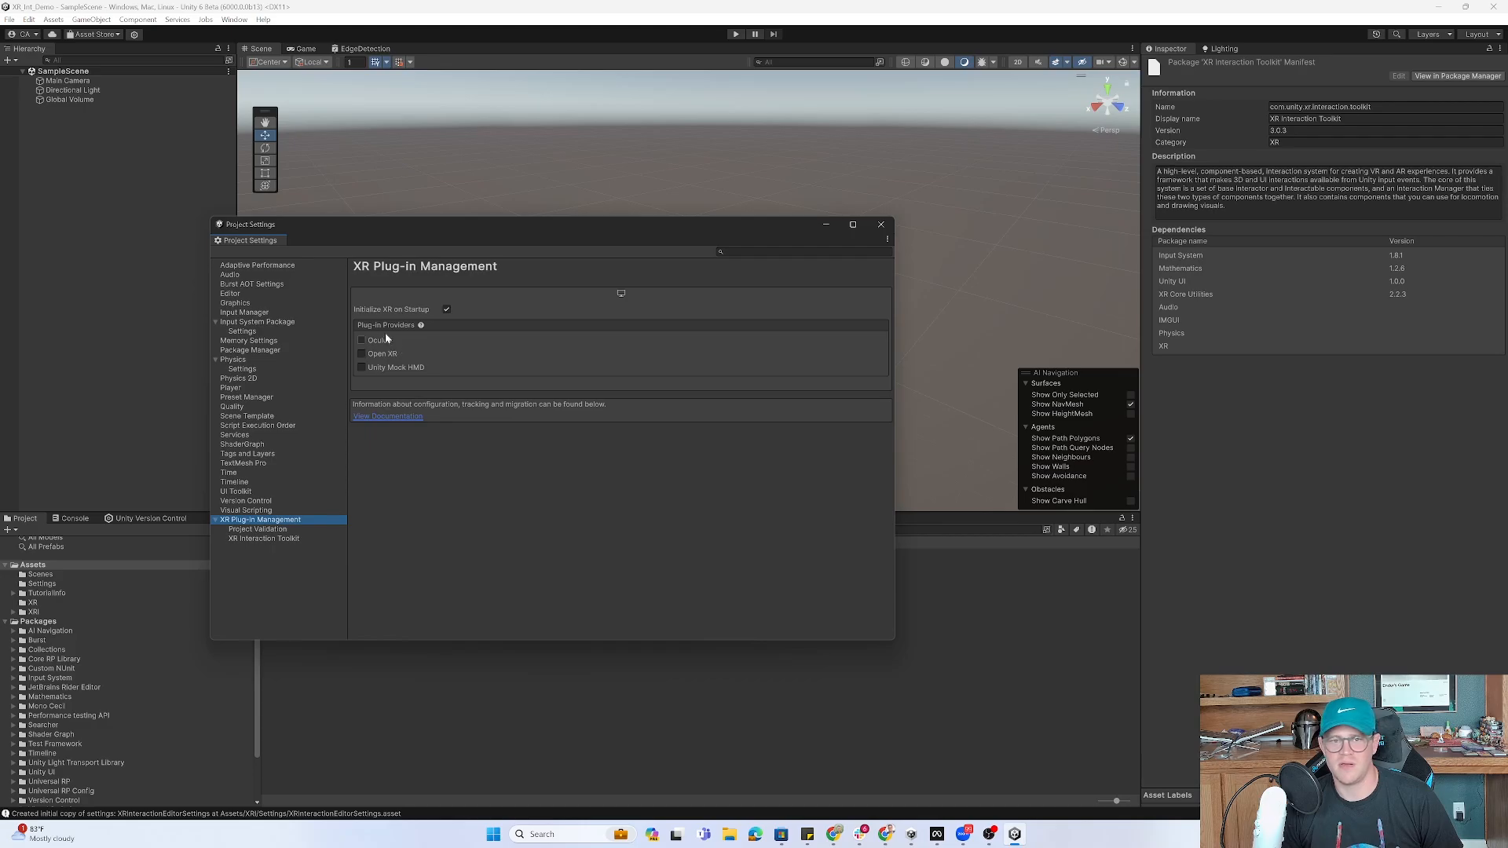
mouse_move(413, 354)
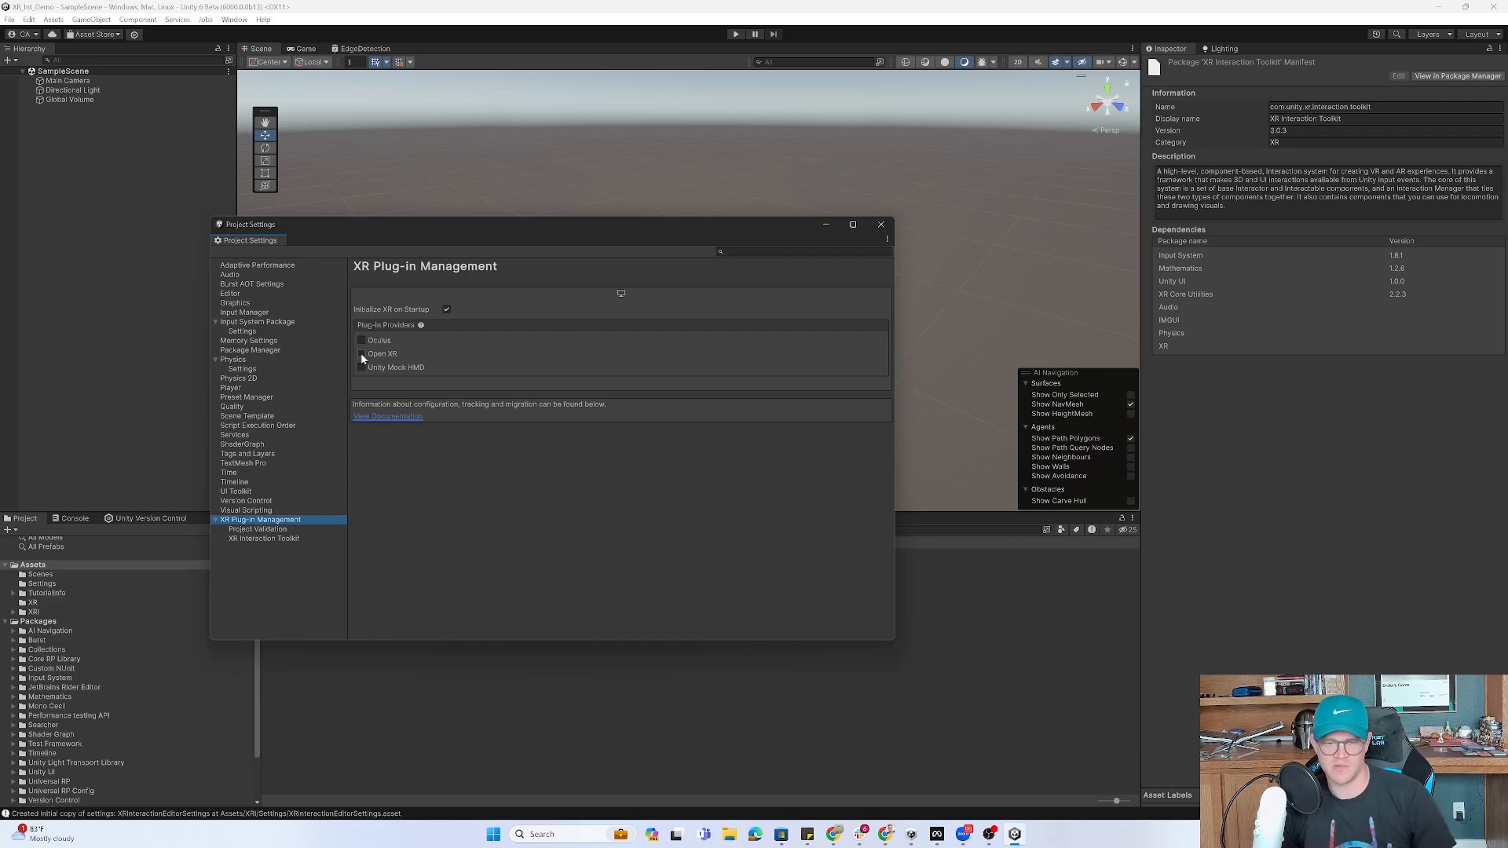
left_click(361, 353)
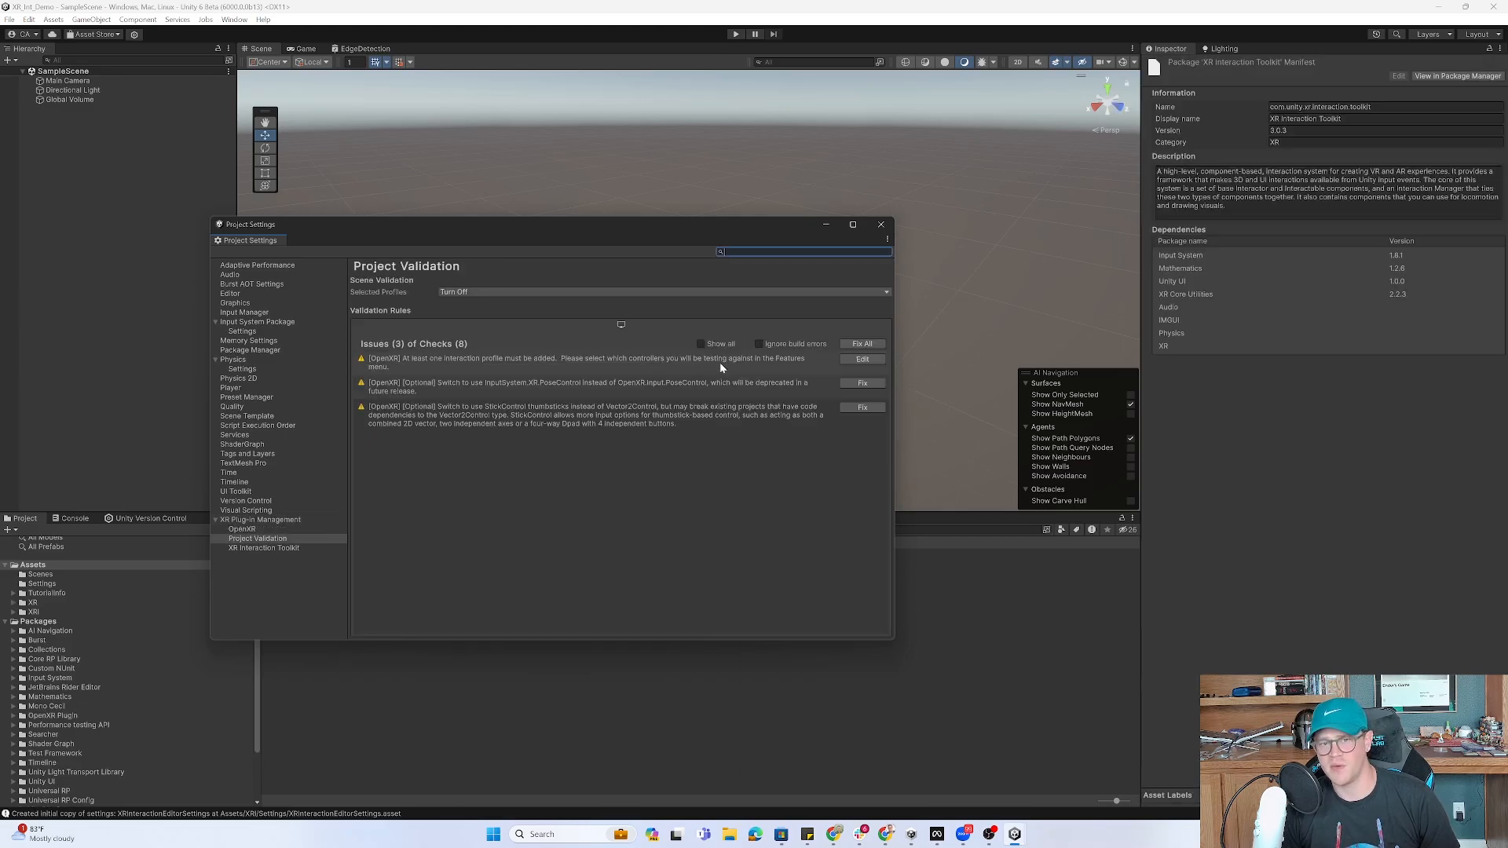
mouse_move(459, 370)
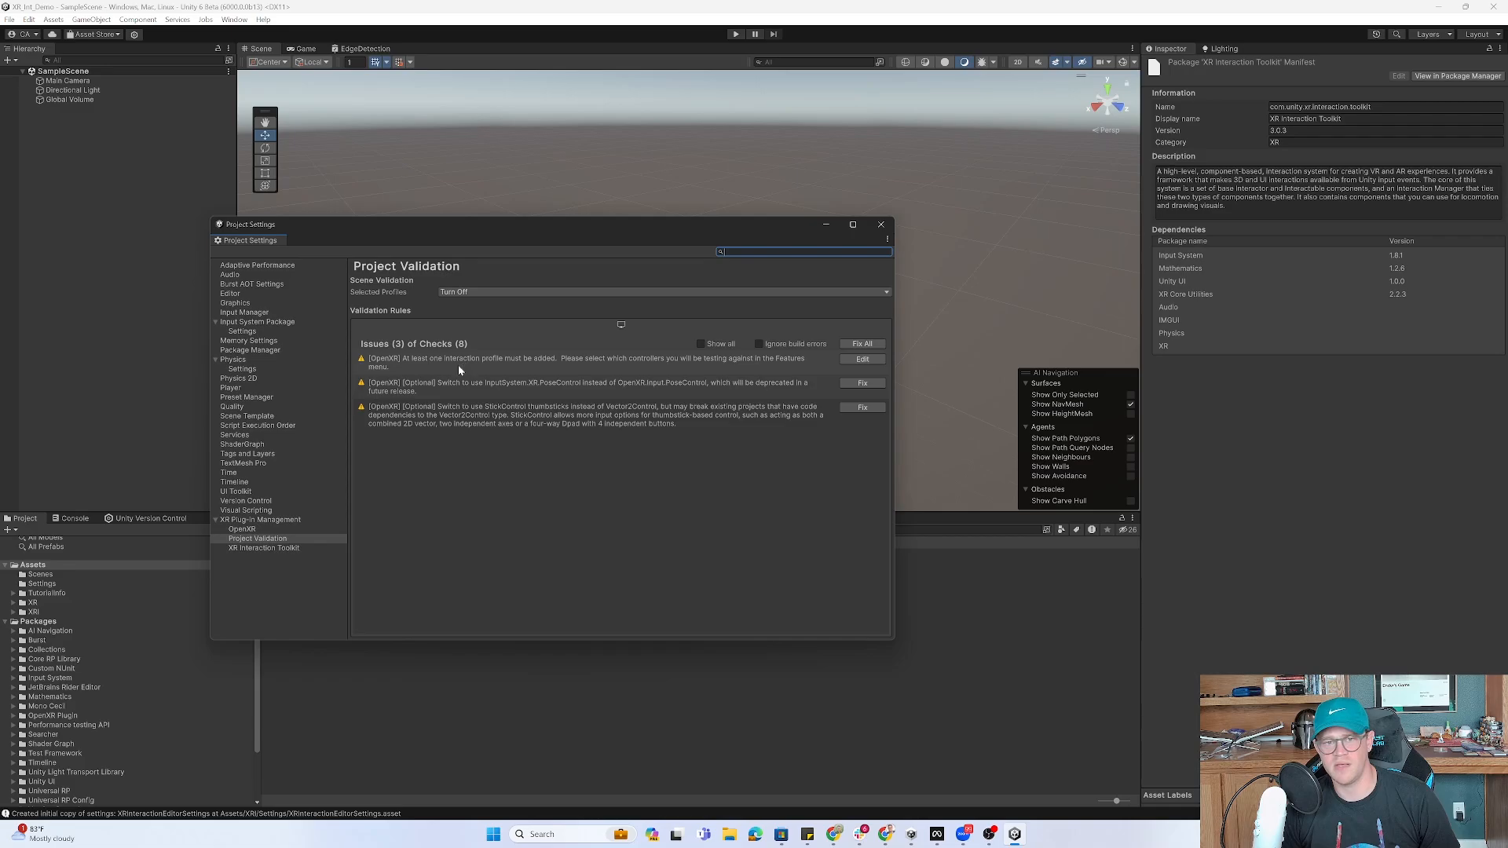
mouse_move(473, 369)
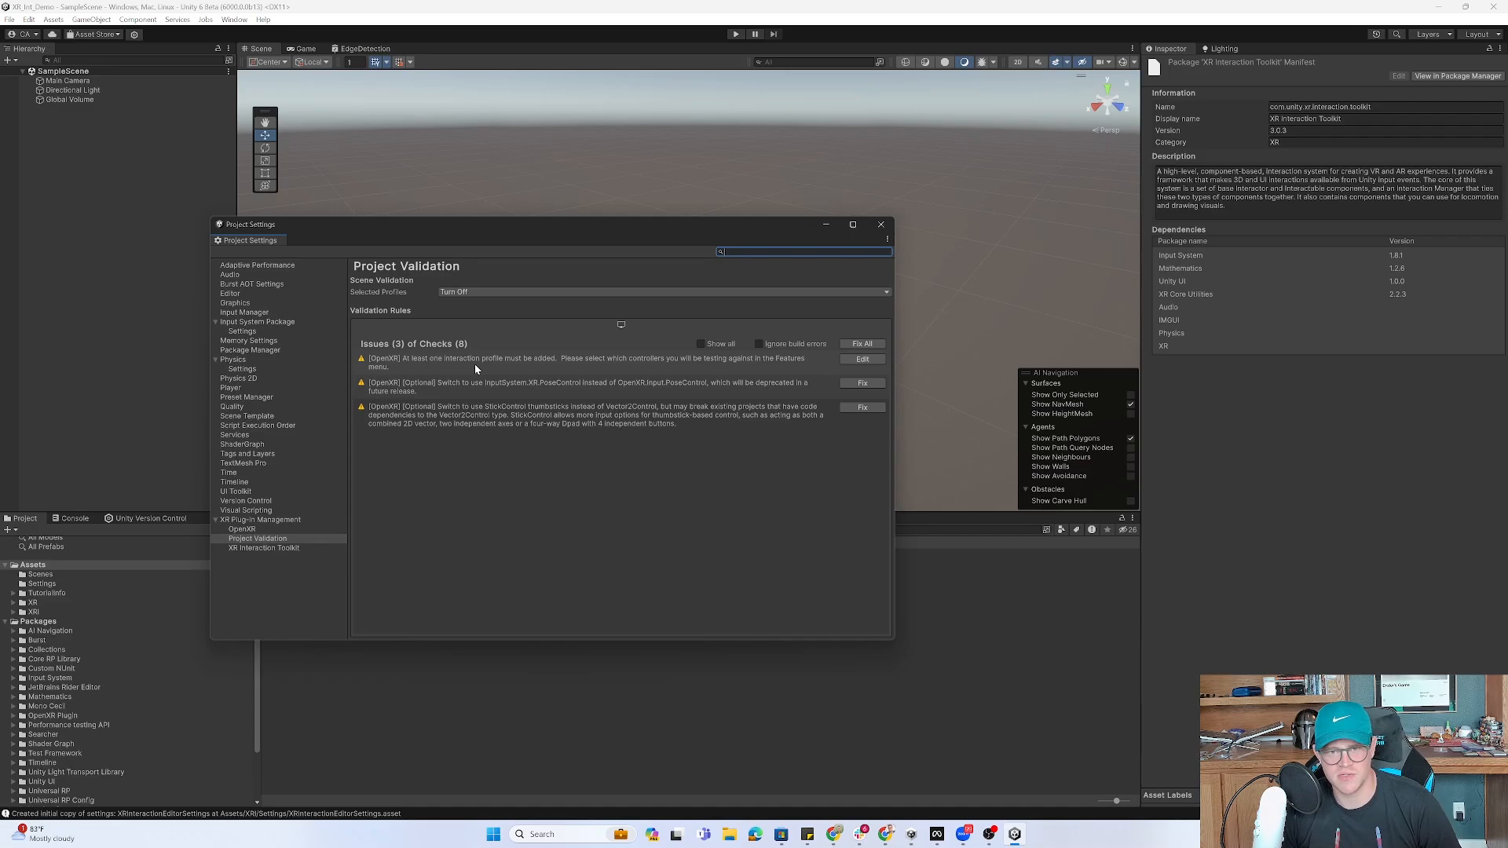
mouse_move(602, 405)
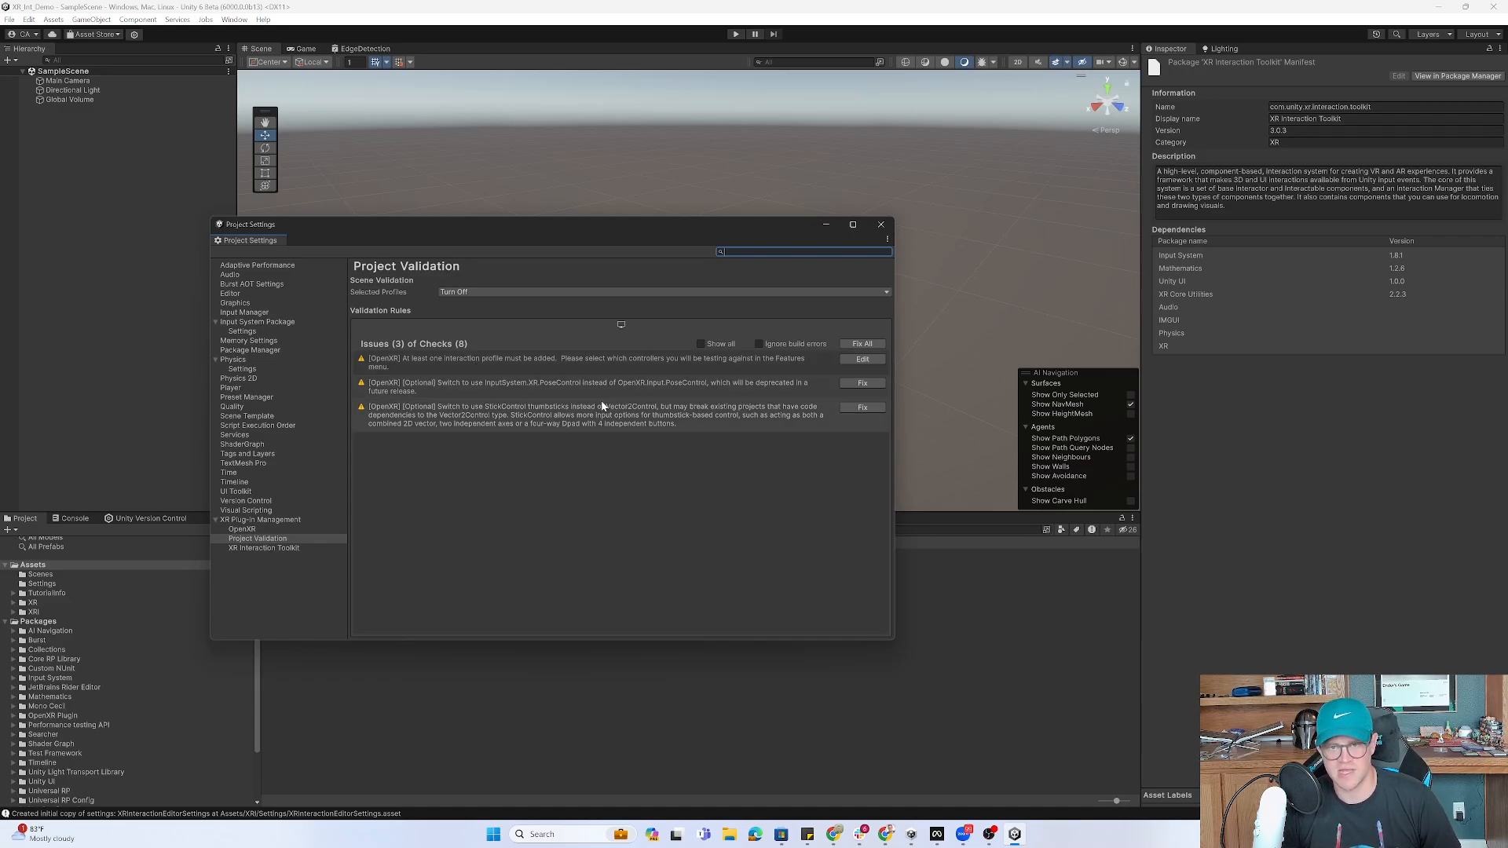
mouse_move(906, 355)
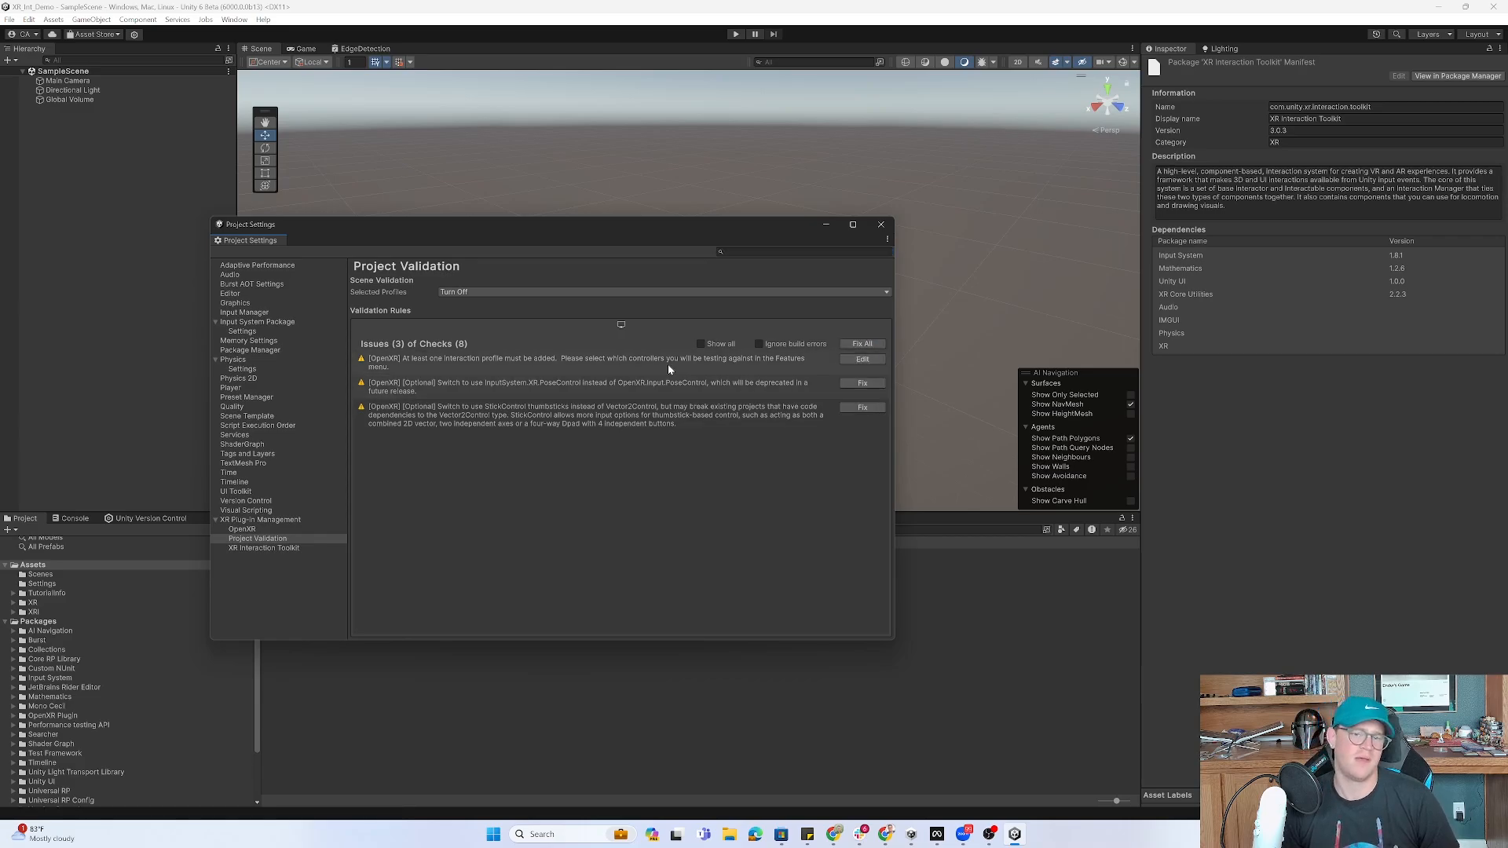
mouse_move(812, 371)
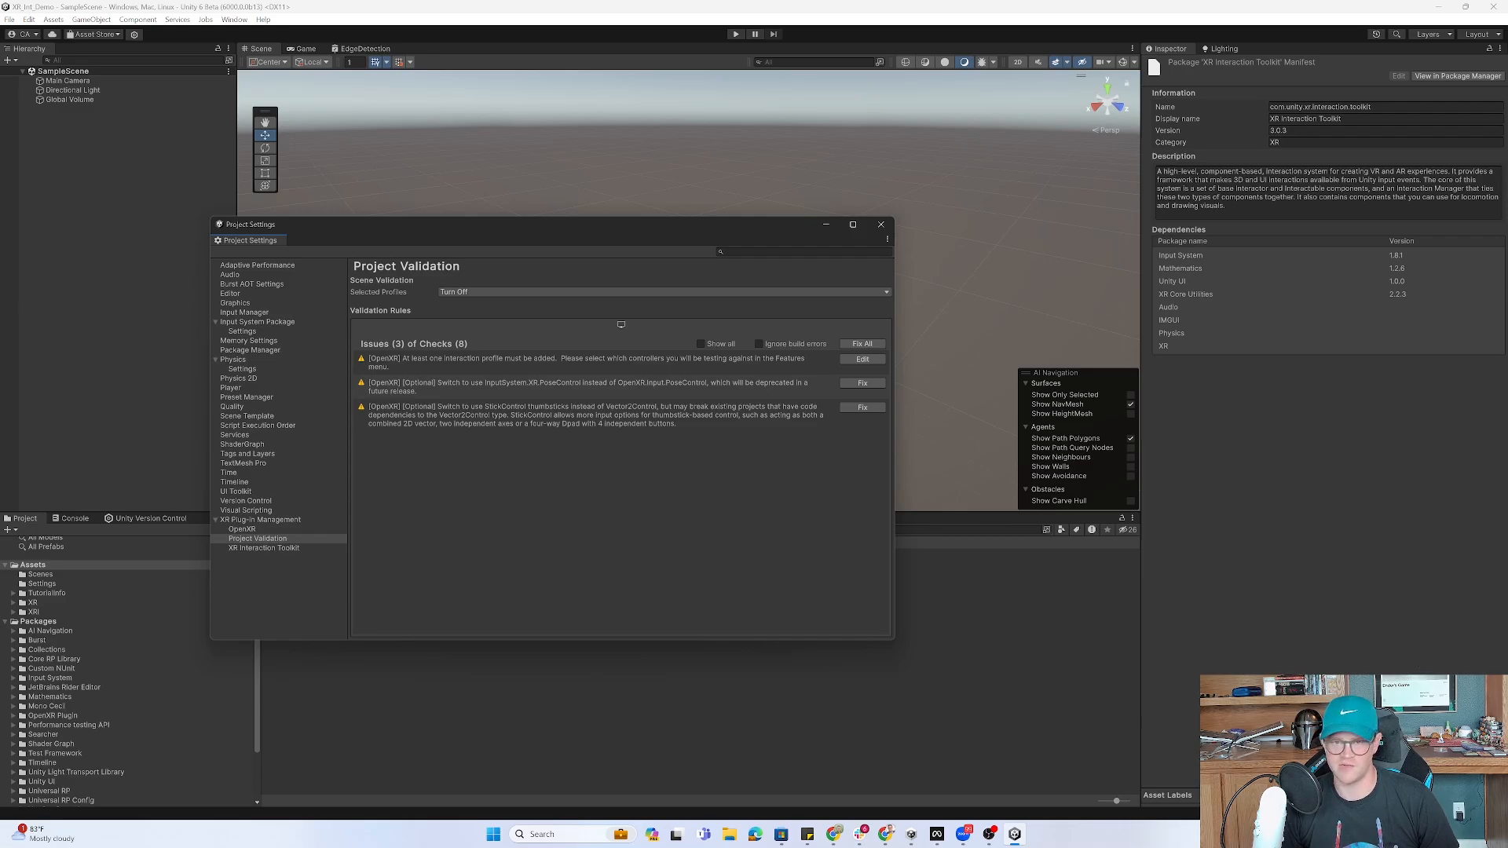
Fix All the fixable OpenXR issues listed in Project Validation.
left_click(863, 383)
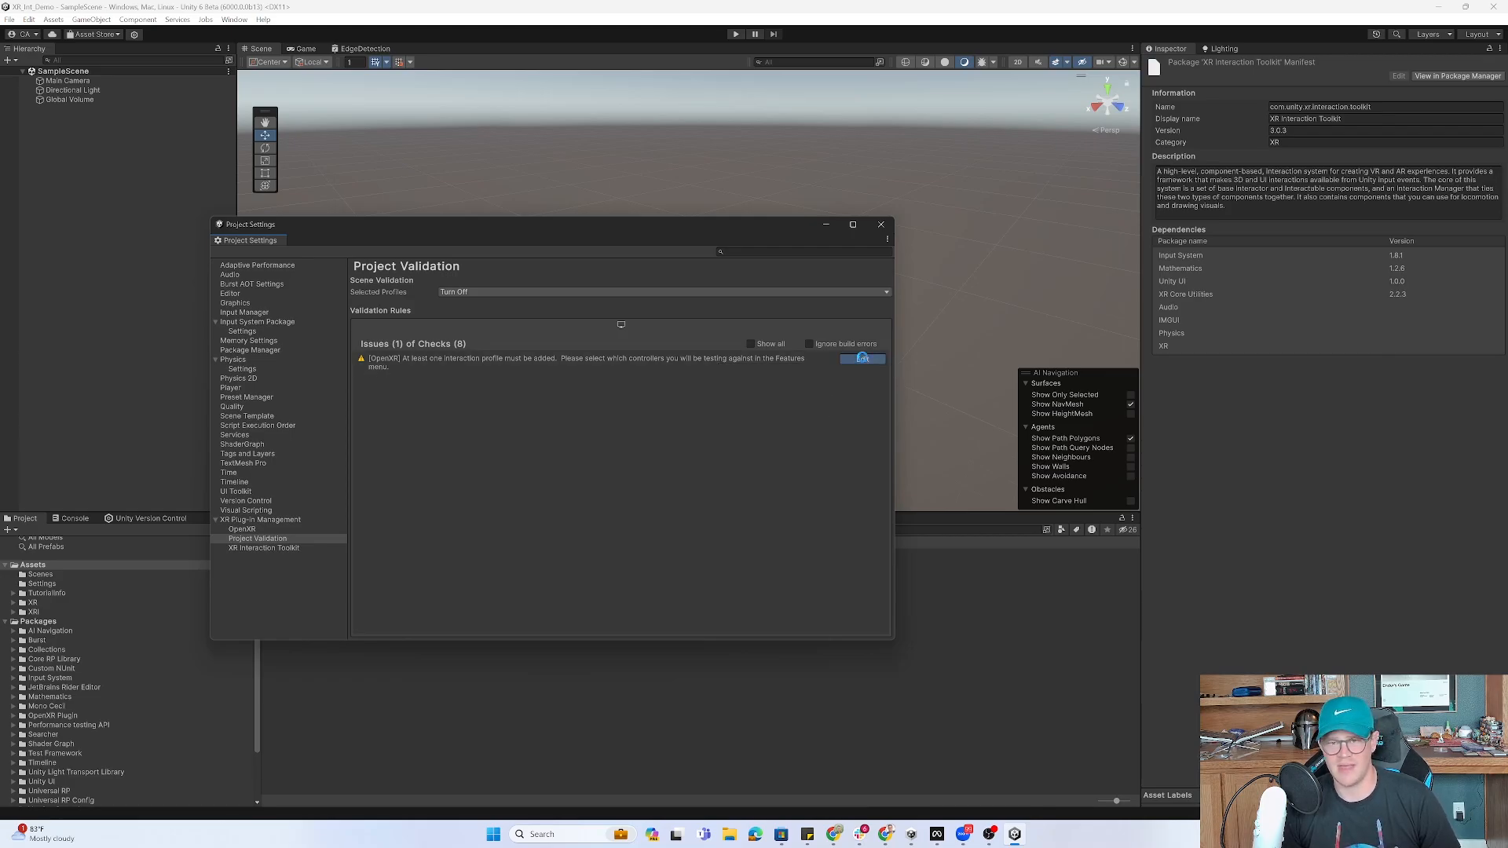
Add Meta Quest Touch Pro Controller Profile to OpenXR's Enabled Interaction Profiles.
left_click(242, 529)
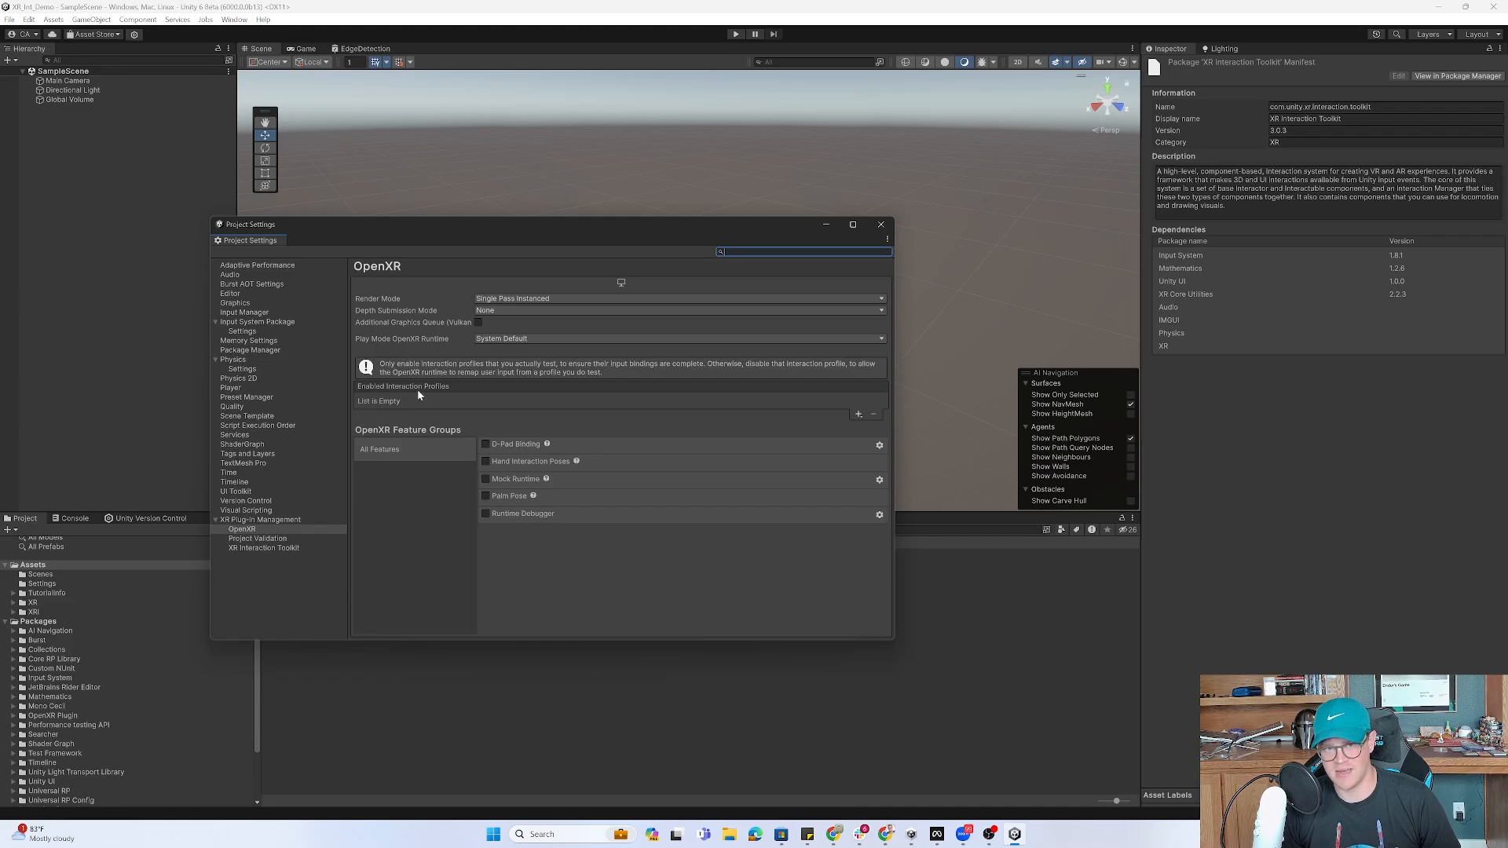
mouse_move(859, 421)
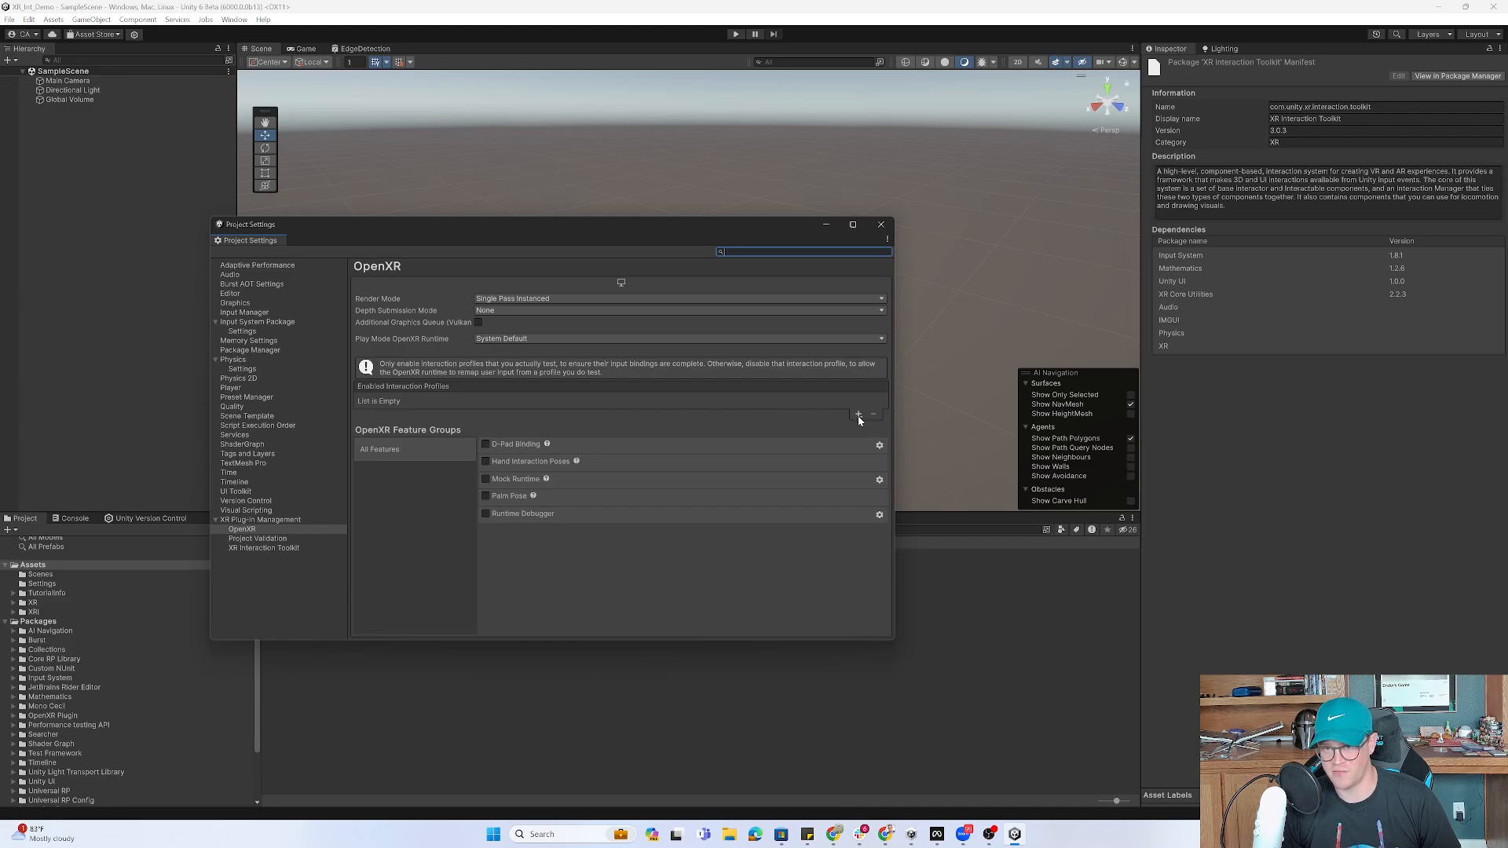
left_click(858, 414)
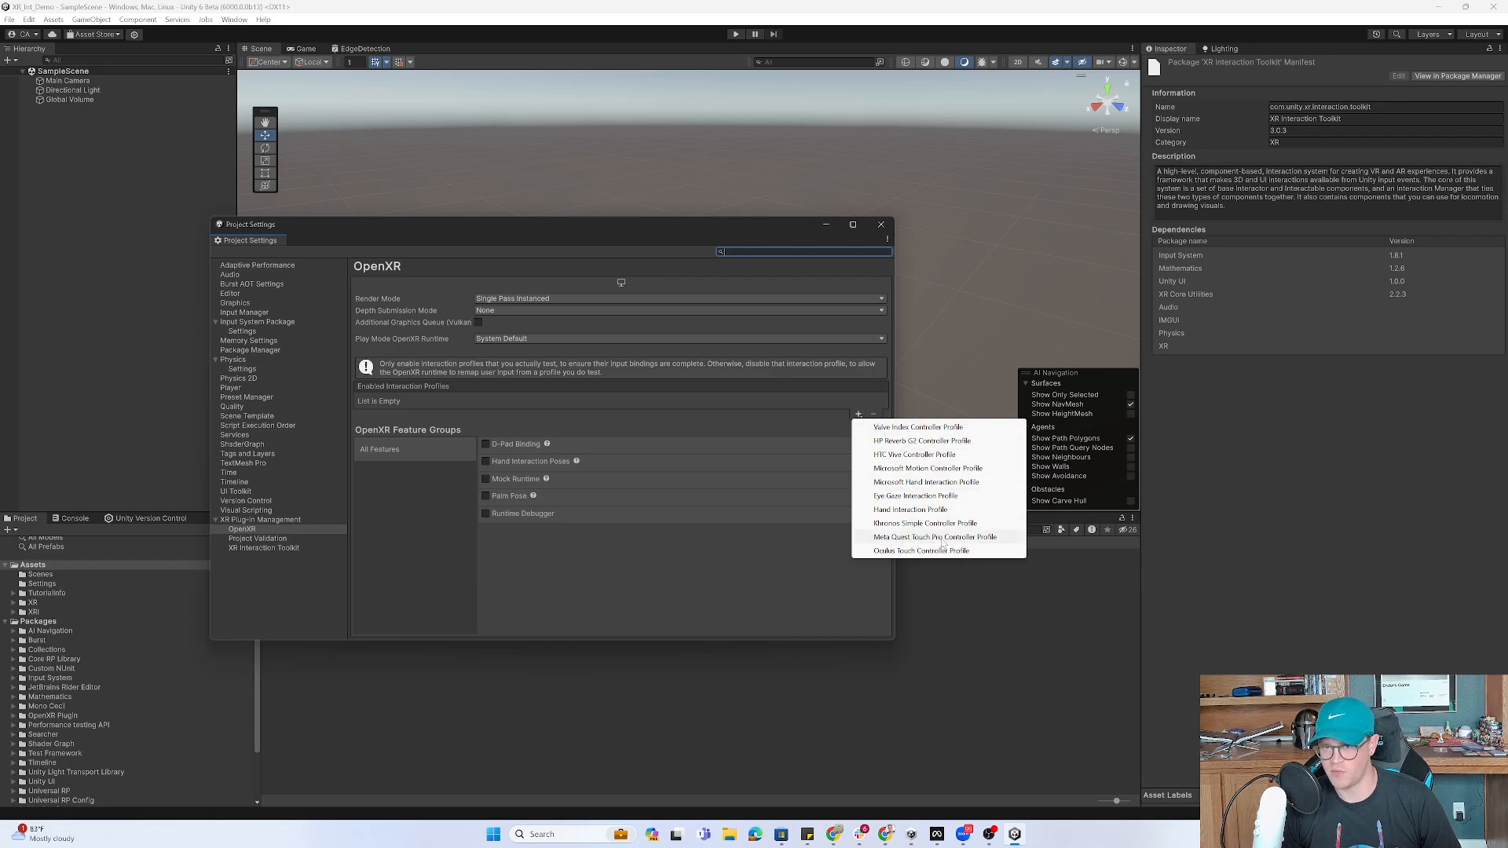
left_click(935, 537)
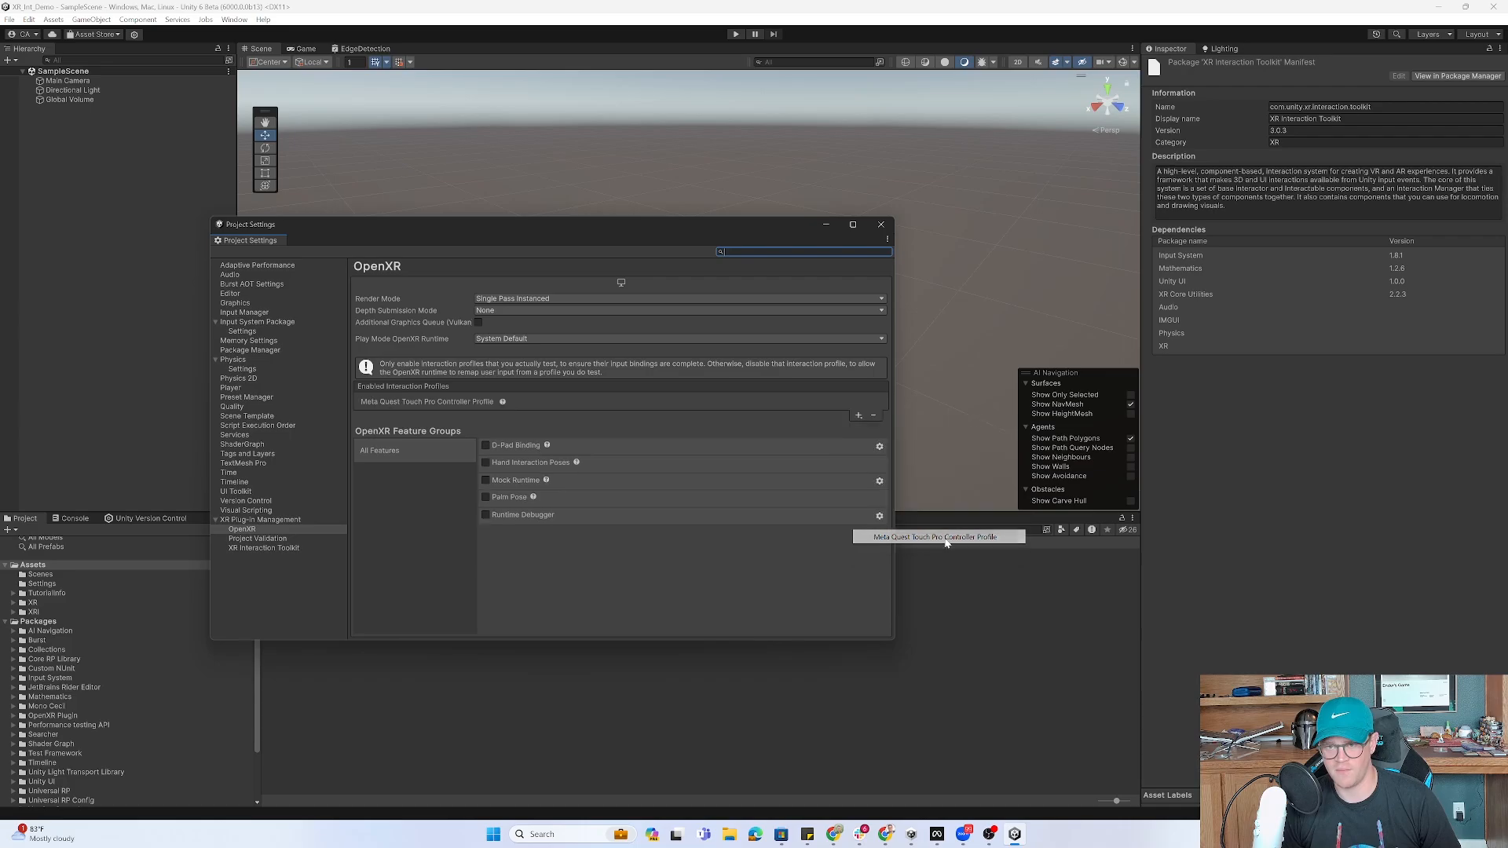
mouse_move(512, 402)
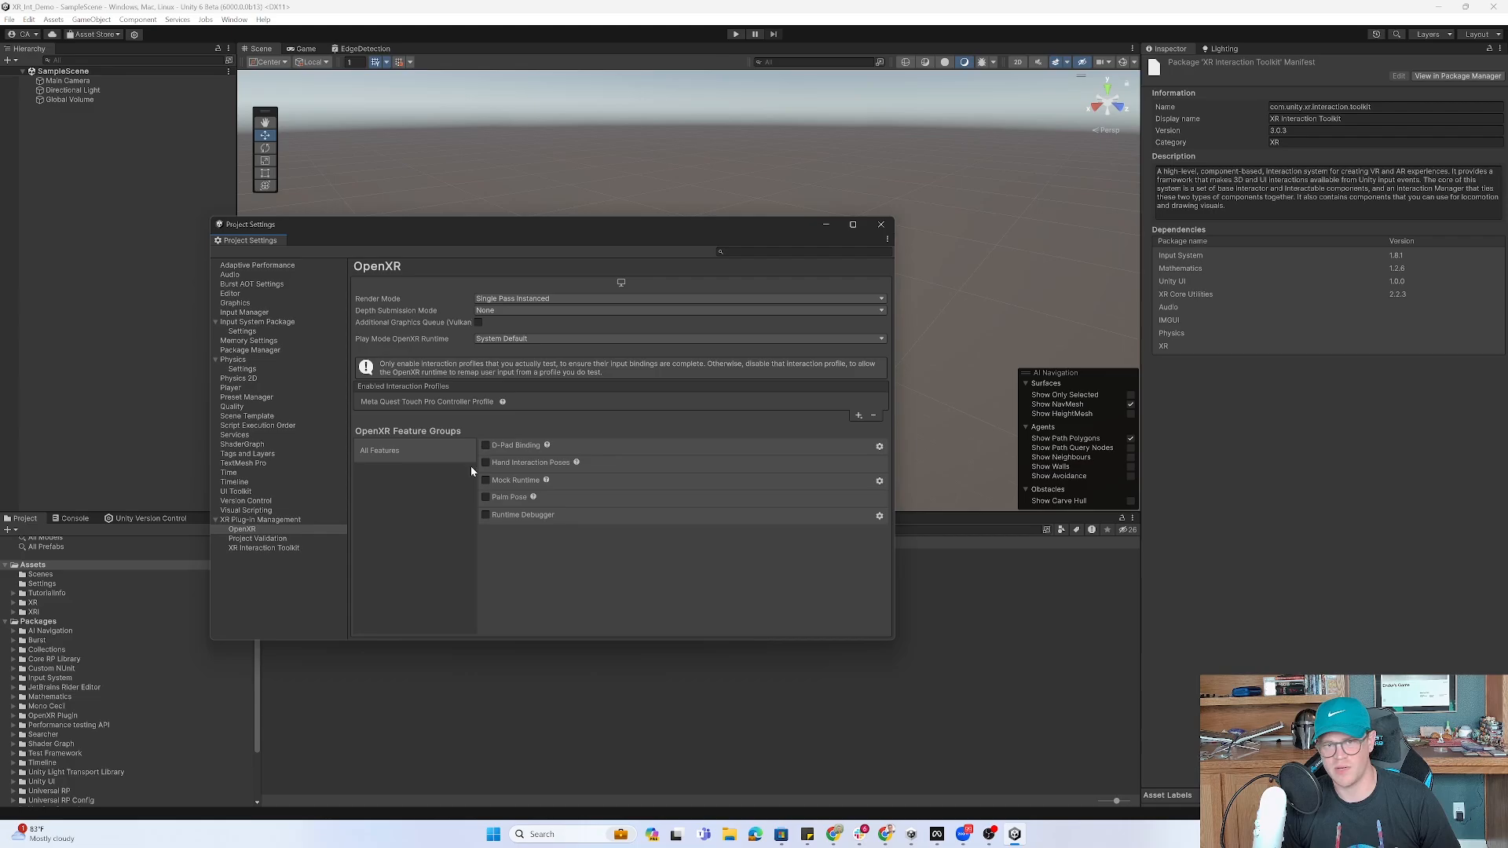
mouse_move(546, 445)
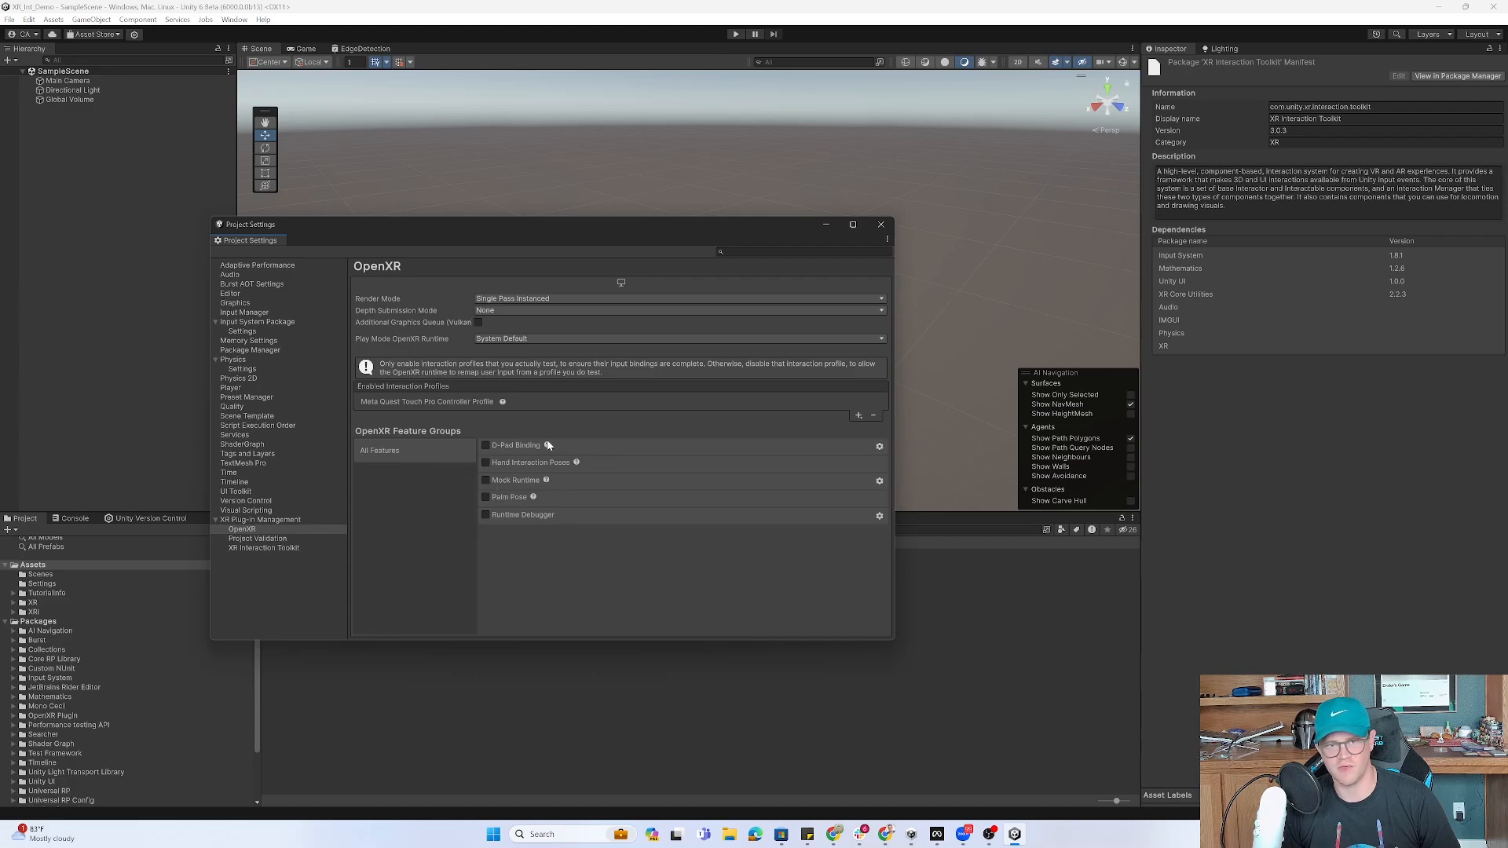
mouse_move(787, 404)
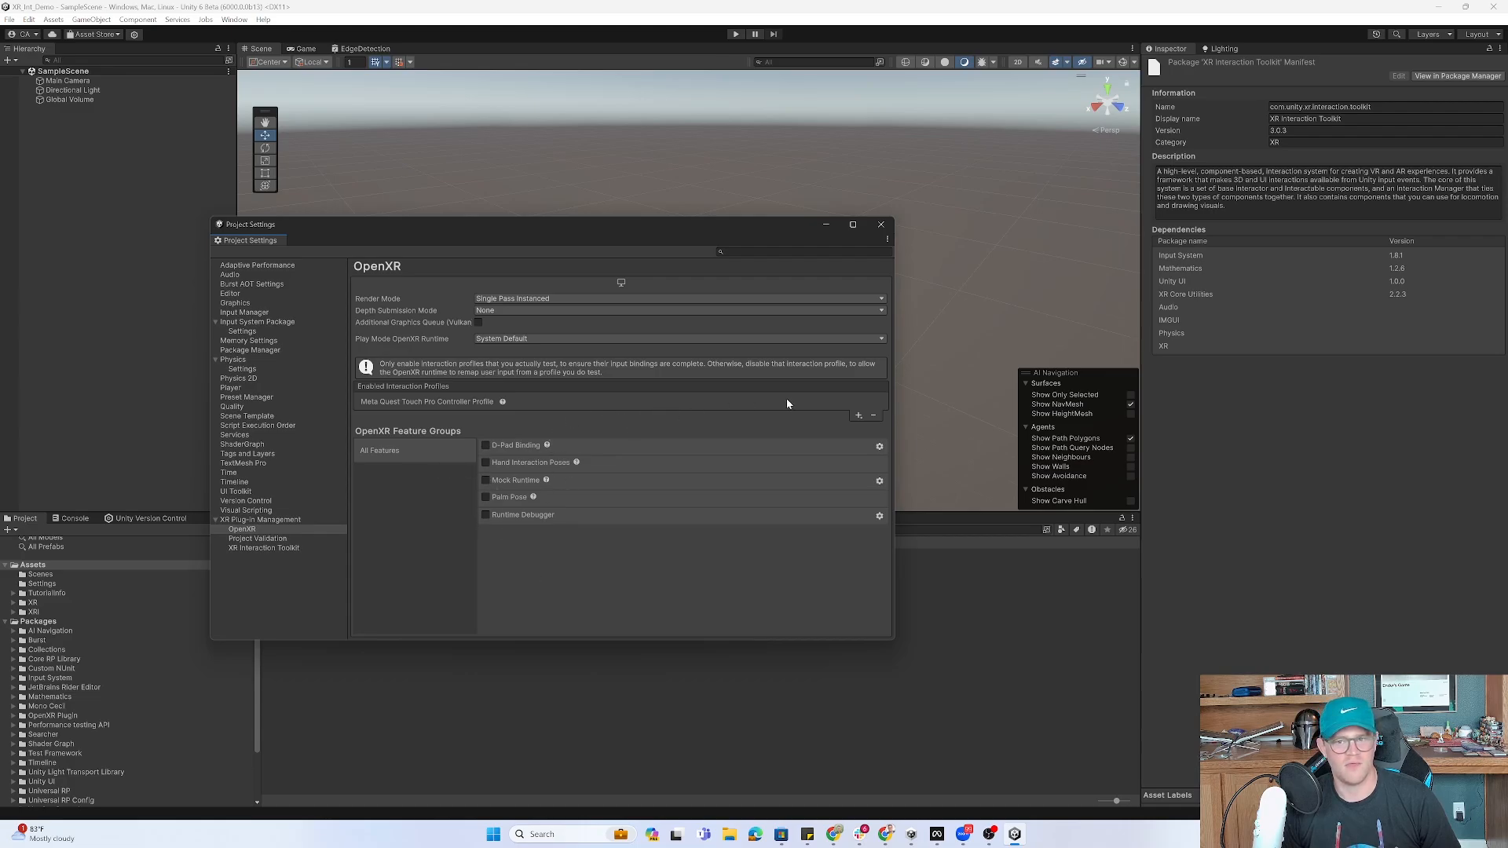
mouse_move(411, 449)
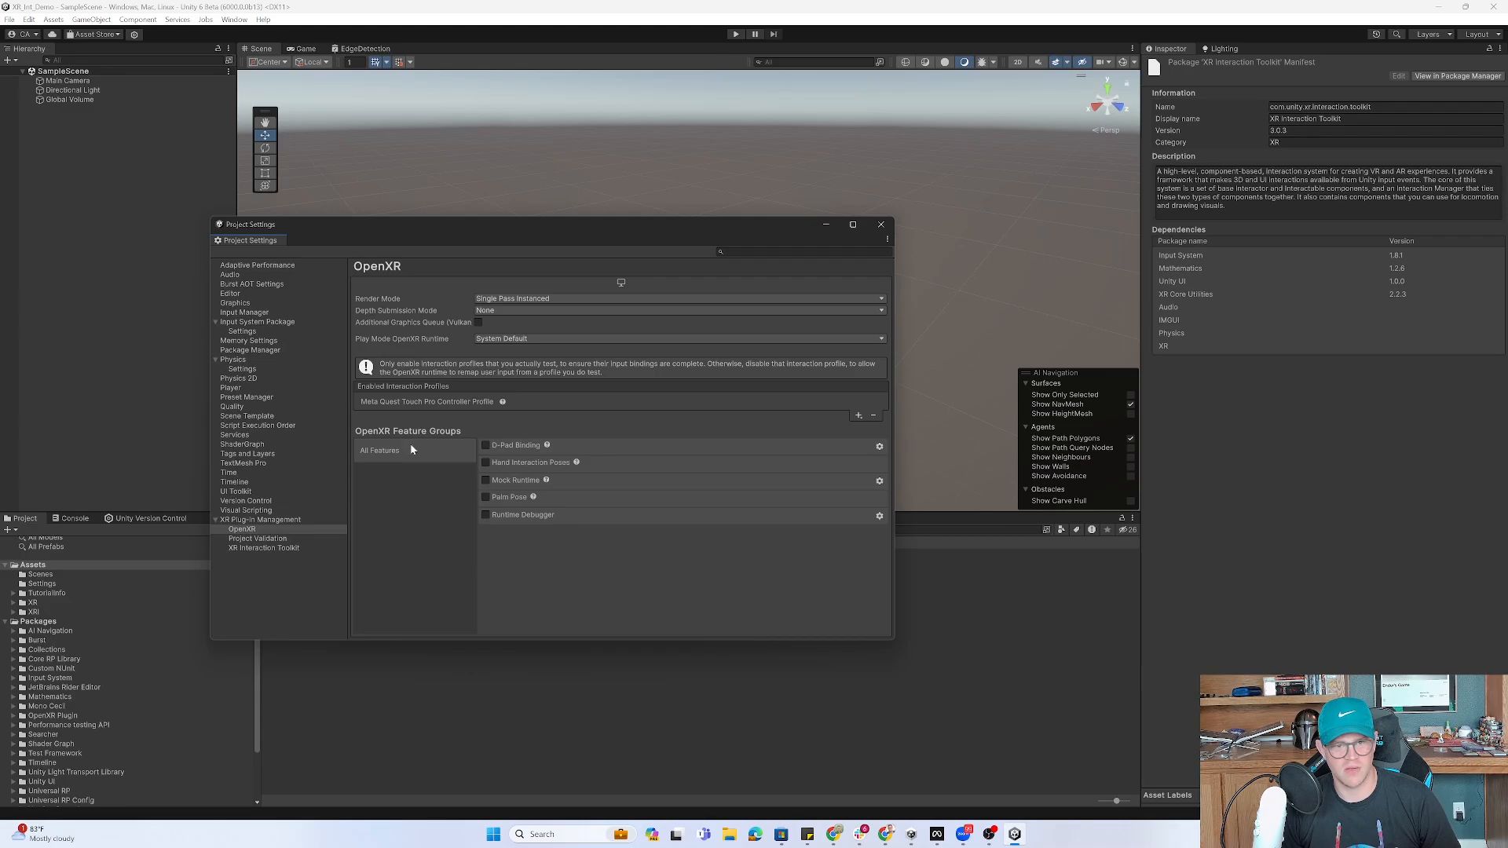
Verify Project Validation shows 0 issues, review XR settings pages, and close Project Settings.
left_click(256, 539)
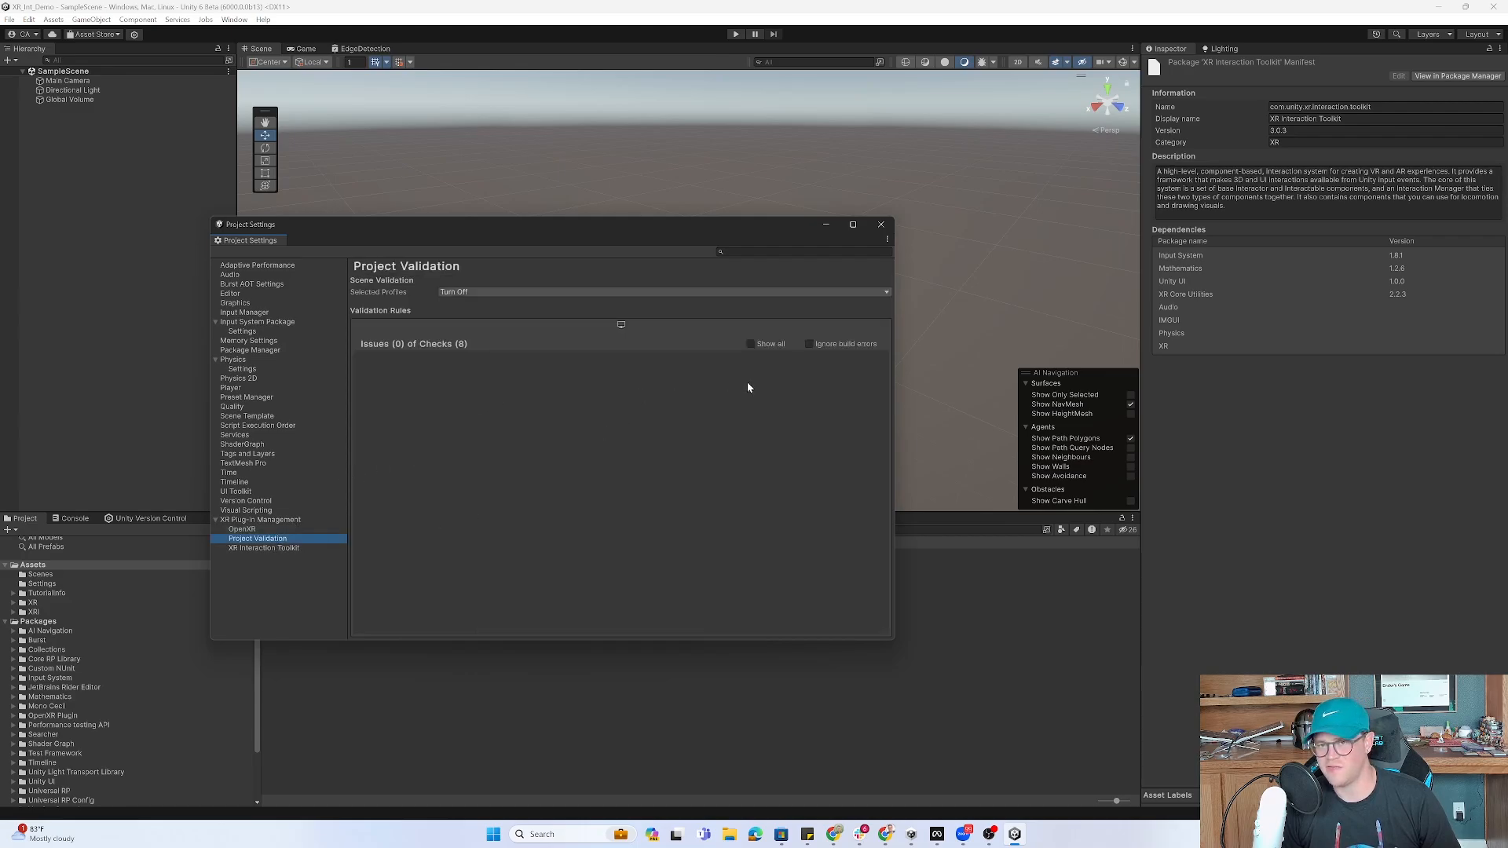
left_click(264, 548)
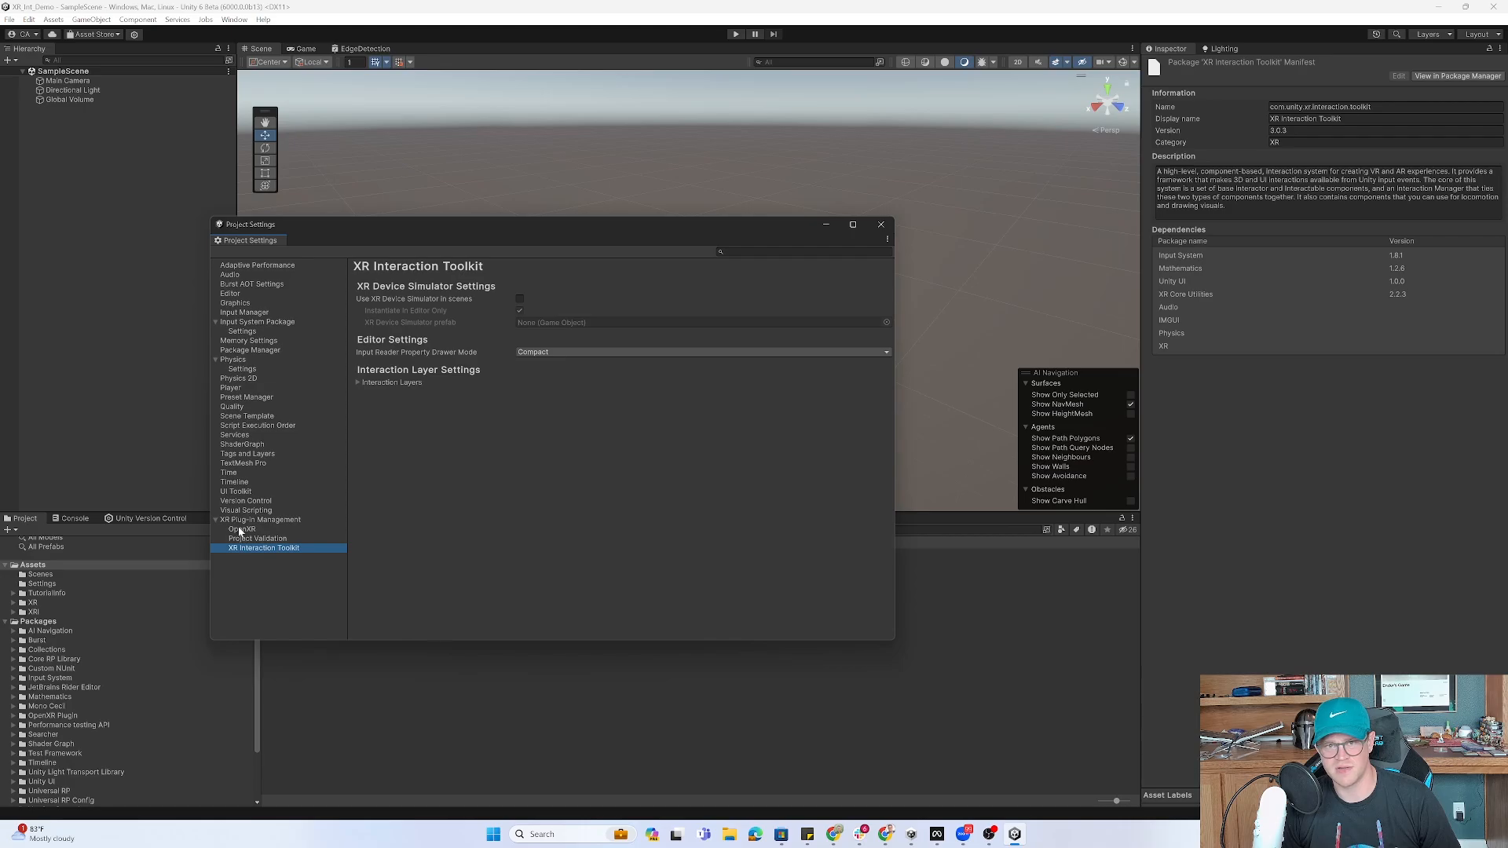
mouse_move(443, 547)
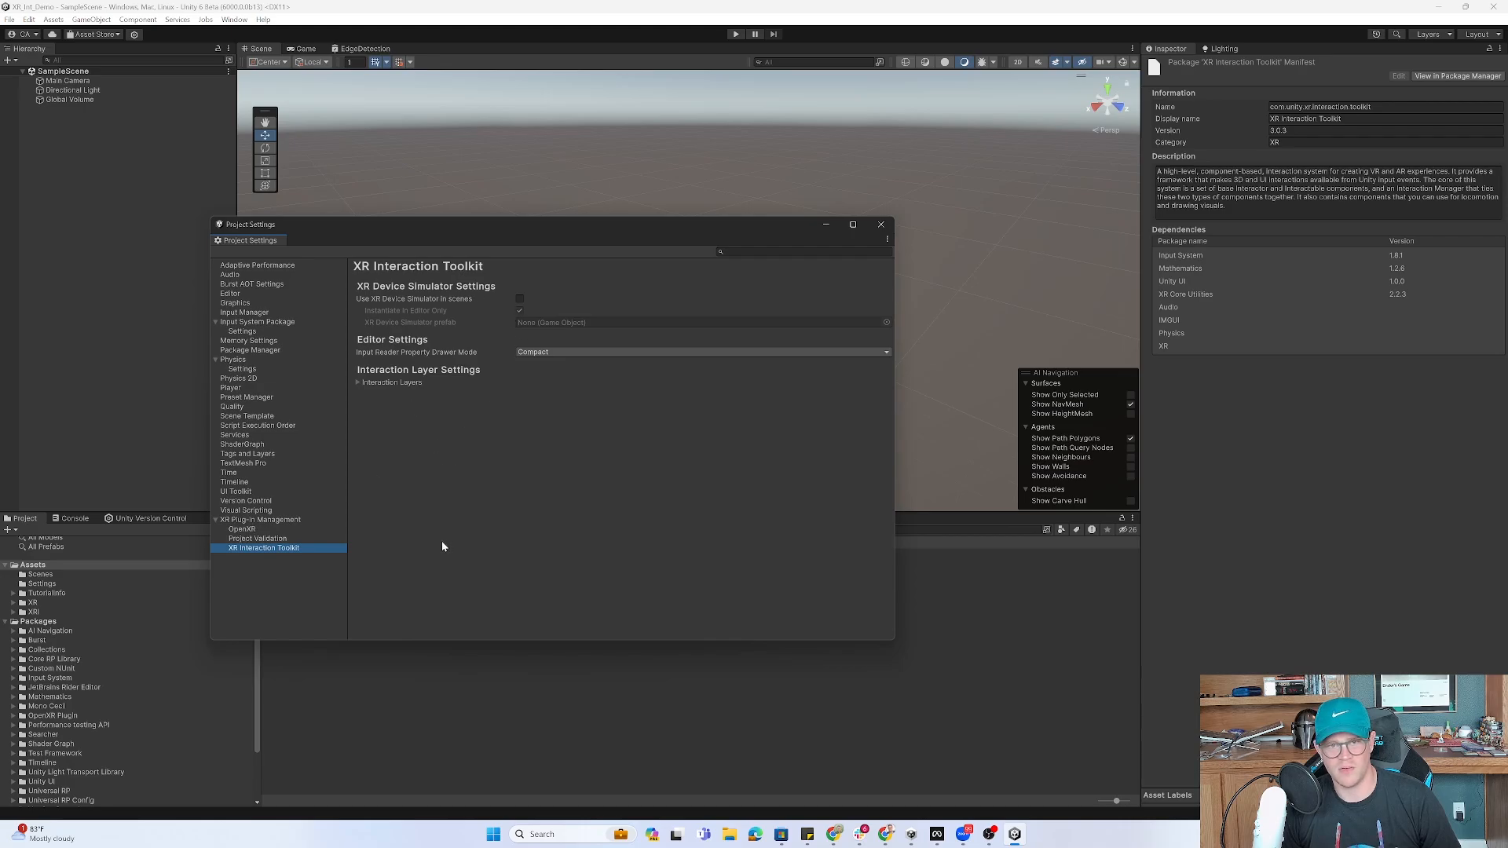
left_click(259, 520)
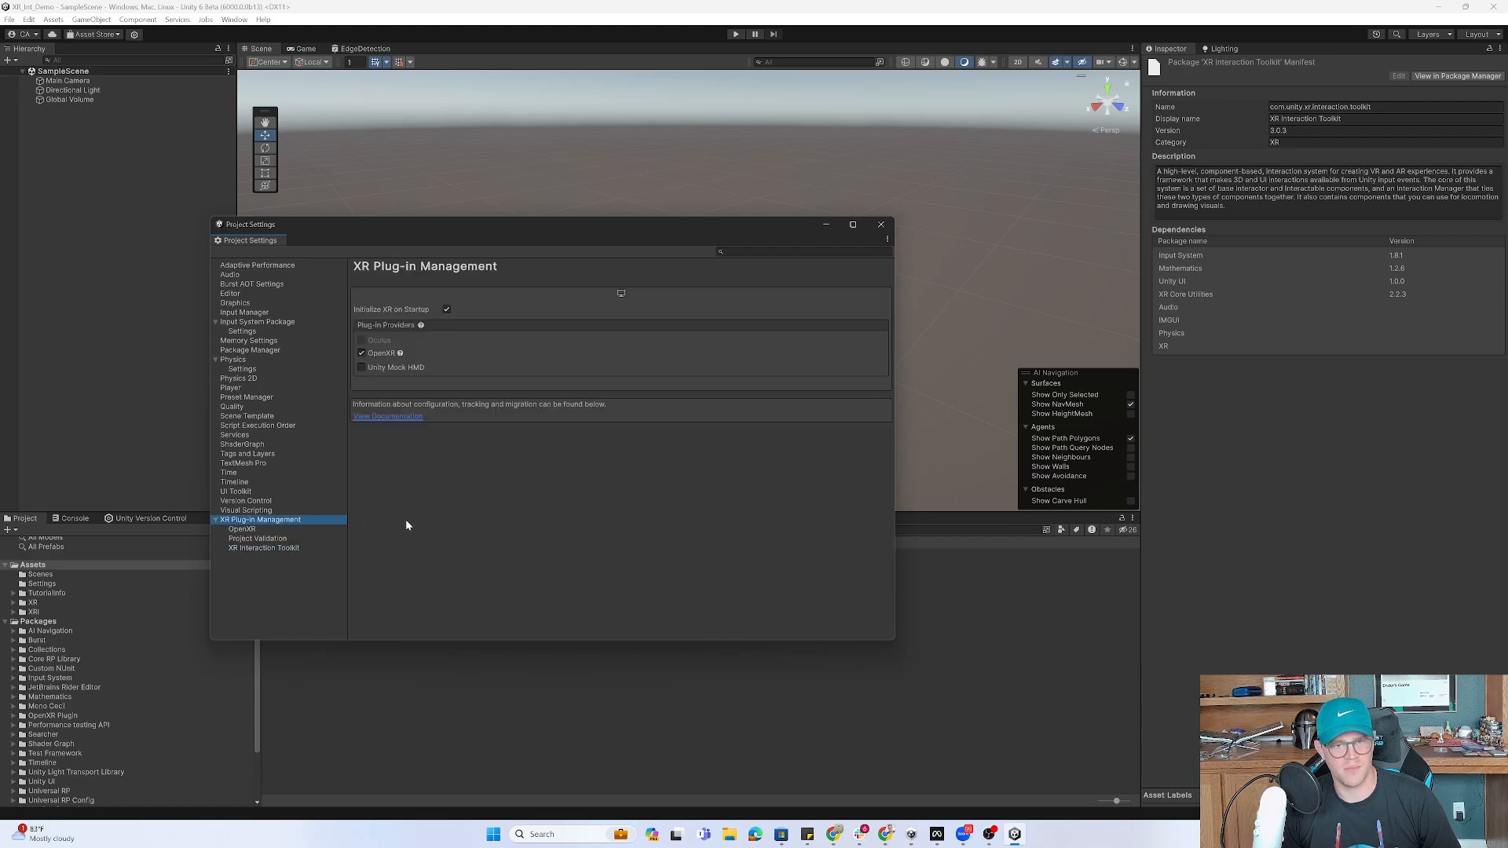
left_click(878, 225)
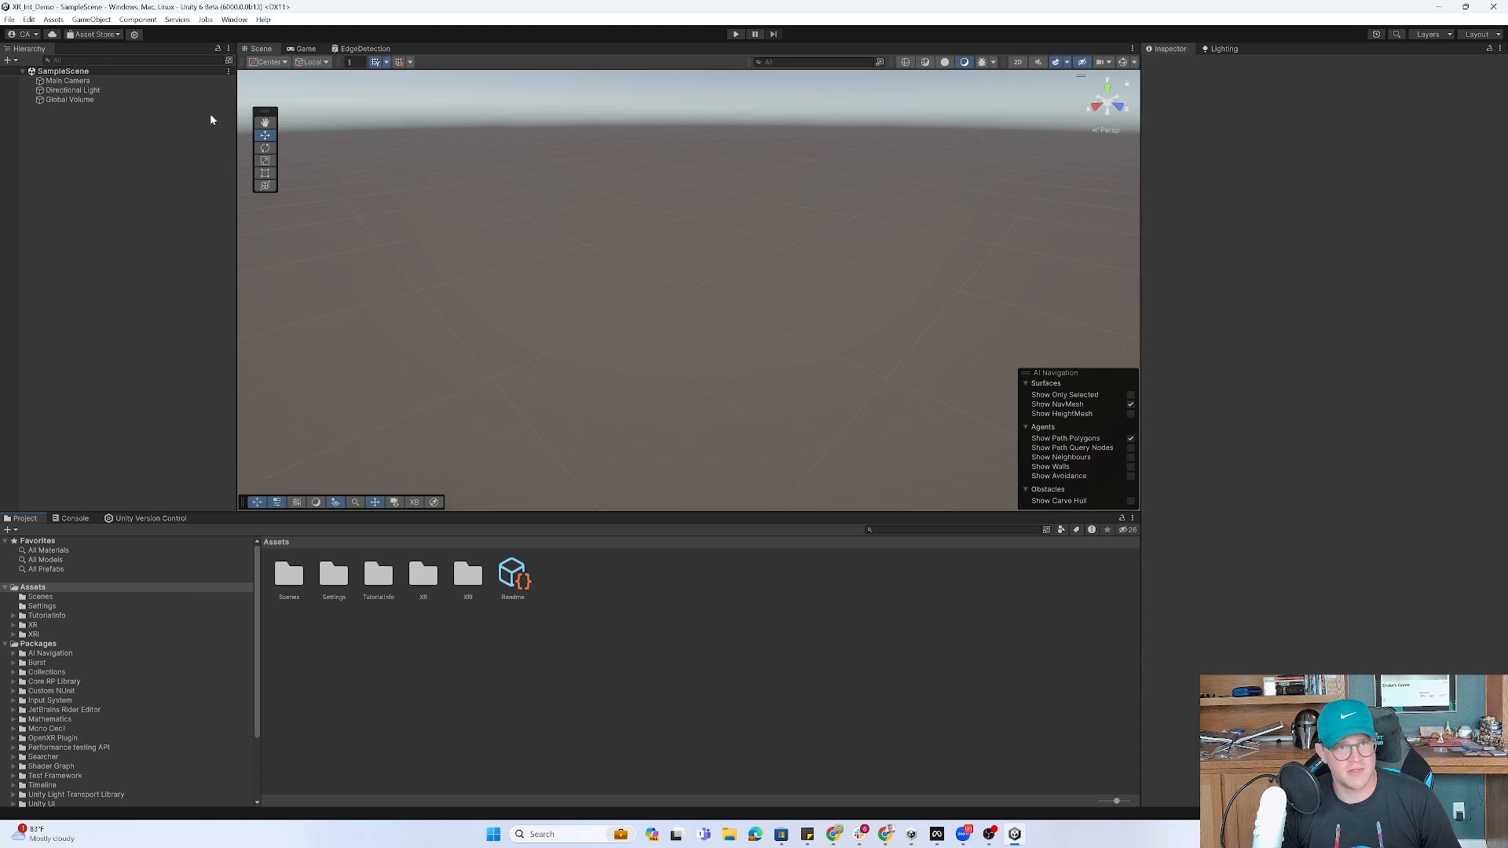
Import the XR Interaction Toolkit Starter Assets sample and close the Package Manager.
left_click(138, 19)
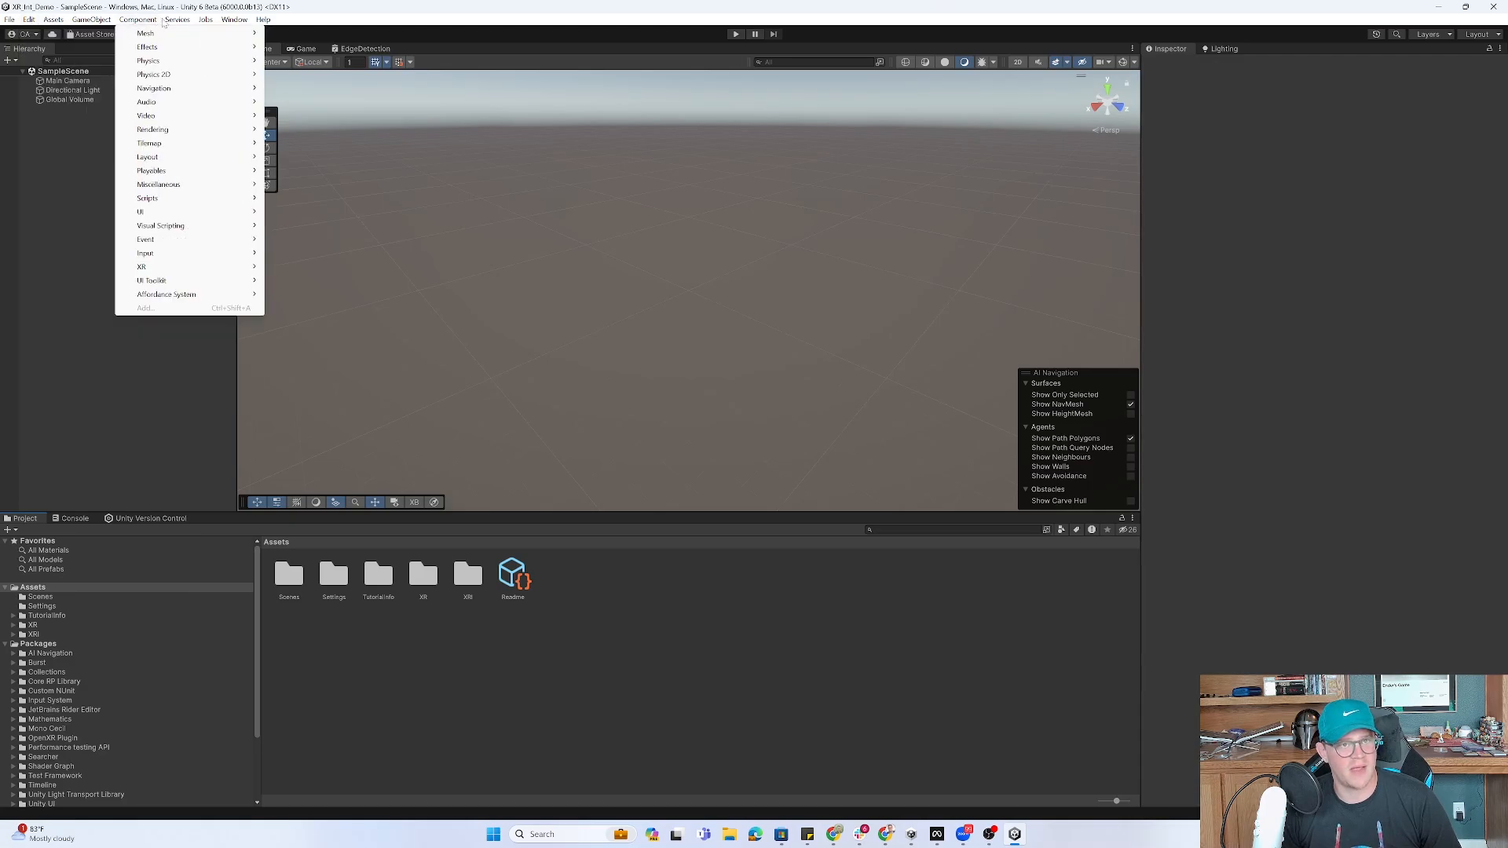
left_click(234, 19)
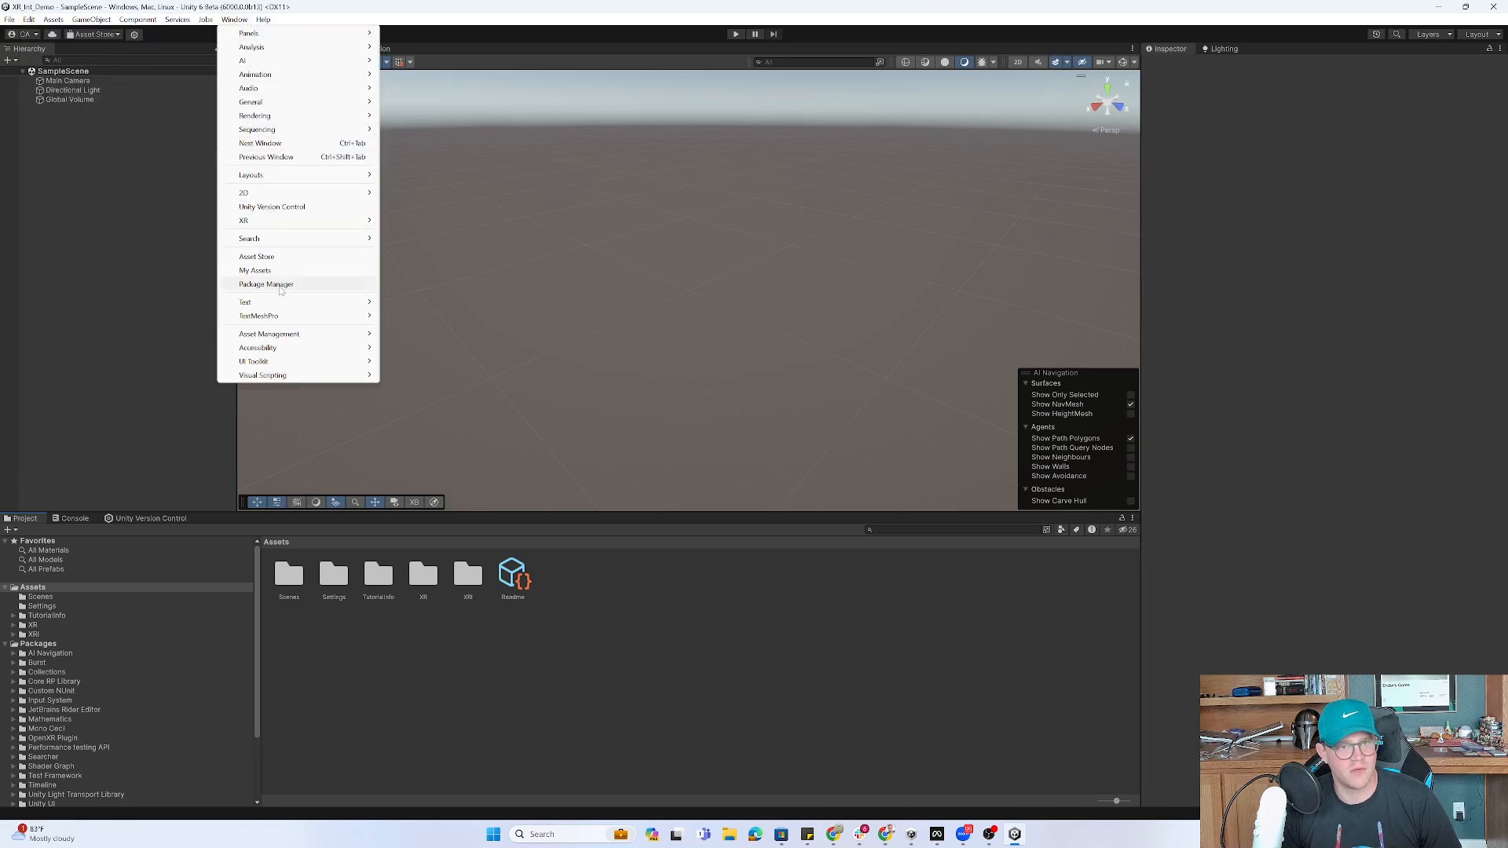
left_click(266, 285)
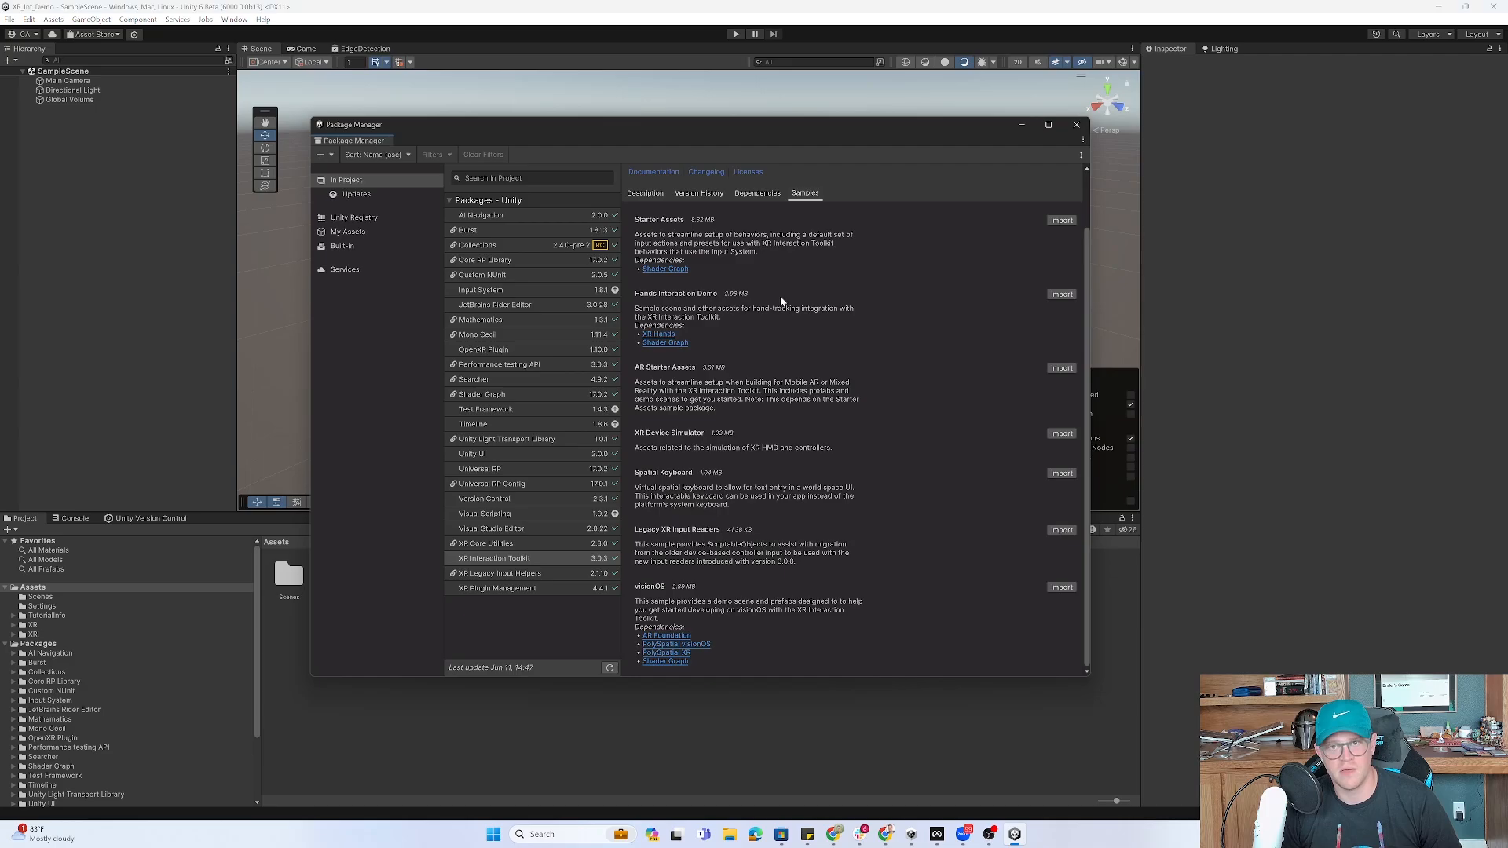
left_click(1060, 220)
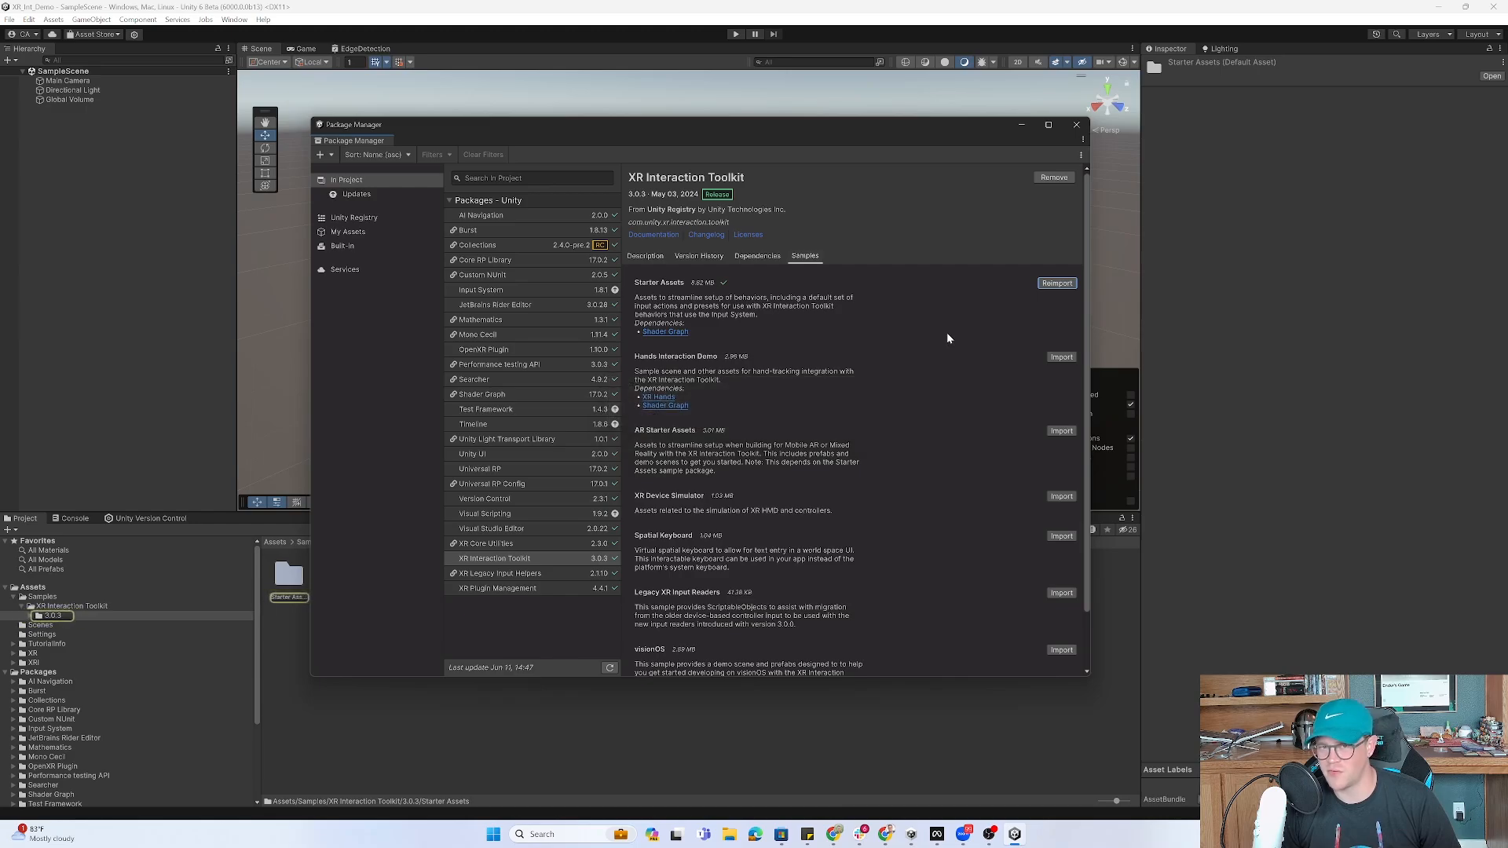
mouse_move(1076, 126)
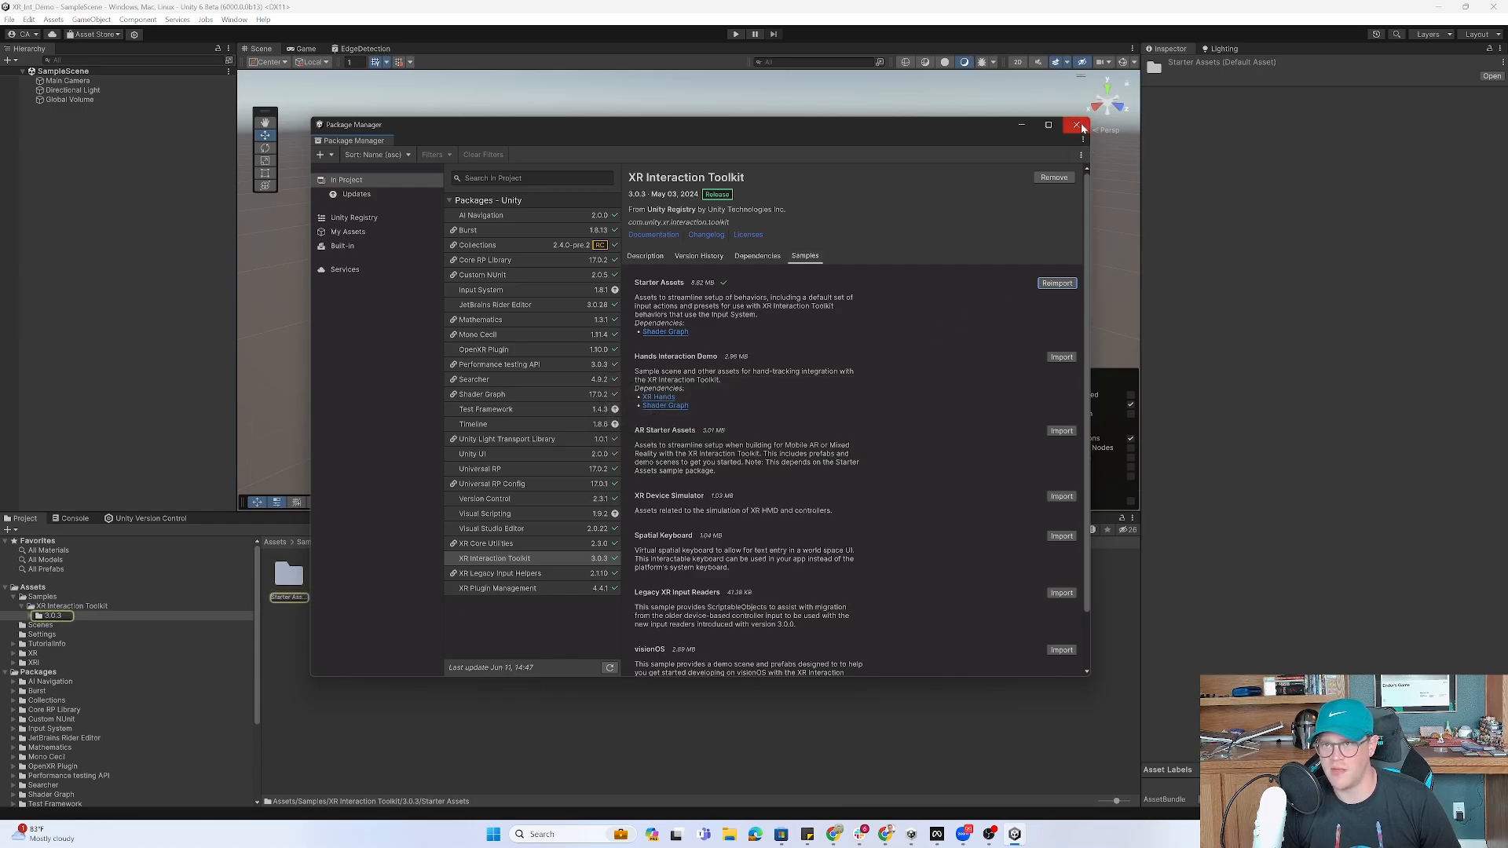
left_click(1079, 126)
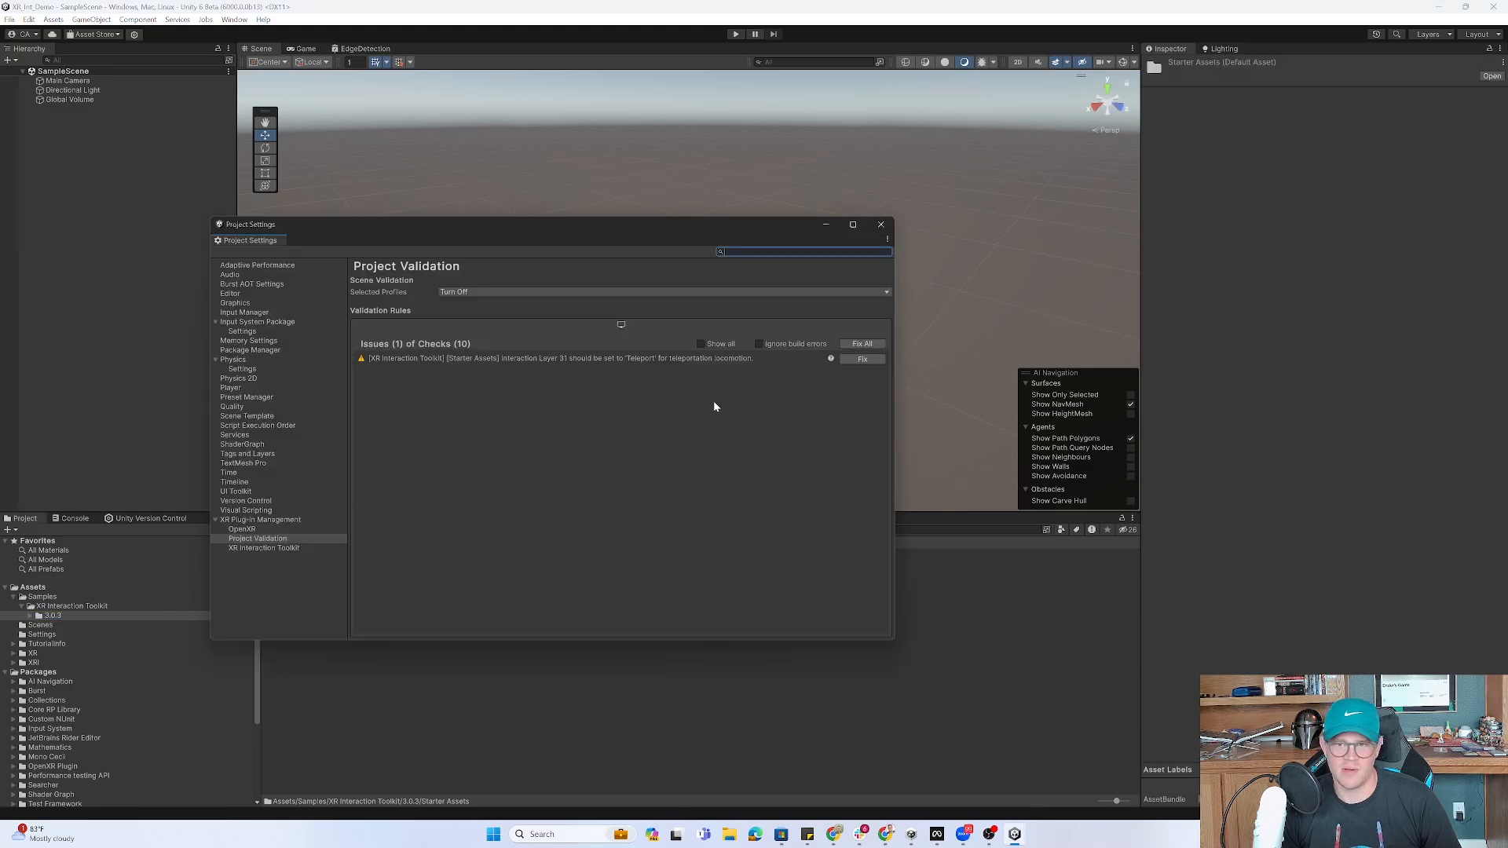
mouse_move(585, 363)
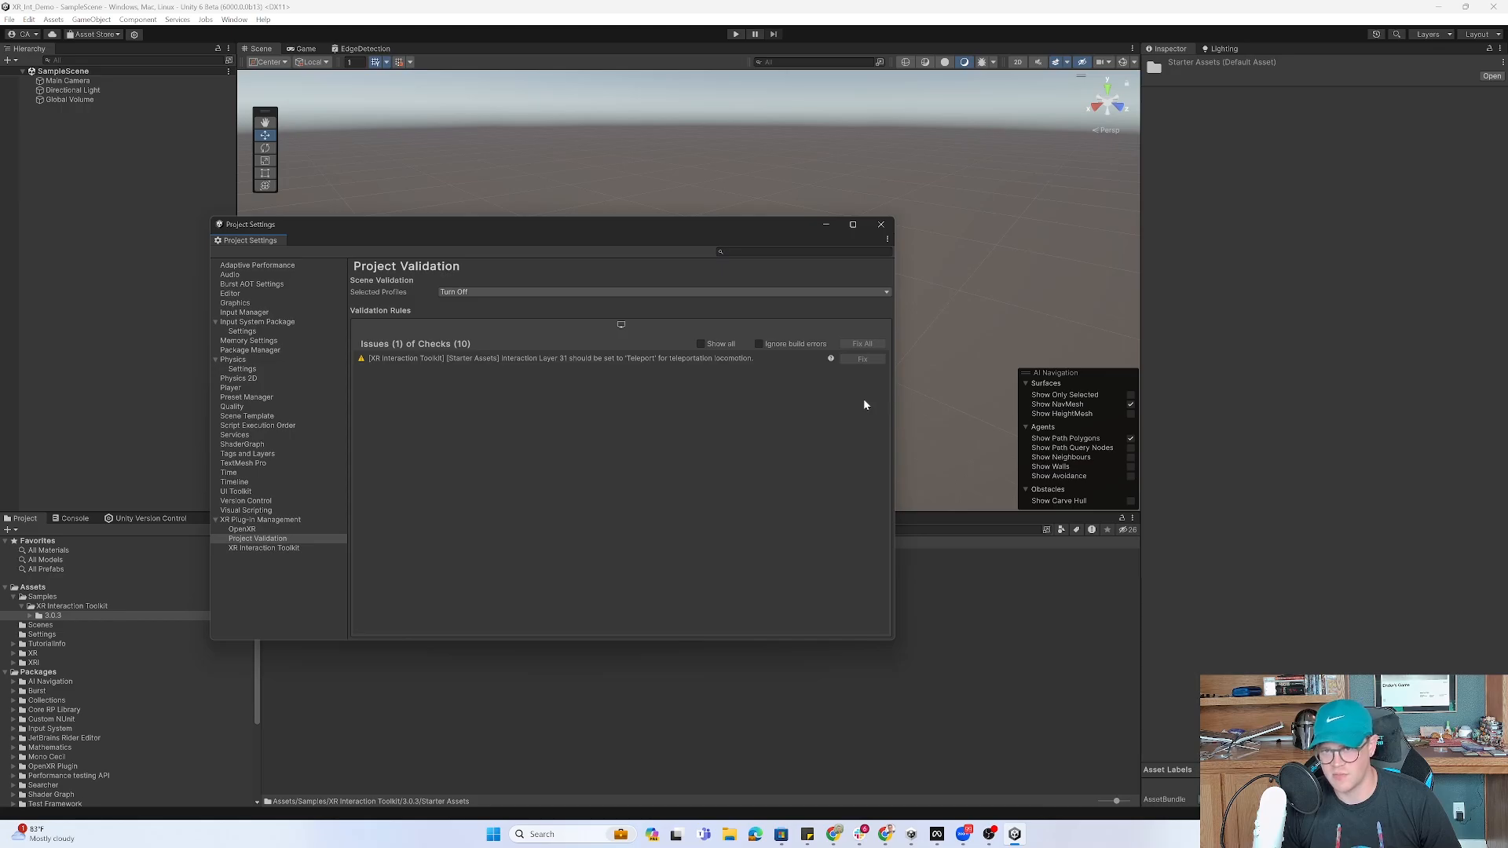
Fix the Teleport interaction-layer 31 validation issue and close Project Settings.
left_click(860, 358)
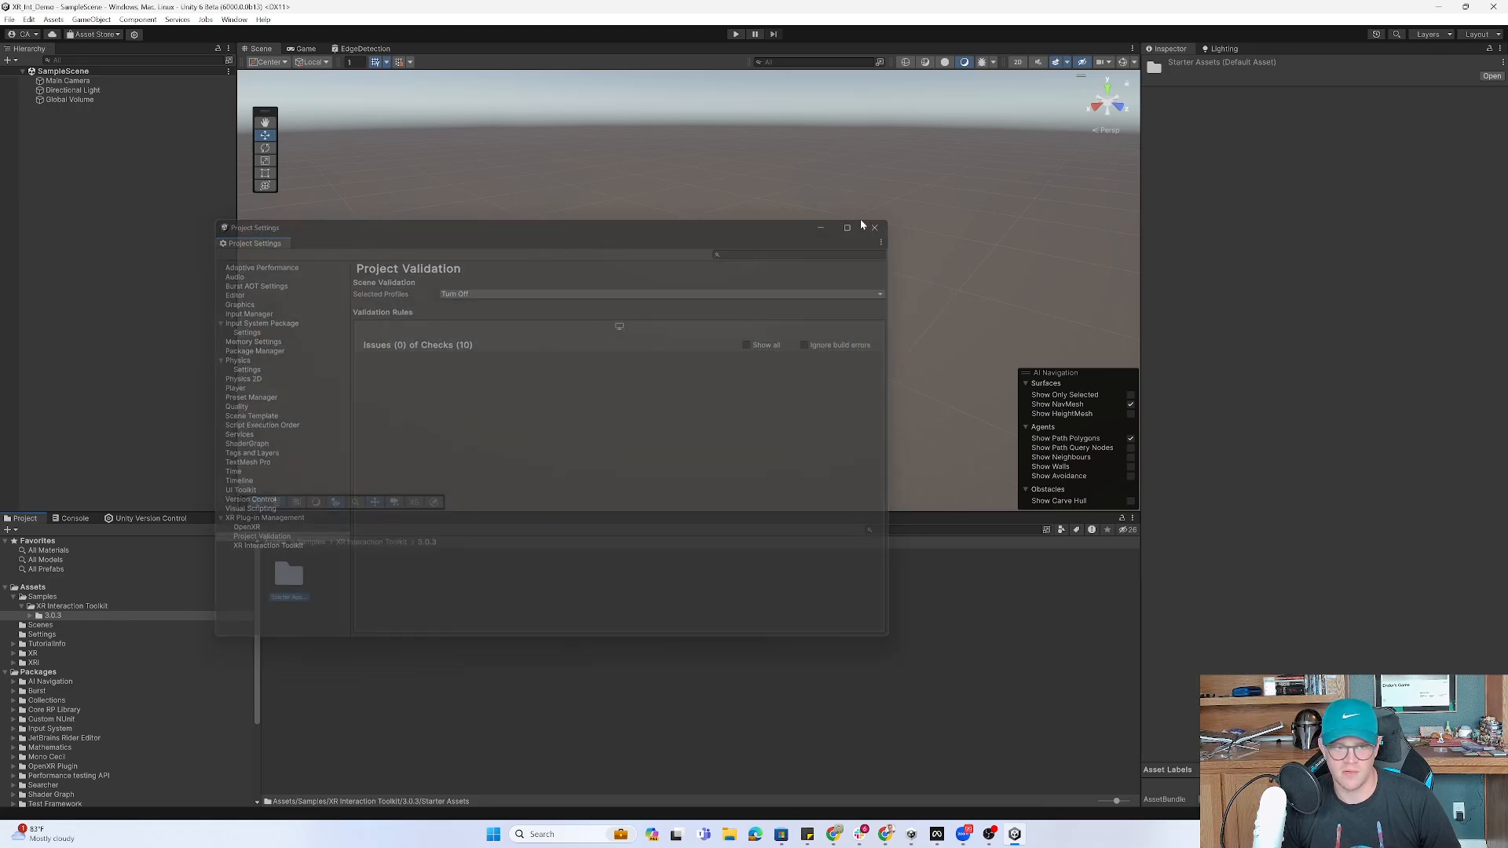
left_click(873, 227)
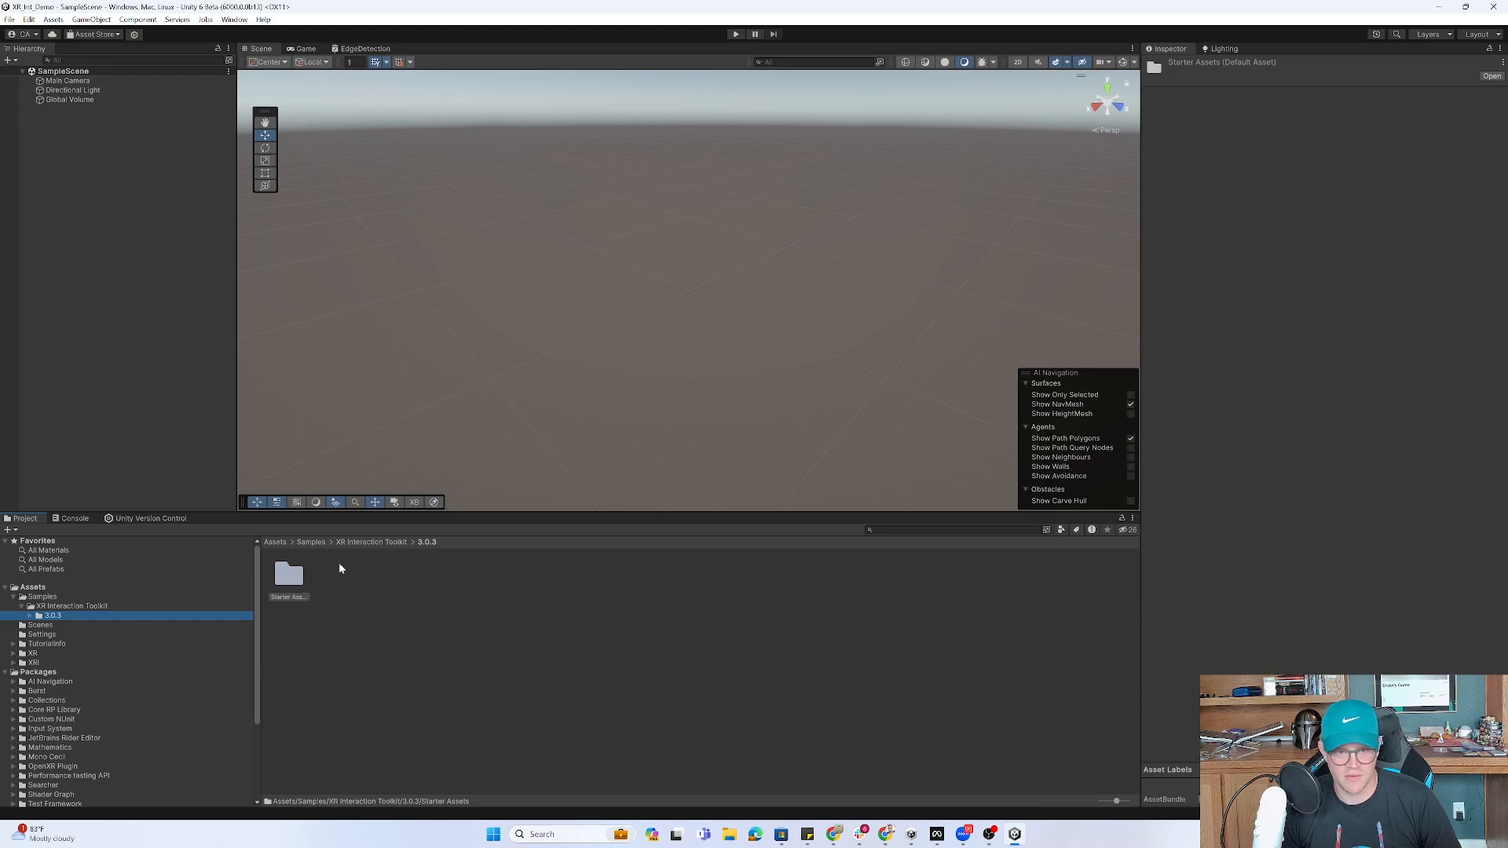
Load DemoScene from the Starter Assets folder into the editor.
double_click(287, 573)
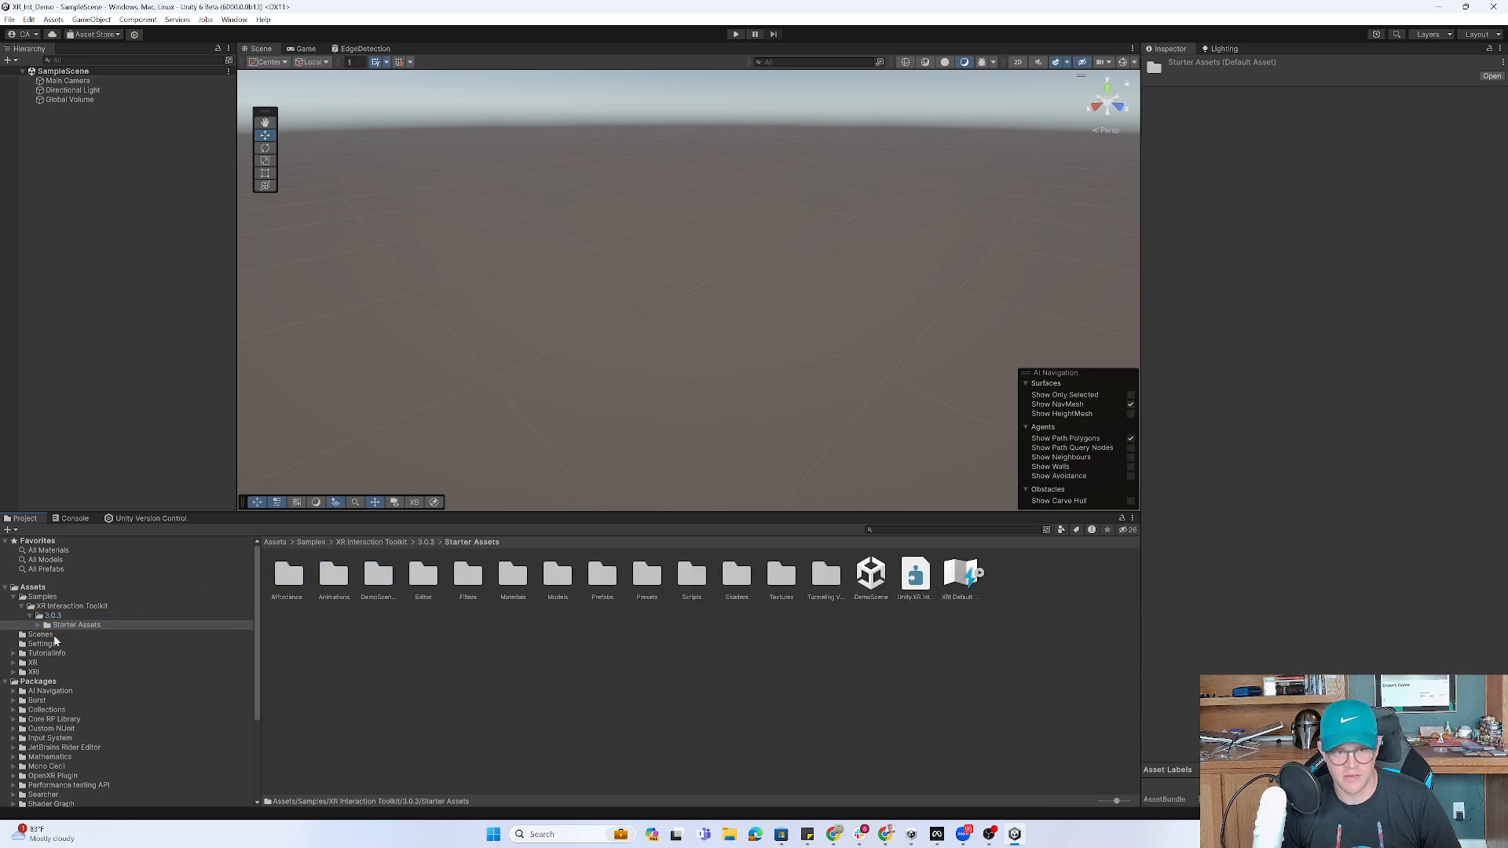
left_click(868, 572)
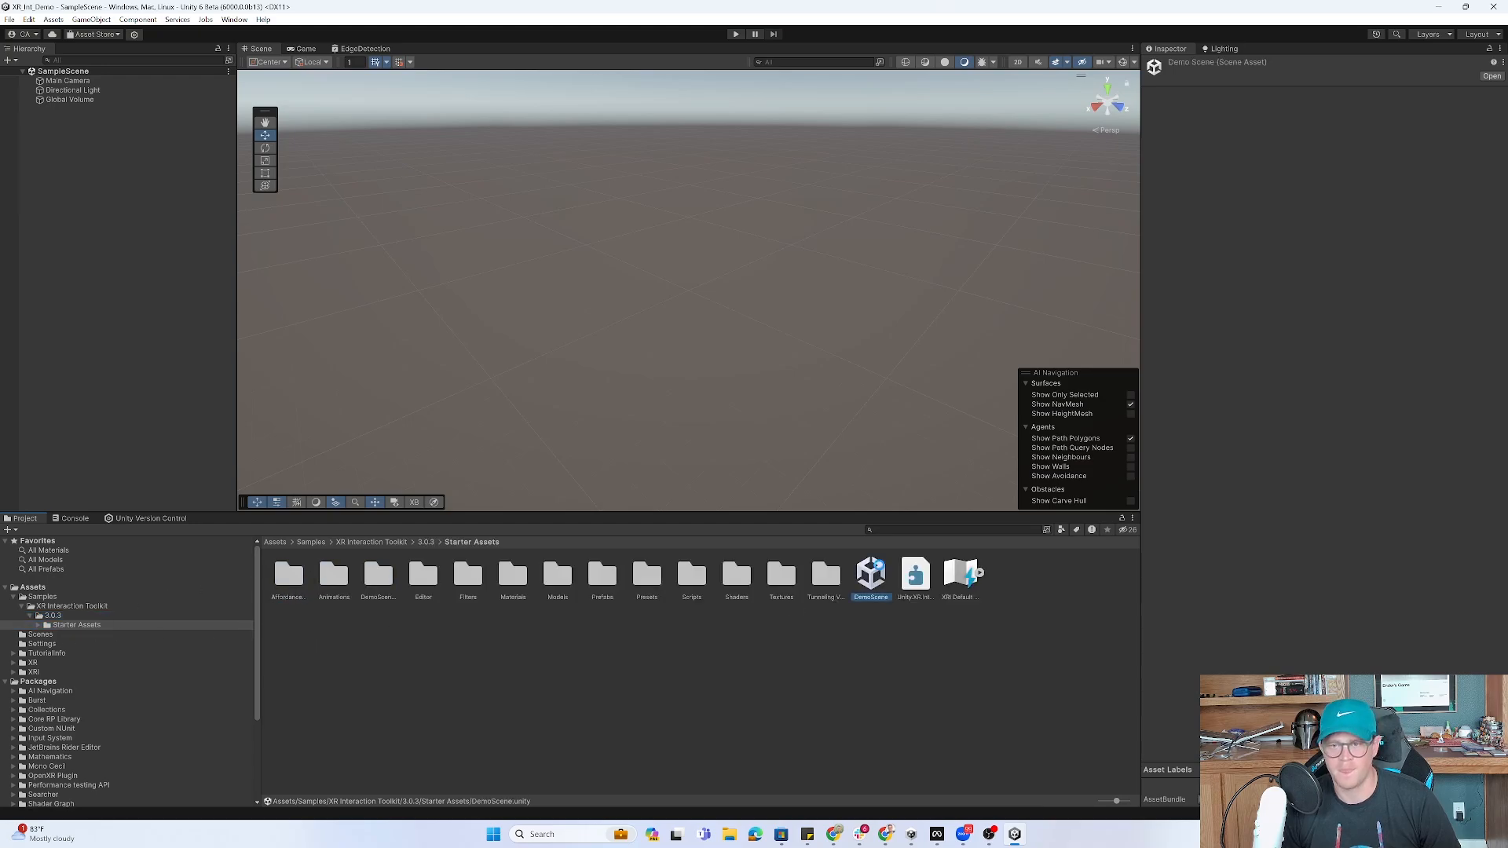
double_click(869, 572)
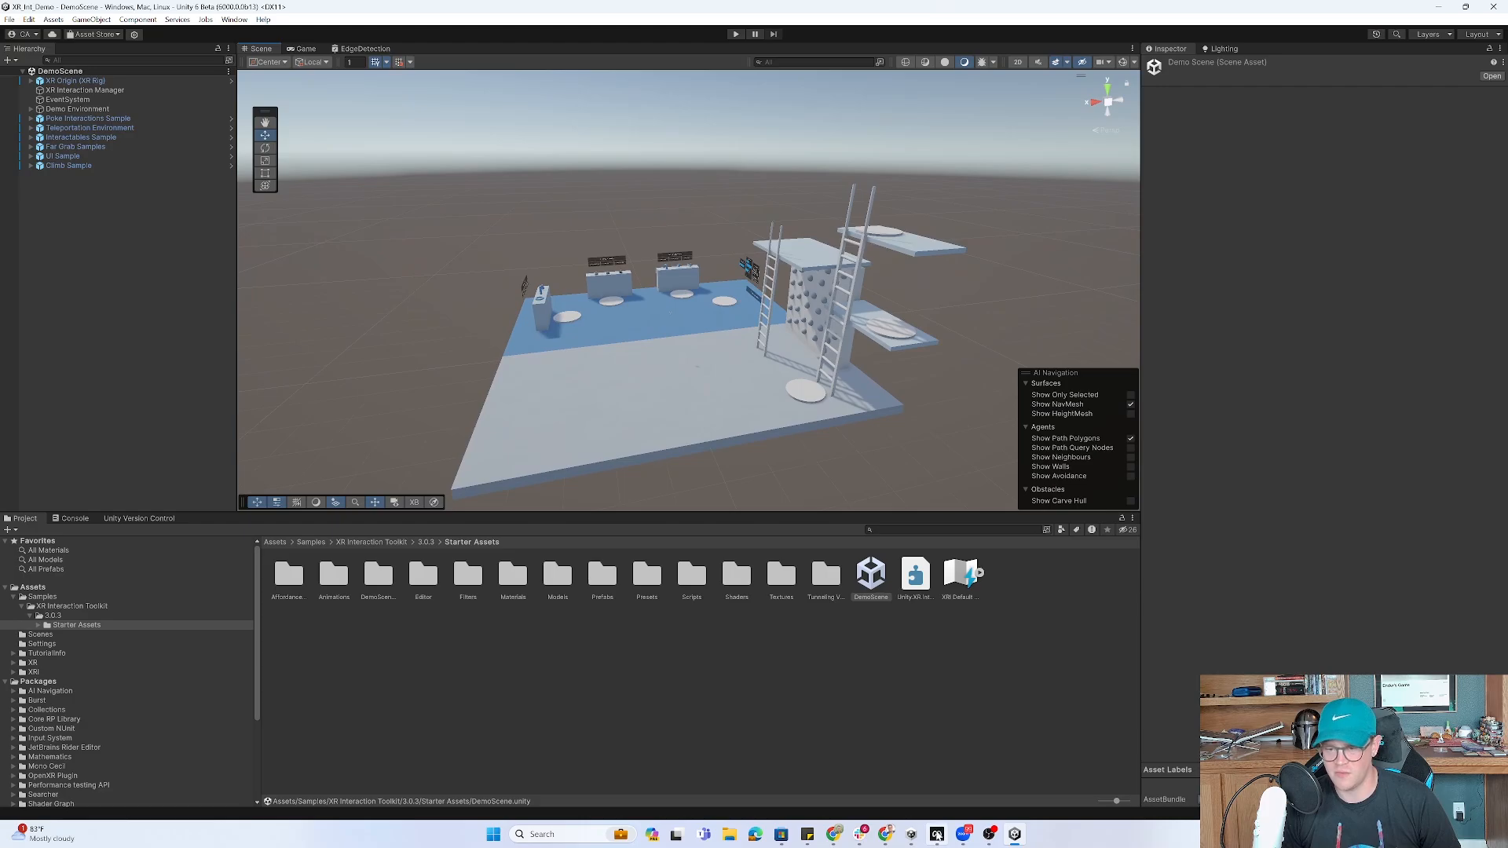
mouse_move(935, 834)
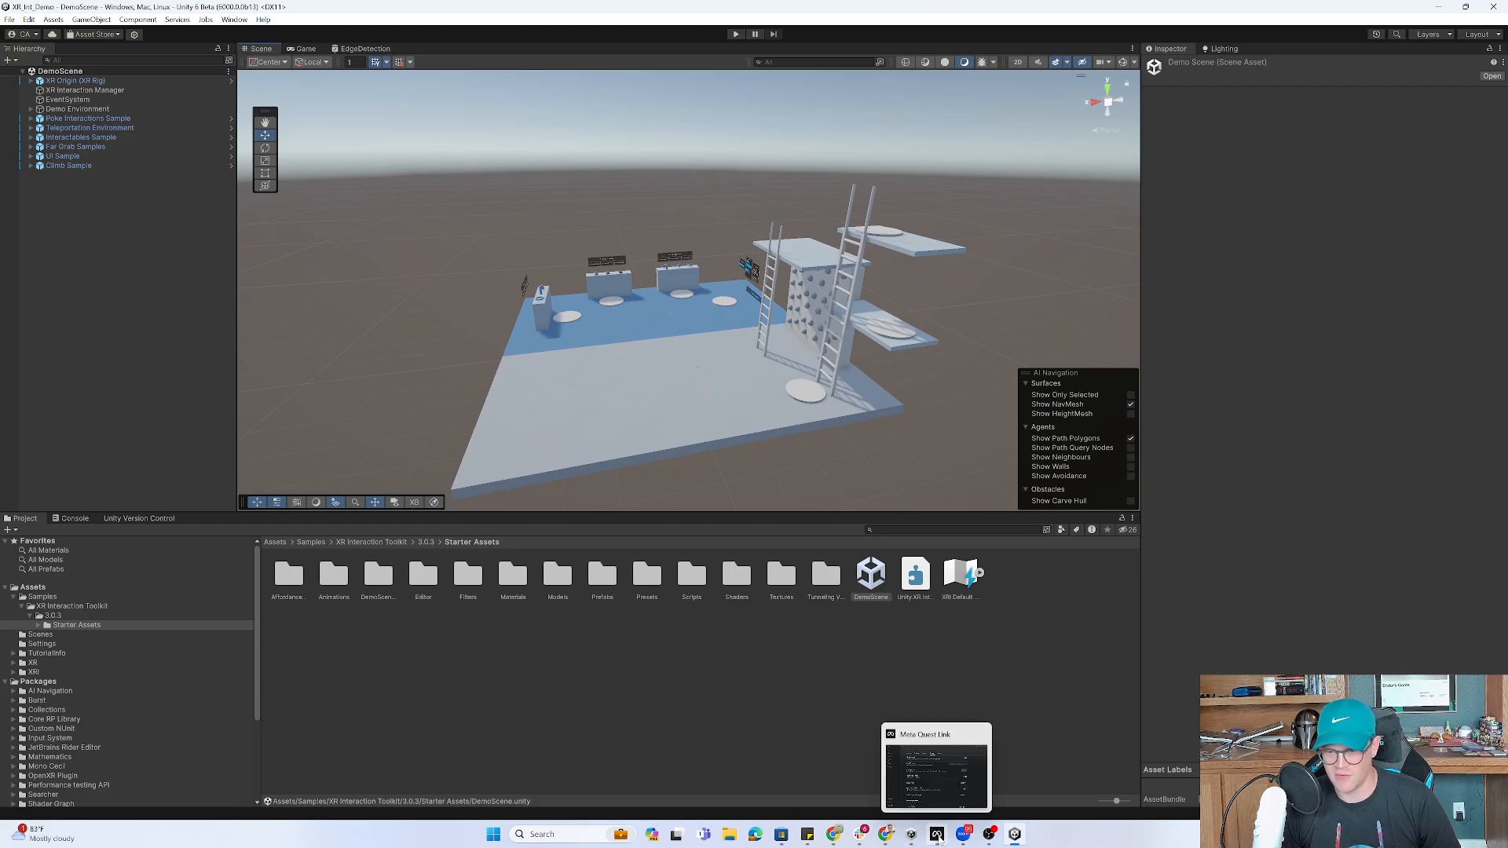
Check General settings show Unknown Sources allowed and Link as OpenXR runtime, then return Home.
left_click(933, 765)
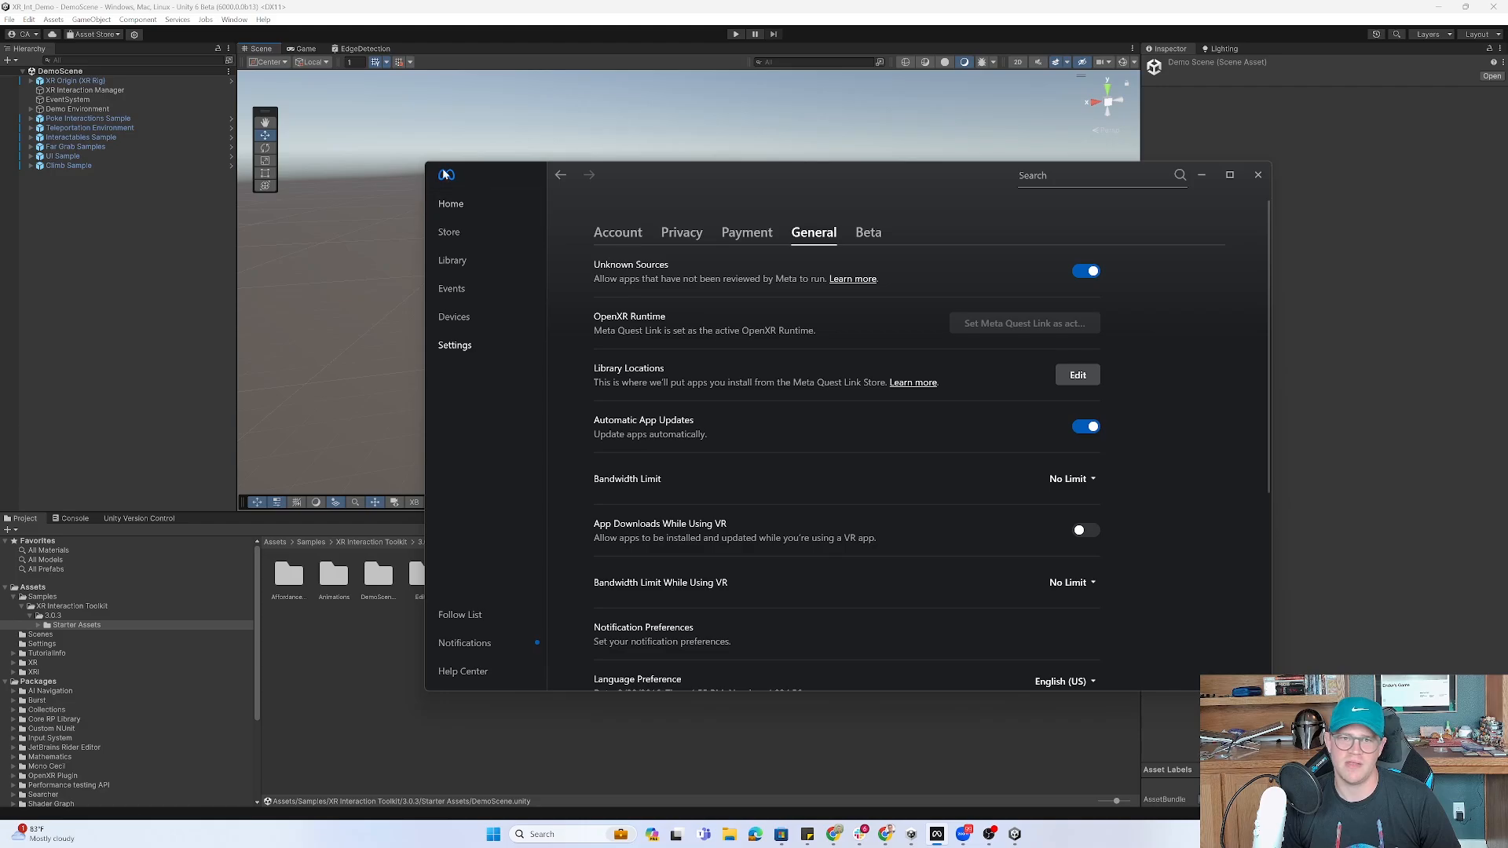
left_click(451, 202)
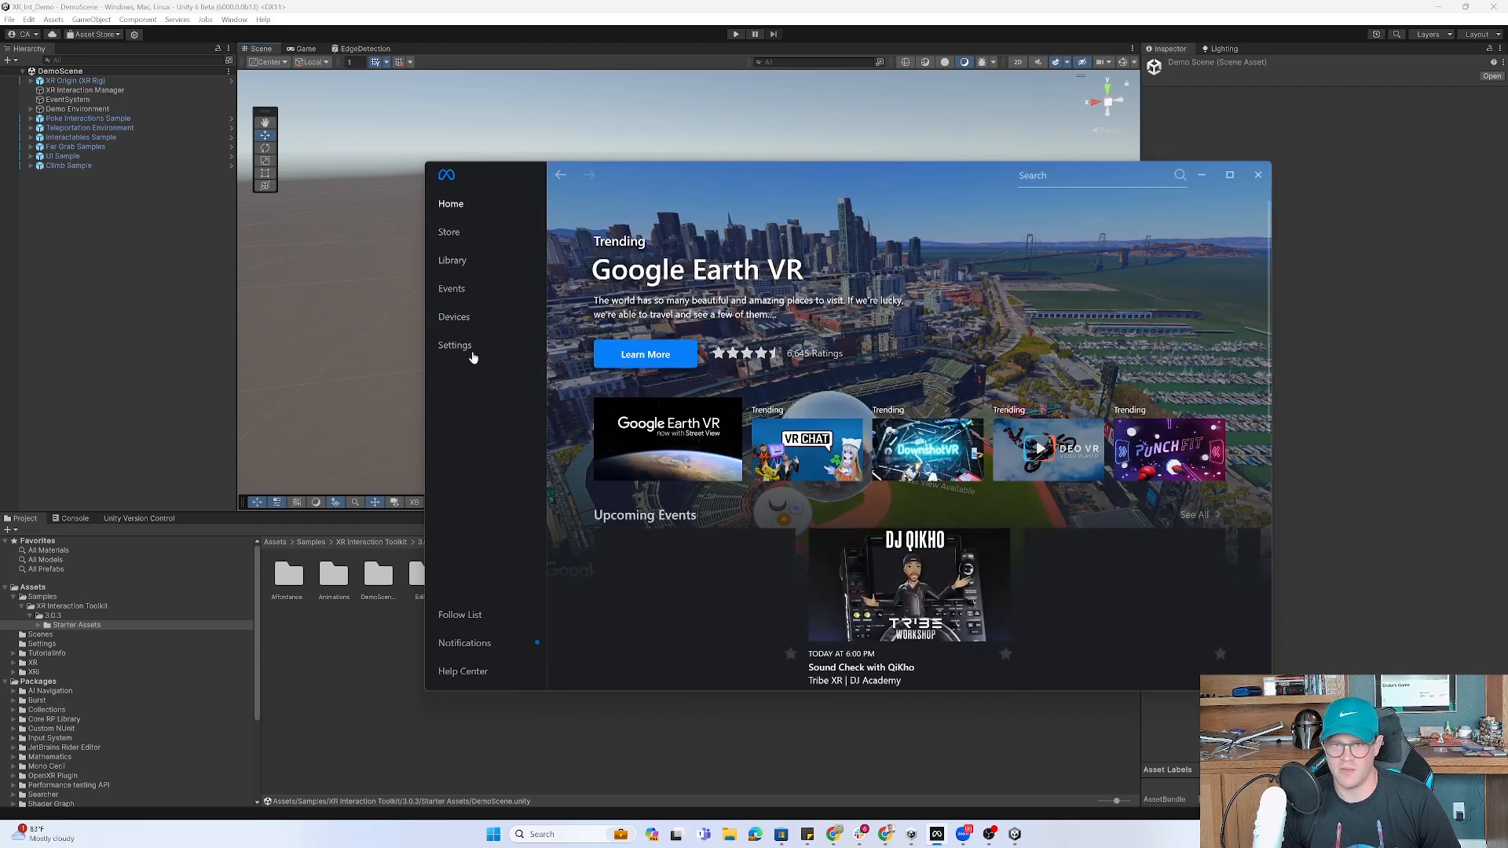
left_click(455, 344)
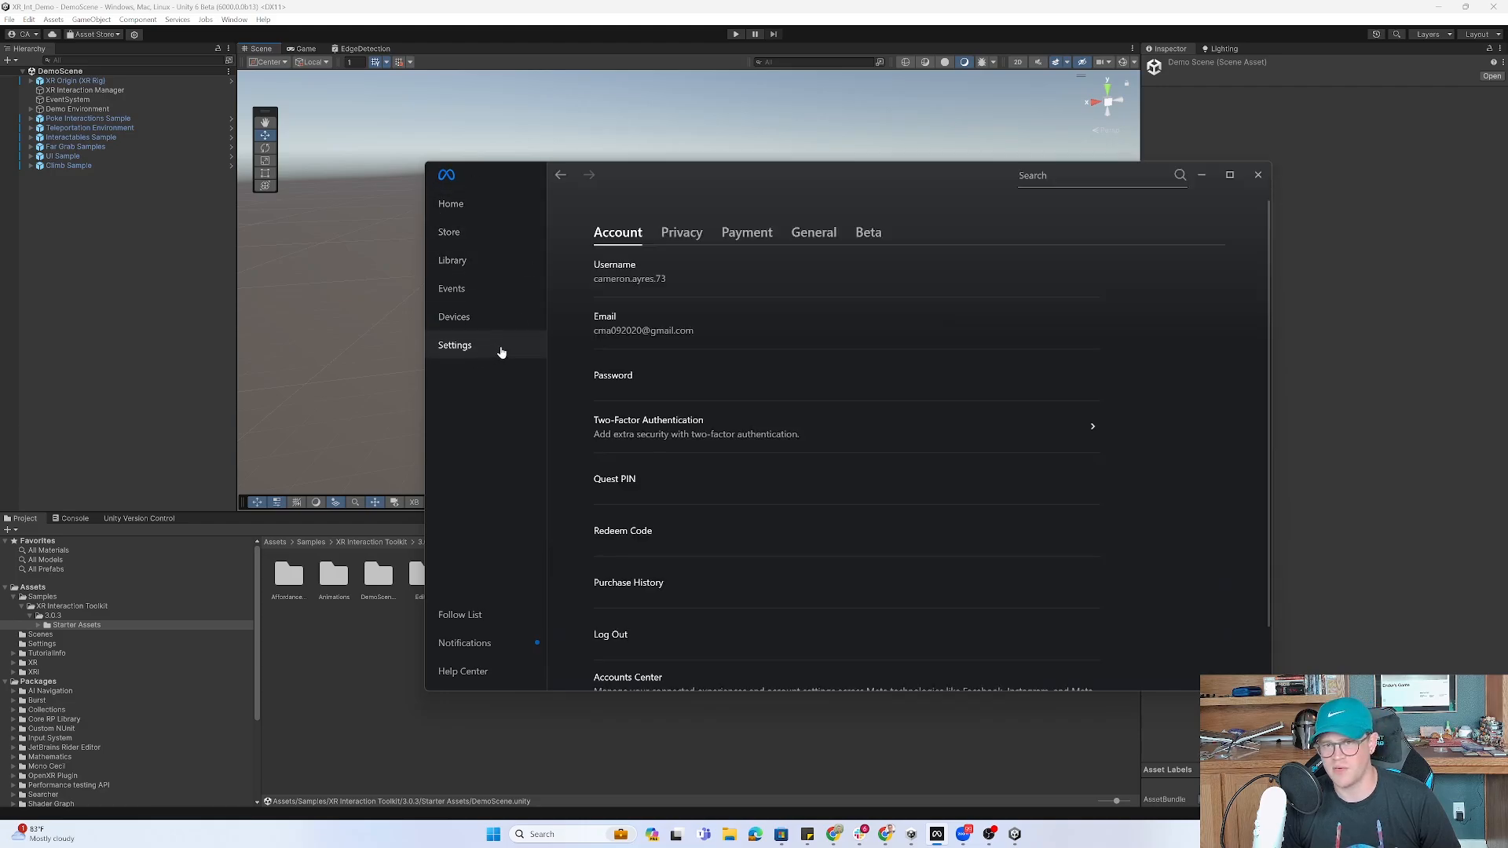
left_click(812, 233)
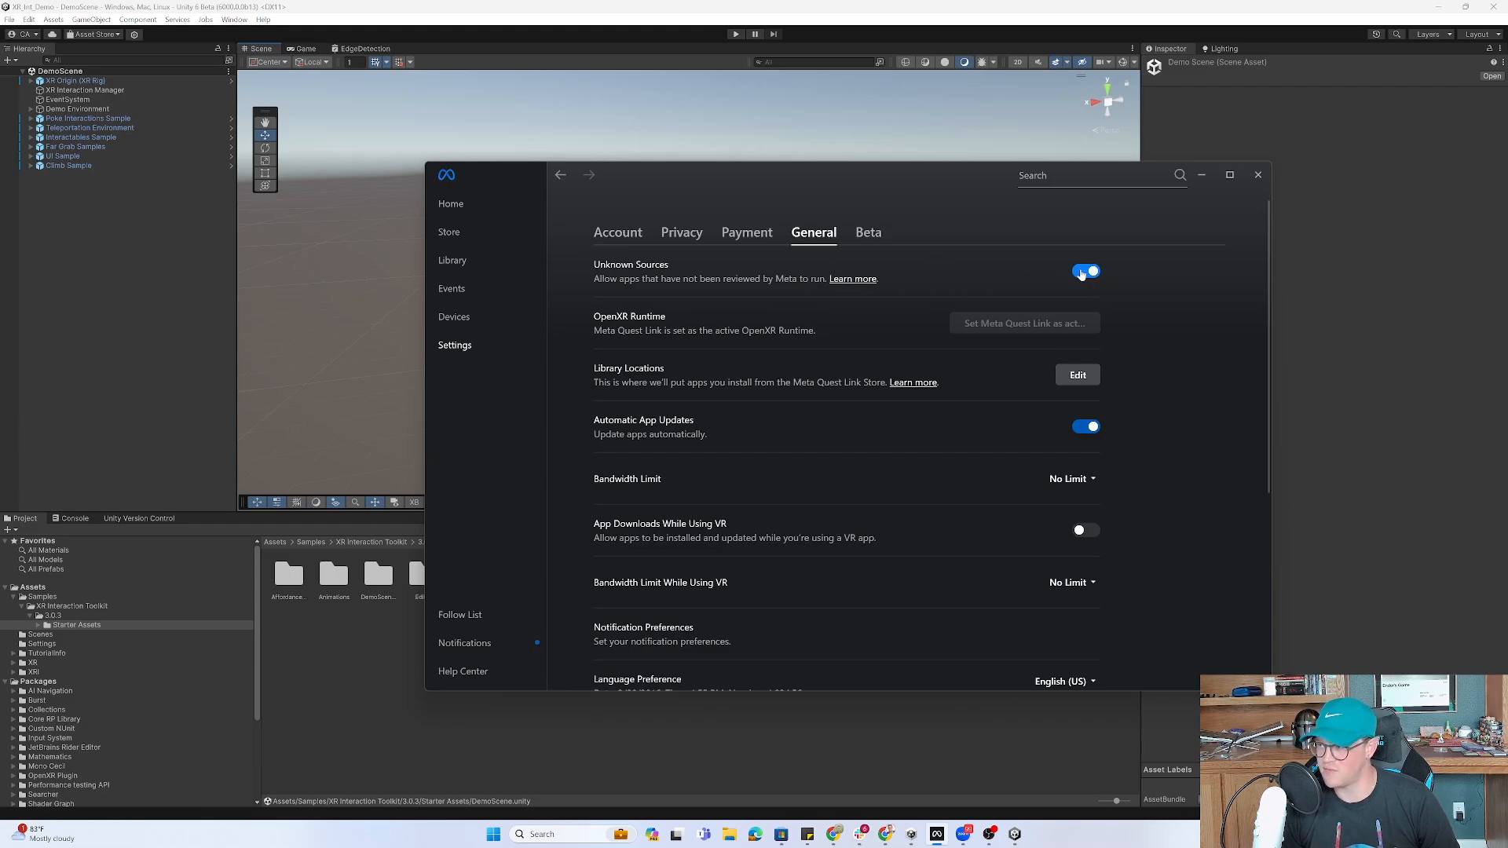
mouse_move(451, 204)
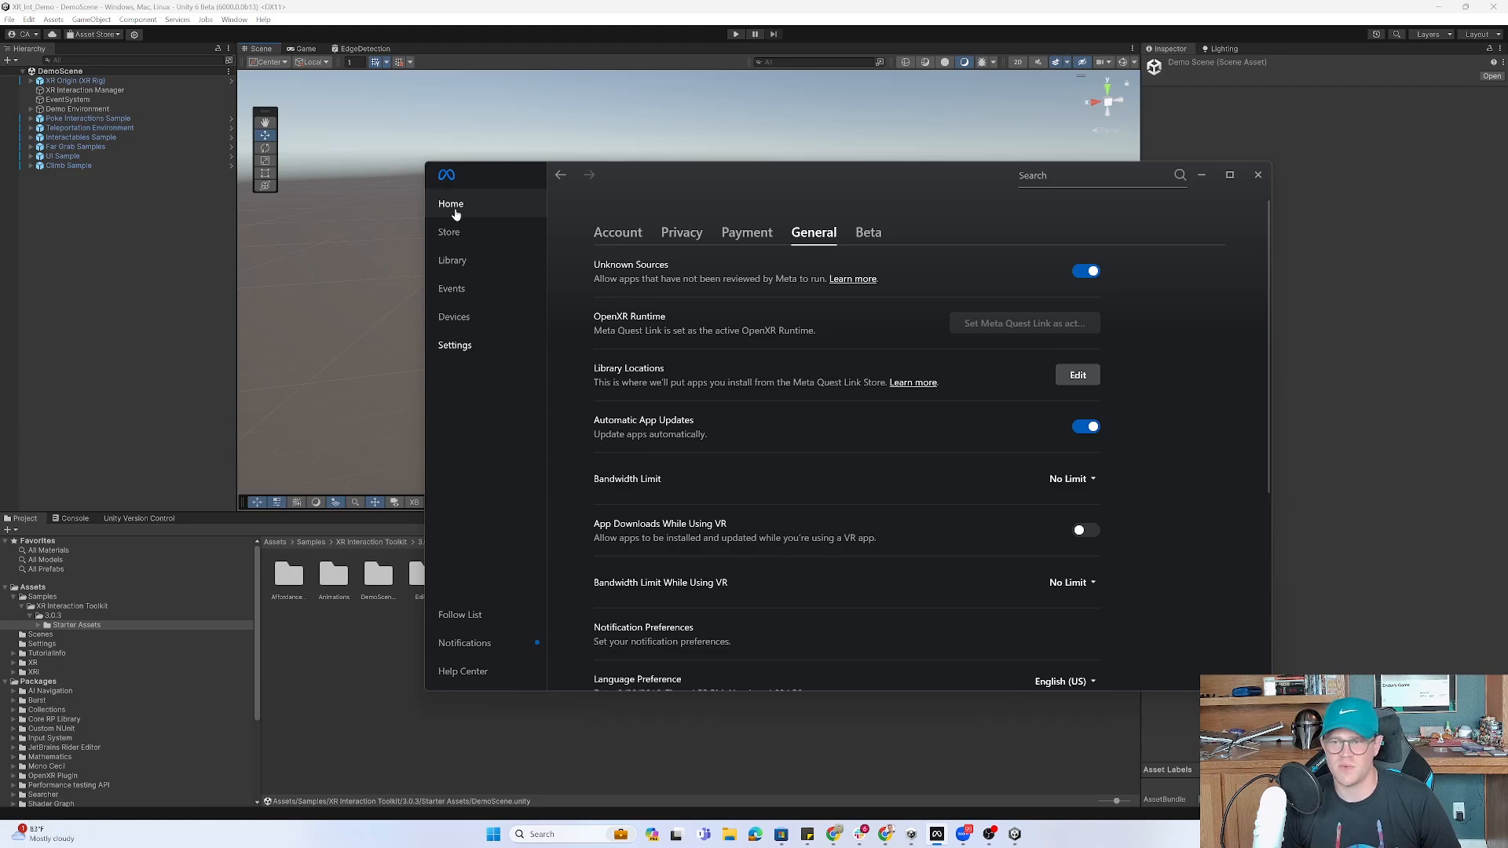
left_click(450, 203)
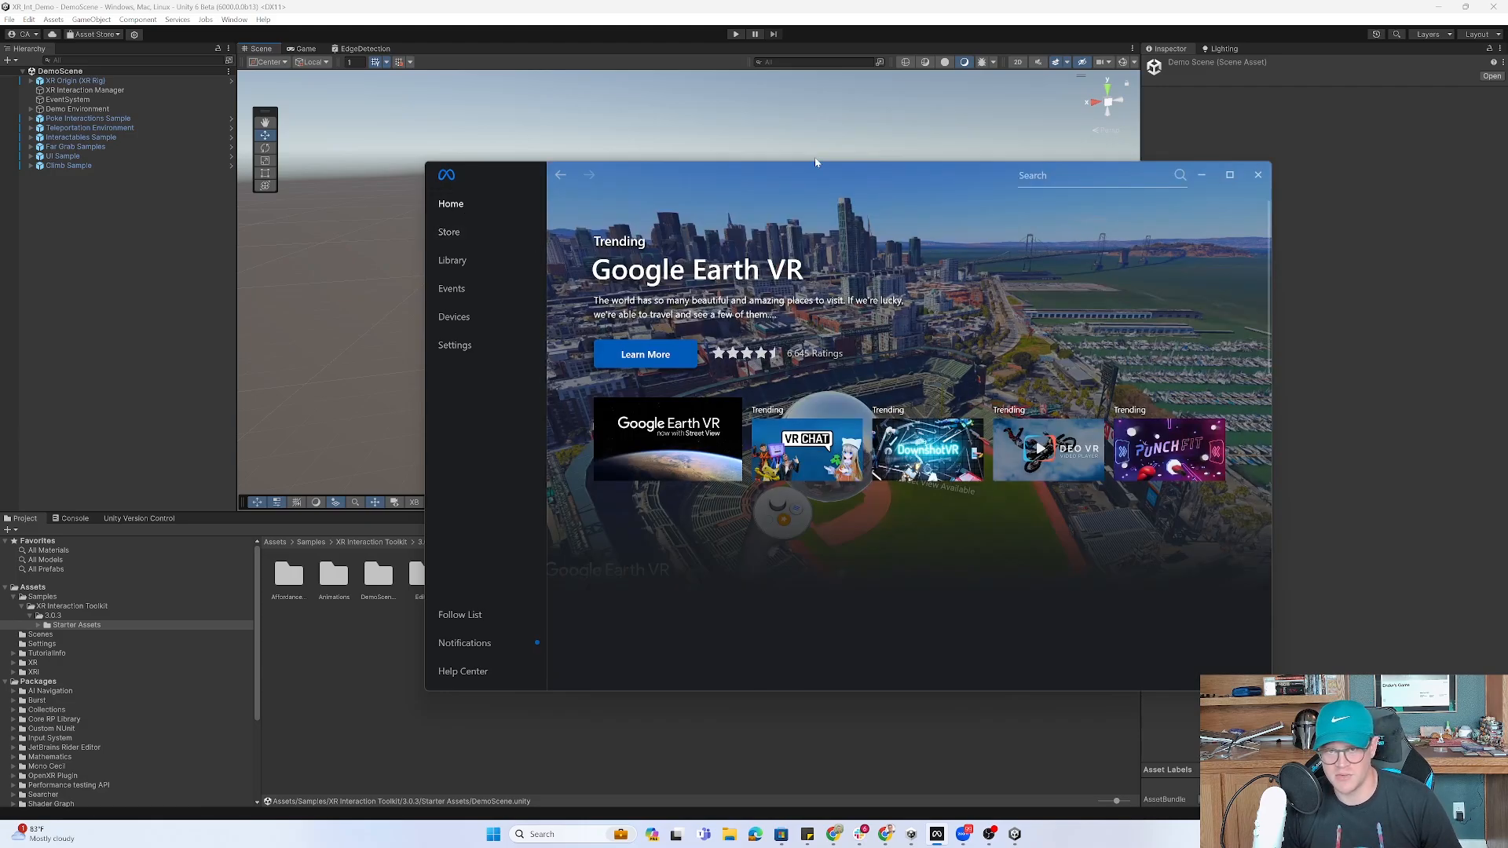
scroll("down", 3)
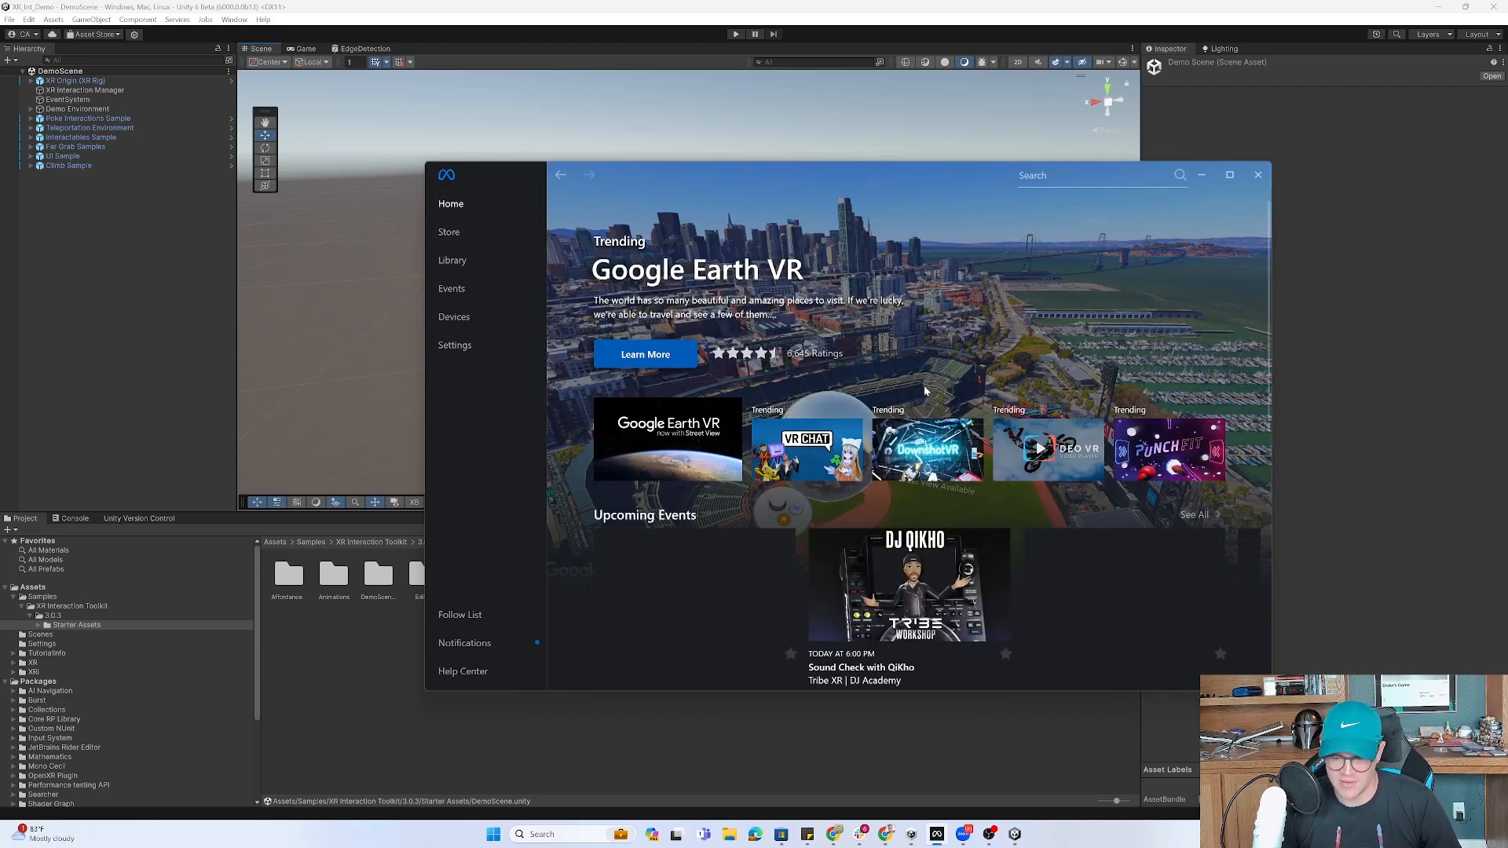
mouse_move(817, 281)
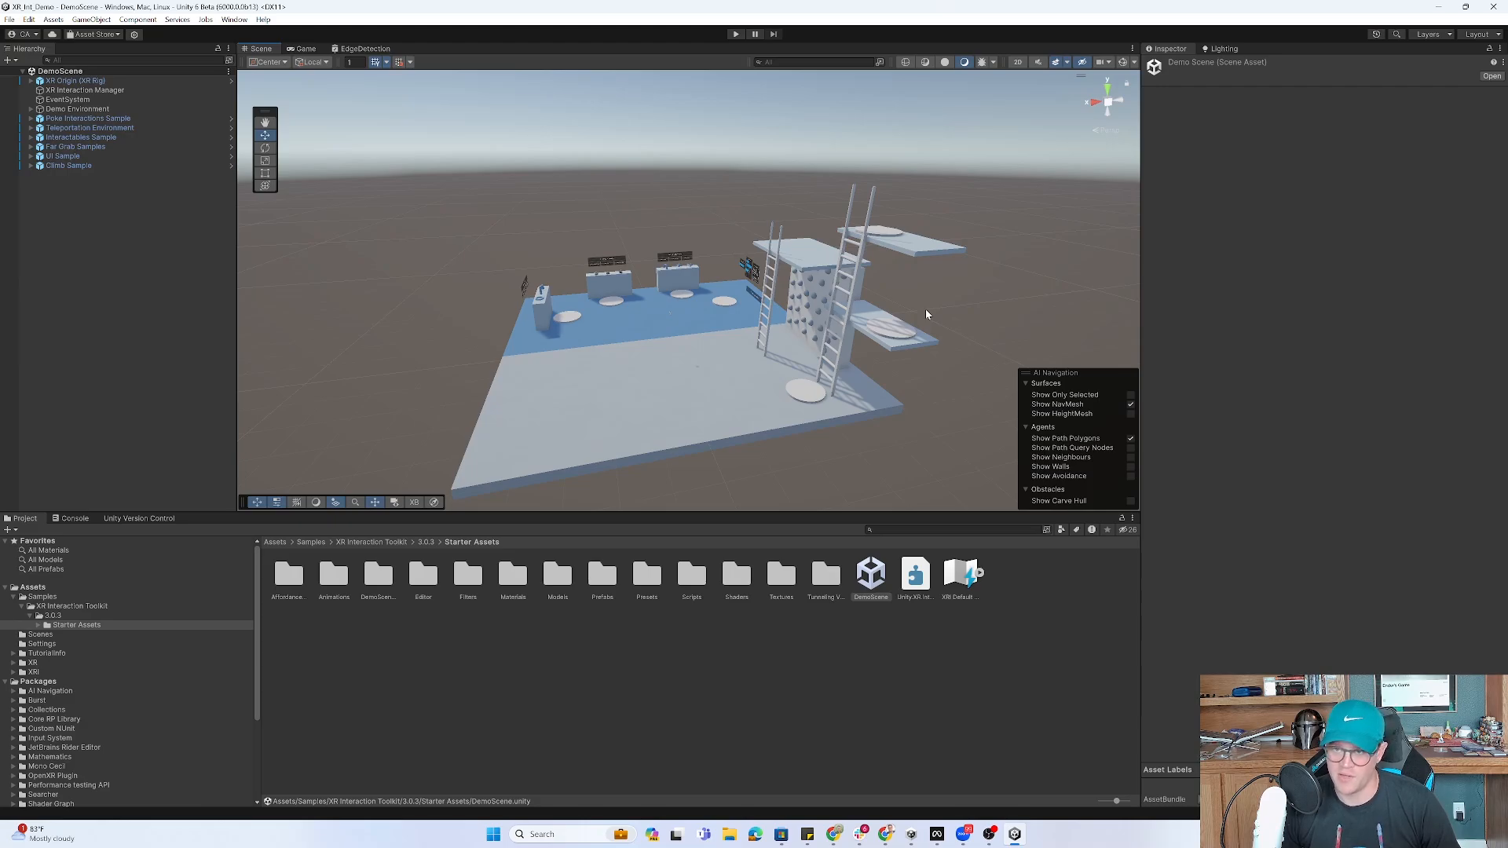
mouse_move(979, 286)
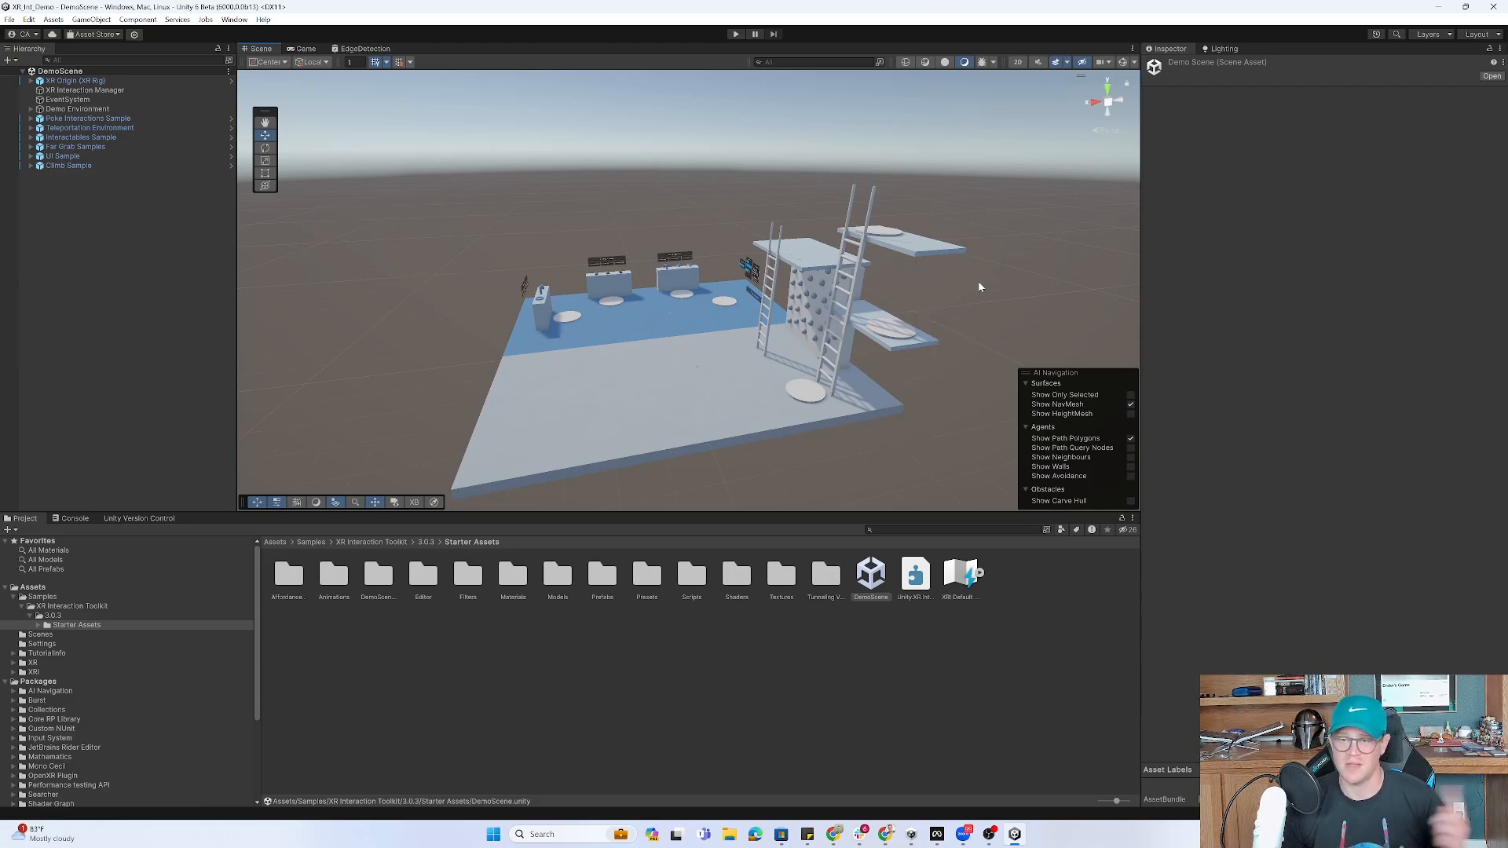
mouse_move(1001, 299)
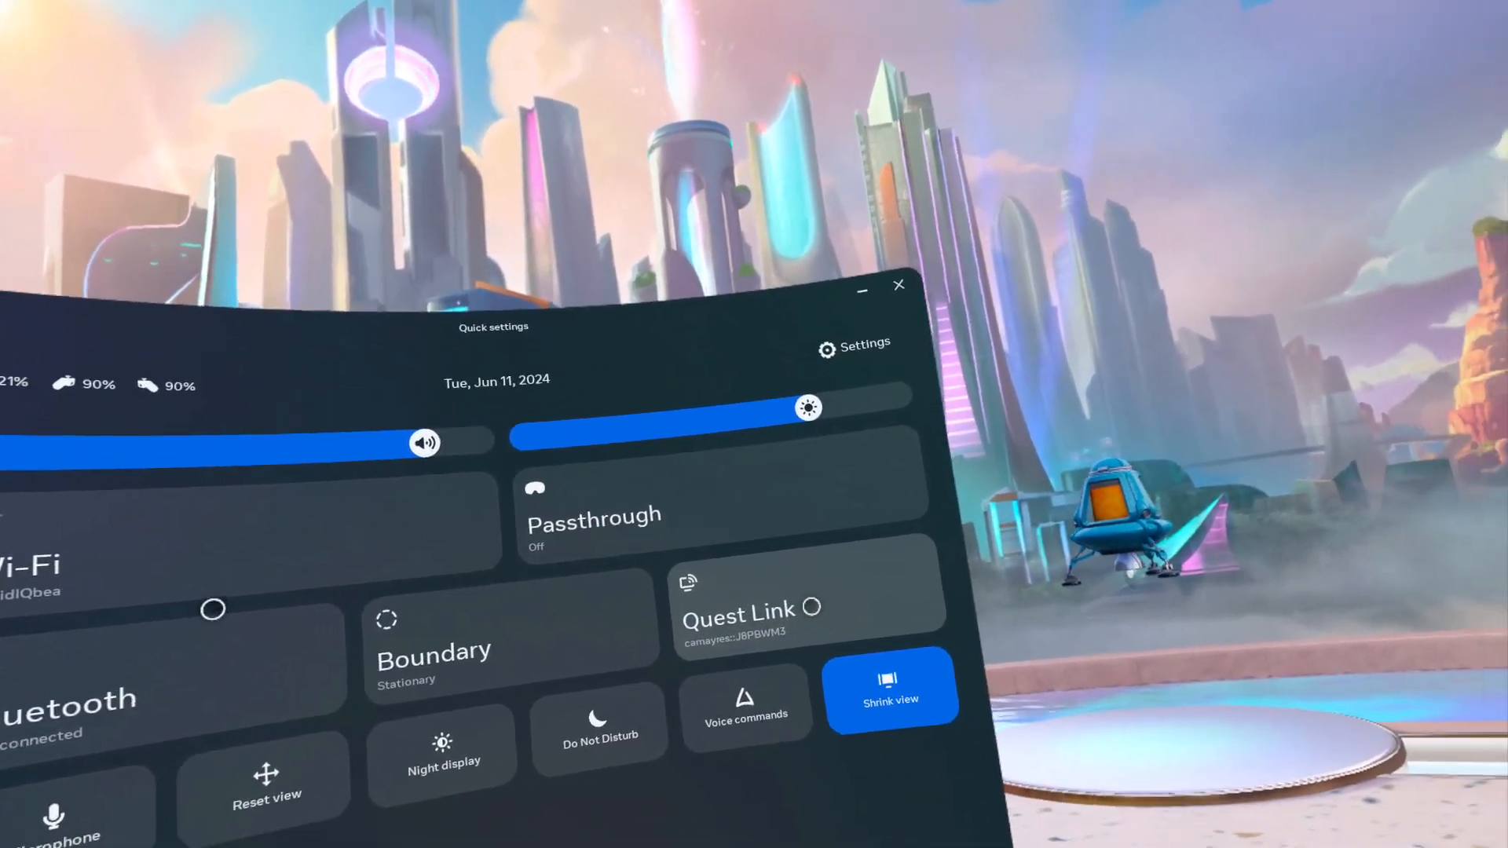
Launch Quest Link to the connected PC and show its desktop in the headset.
left_click(751, 610)
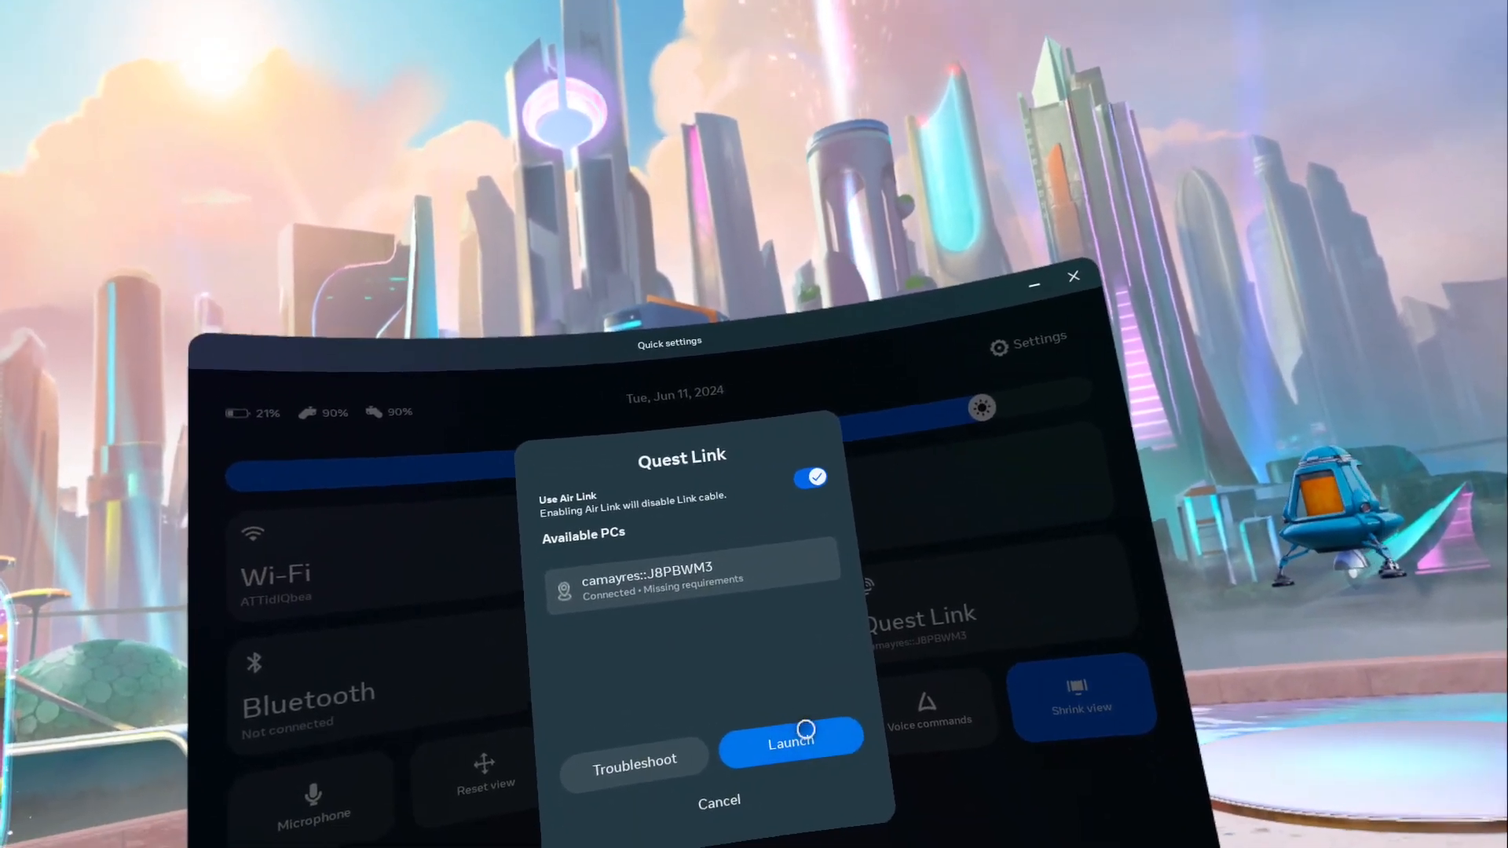
left_click(790, 741)
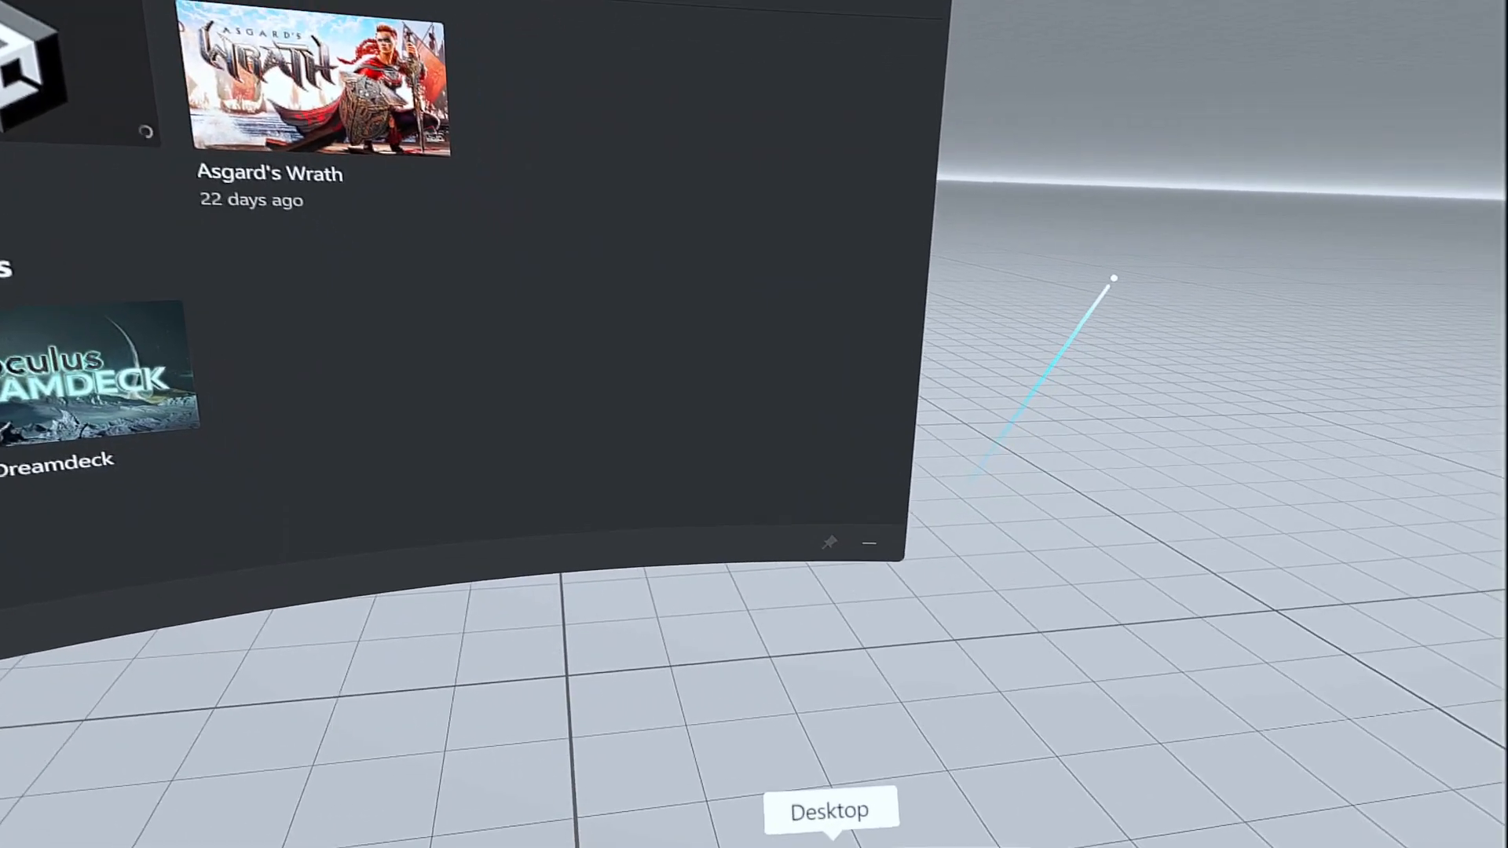
left_click(830, 807)
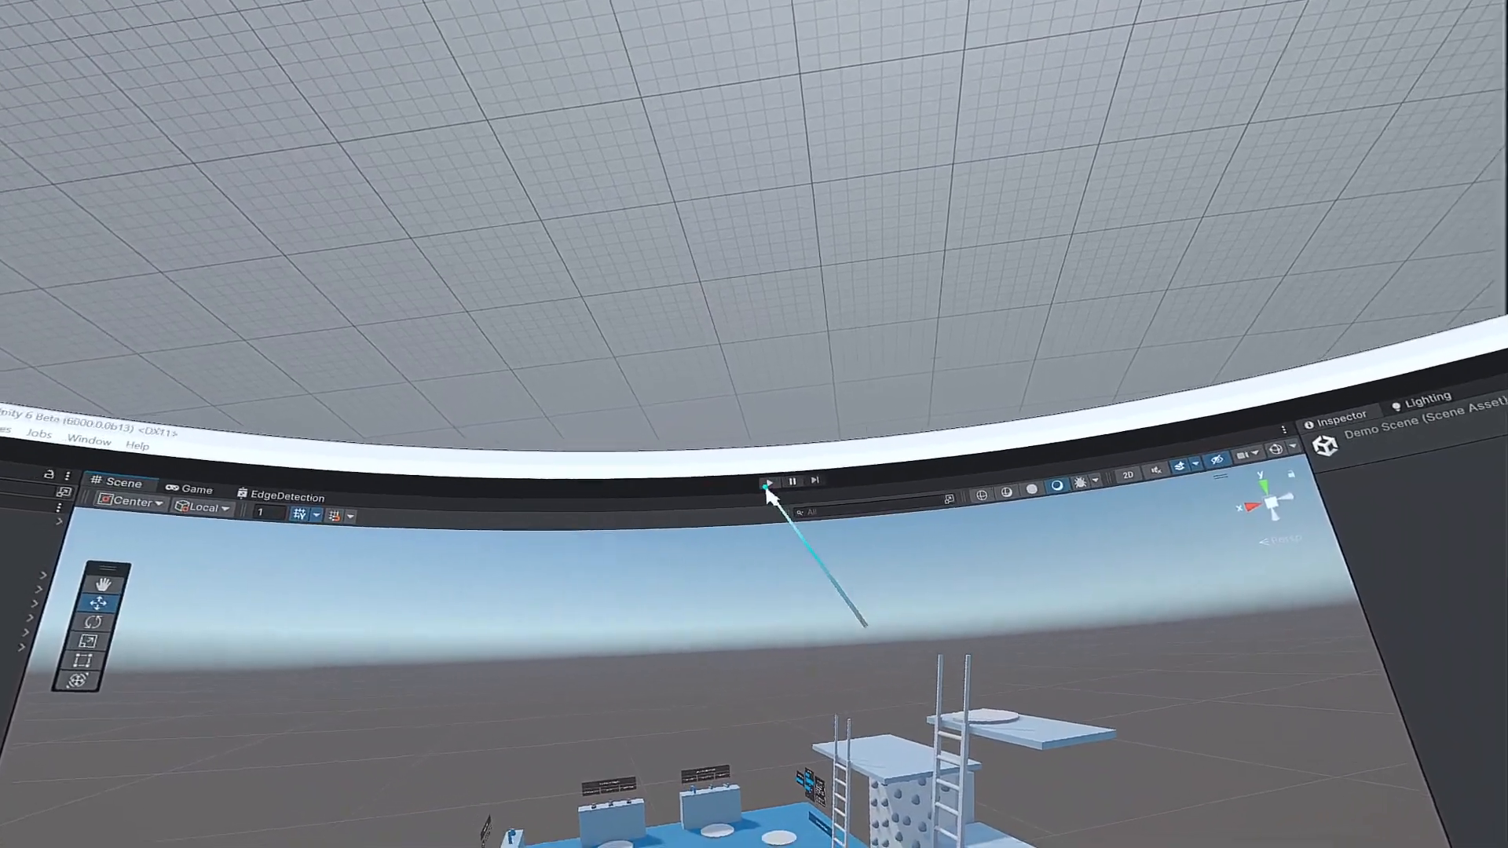
Run the DemoScene in Play mode from the headset's desktop view.
left_click(768, 481)
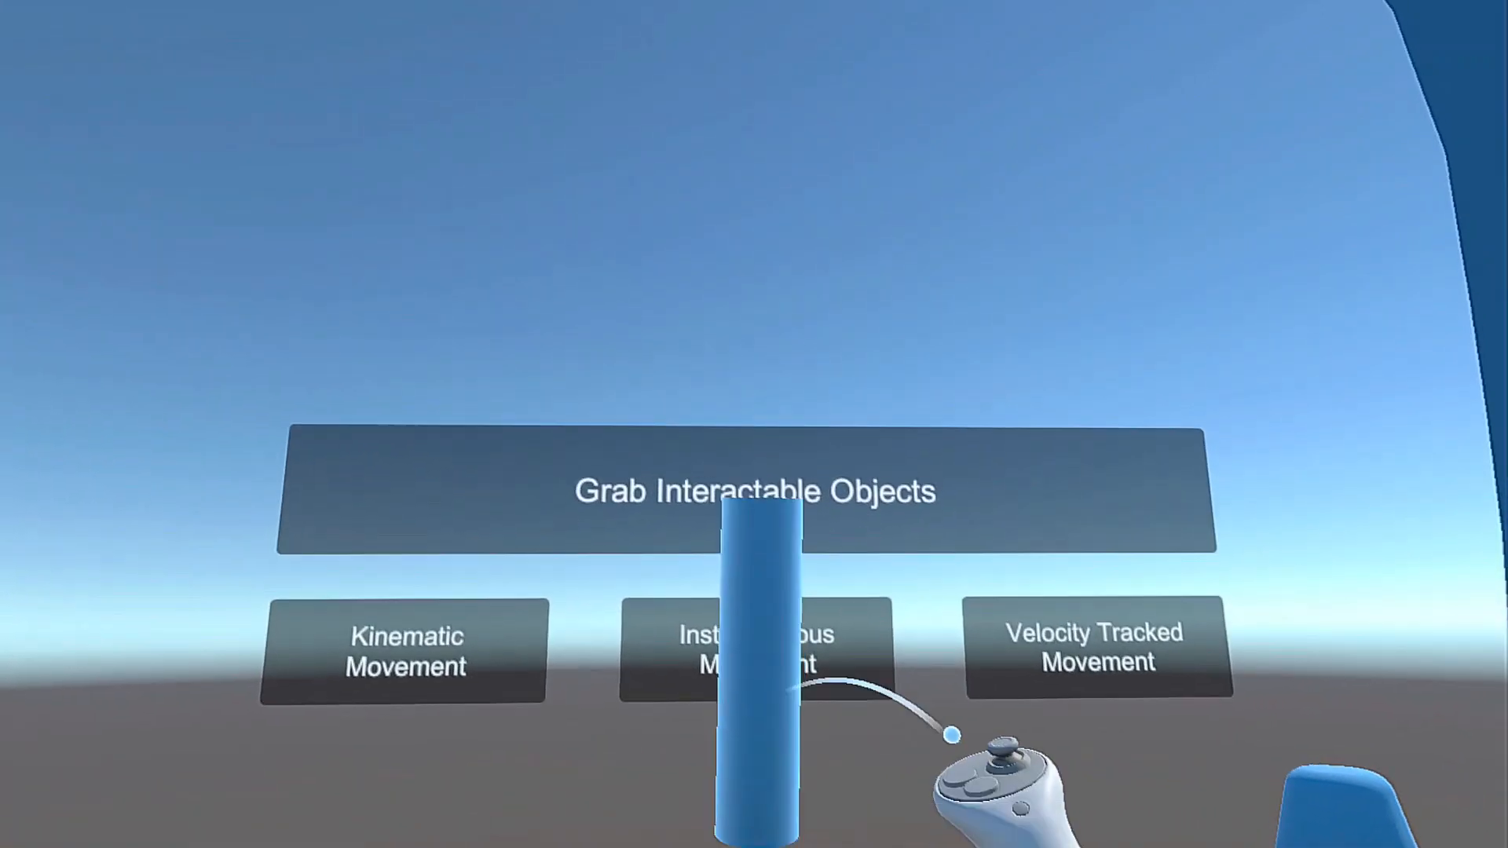
mouse_move(754, 424)
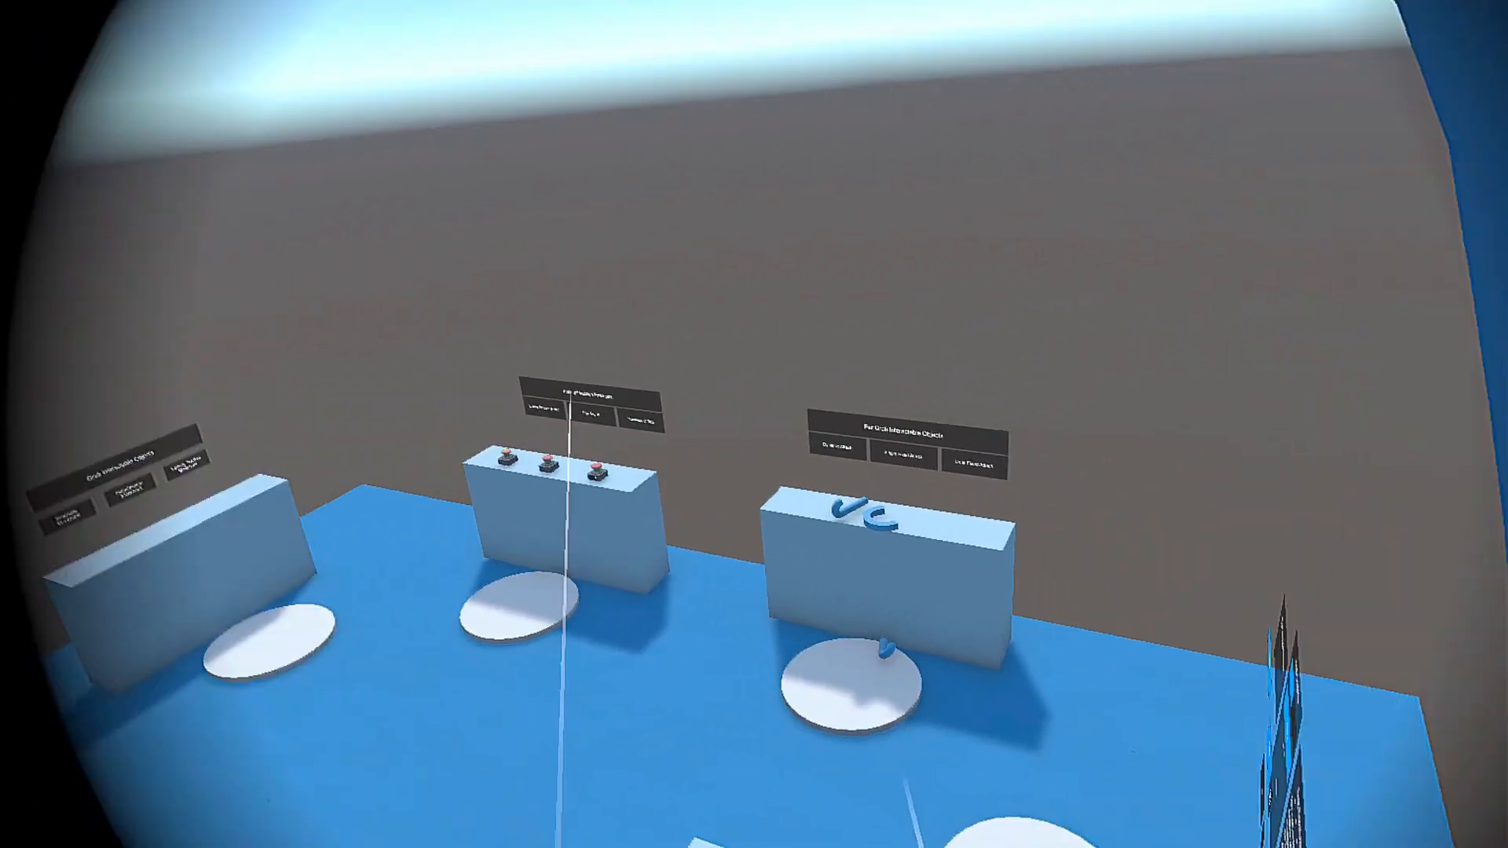
mouse_move(754, 424)
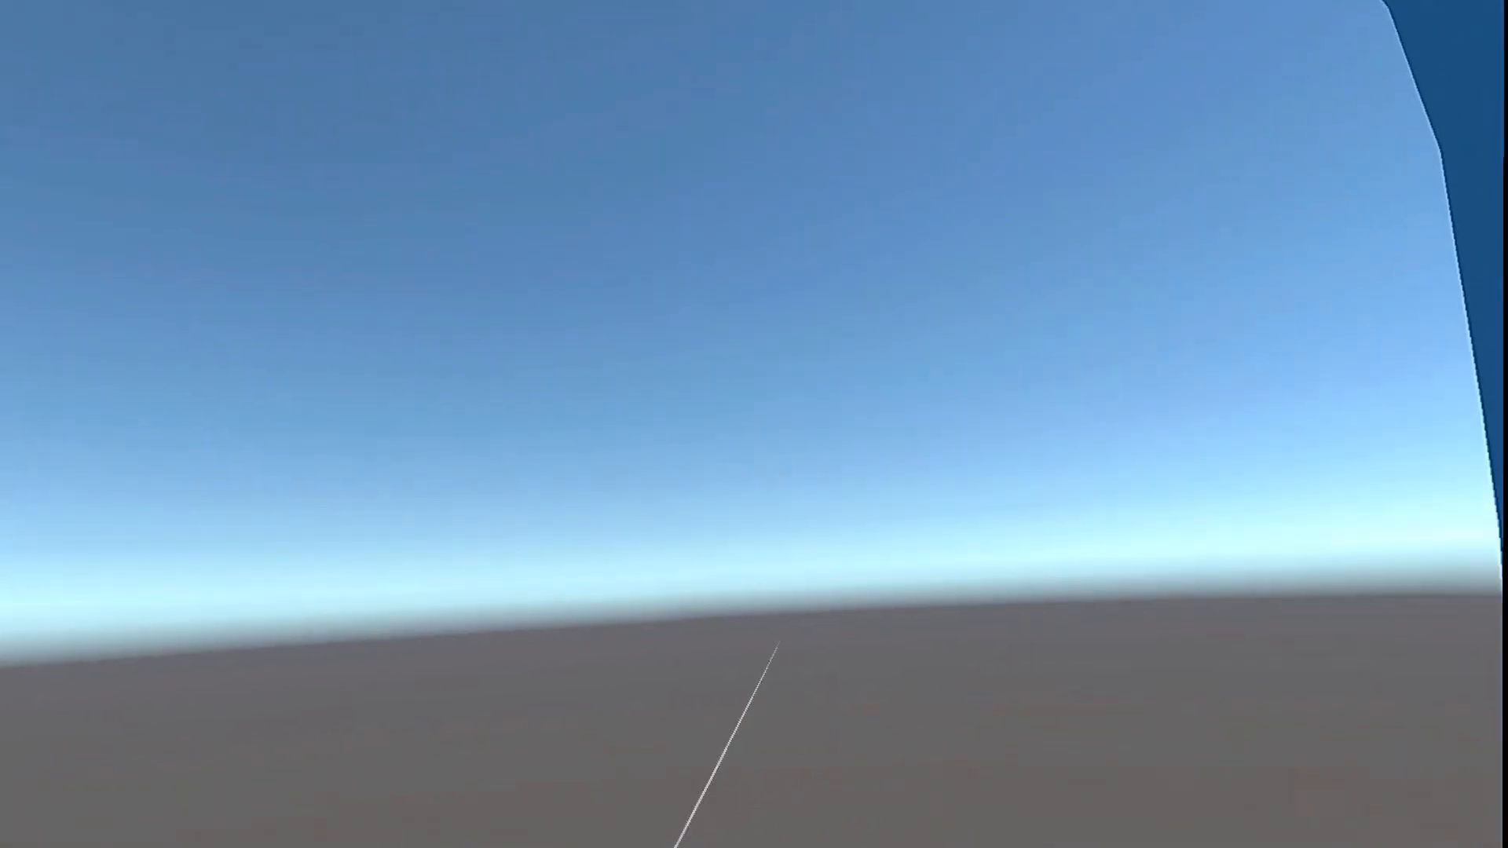